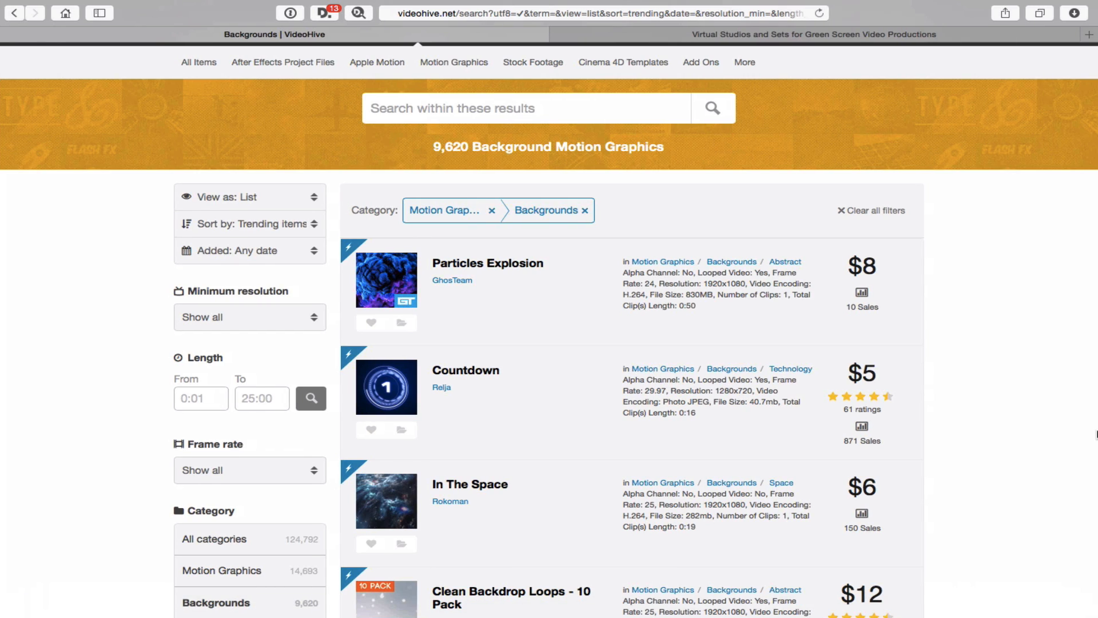
Browse the Backgrounds motion graphics category on the site
scroll("up", 3)
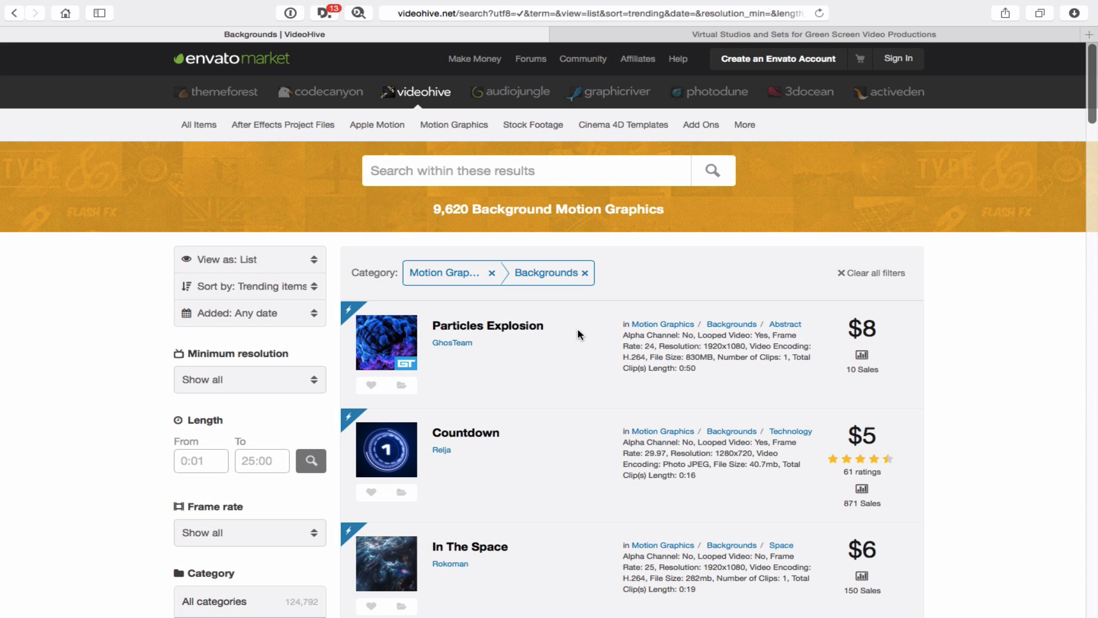
left_click(199, 124)
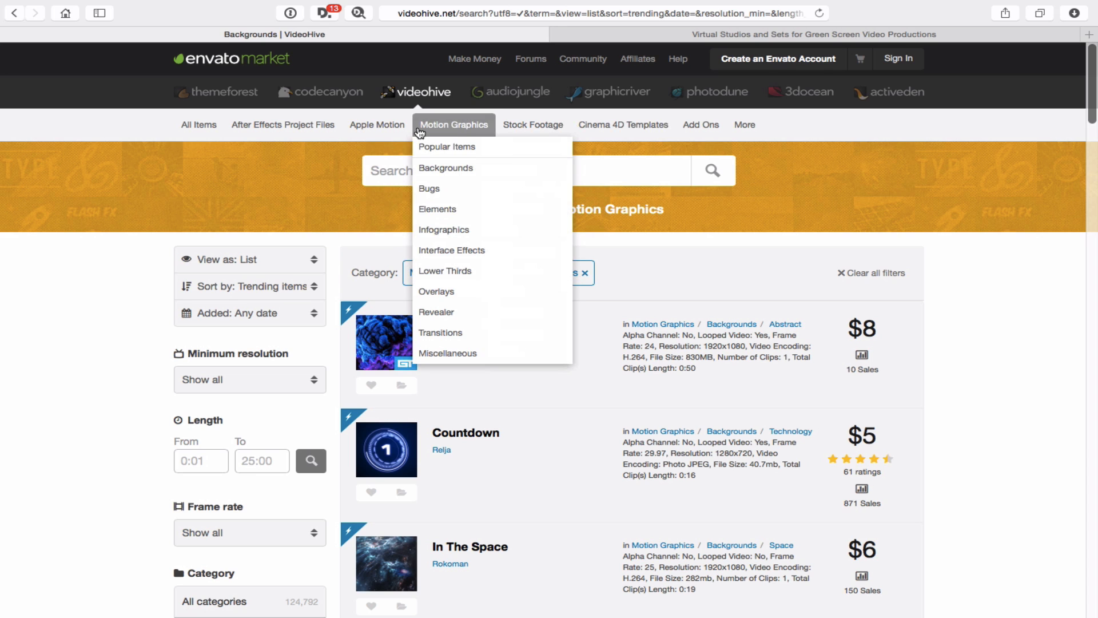
mouse_move(446, 168)
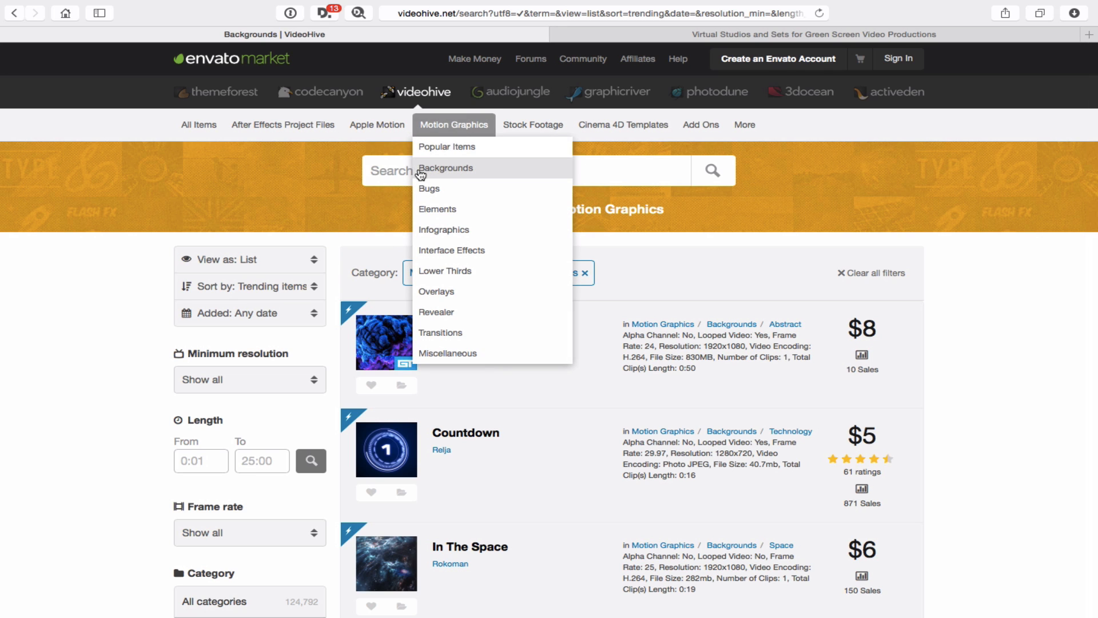
left_click(445, 168)
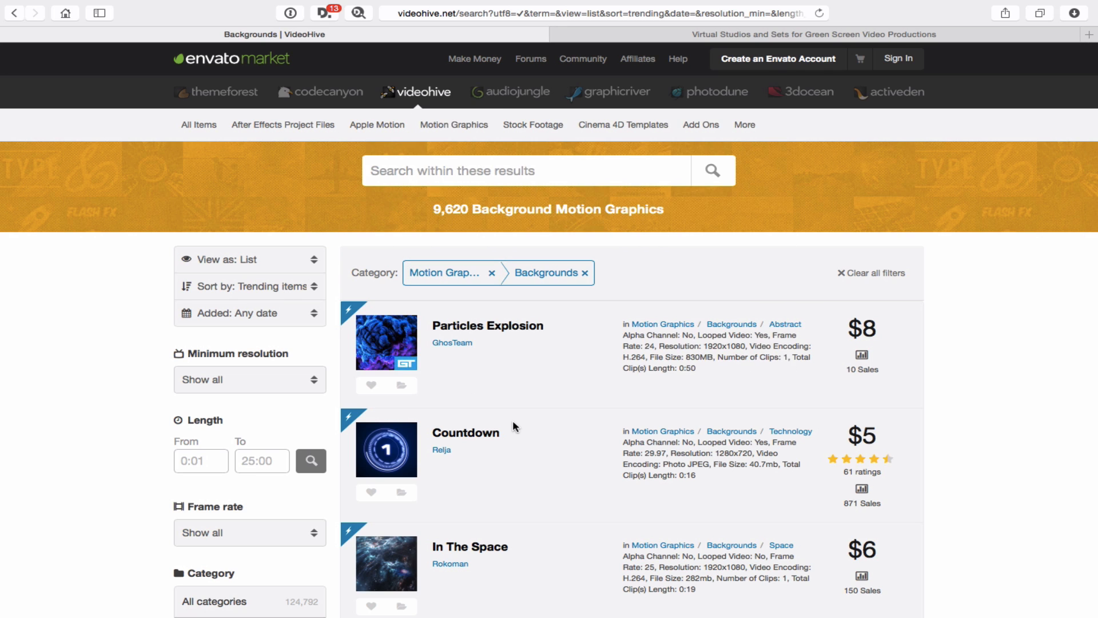
scroll("down", 3)
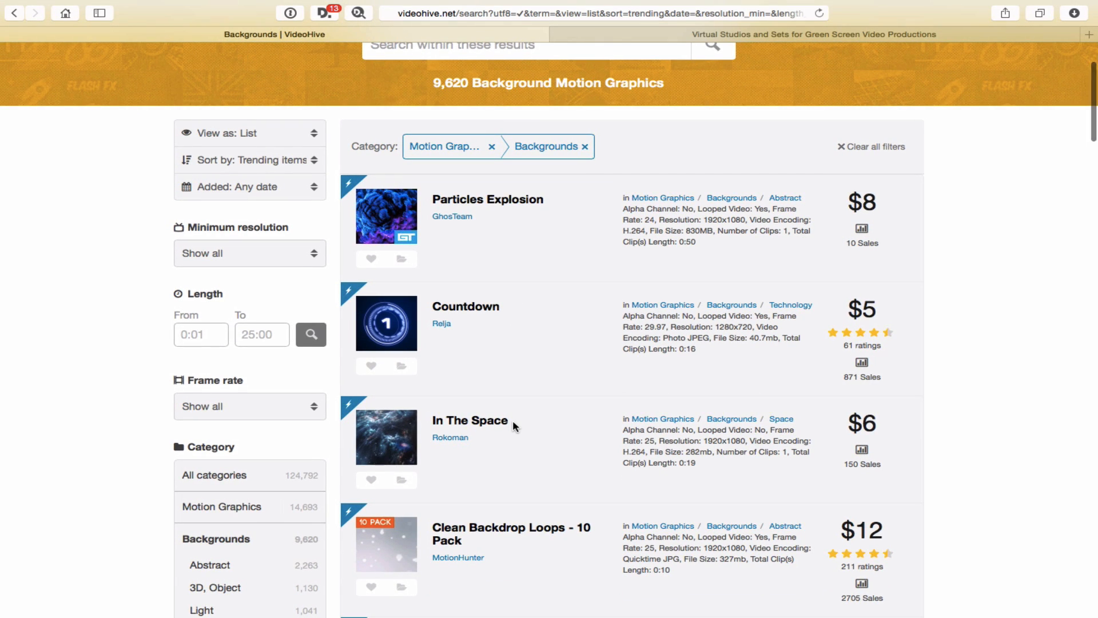
mouse_move(470, 419)
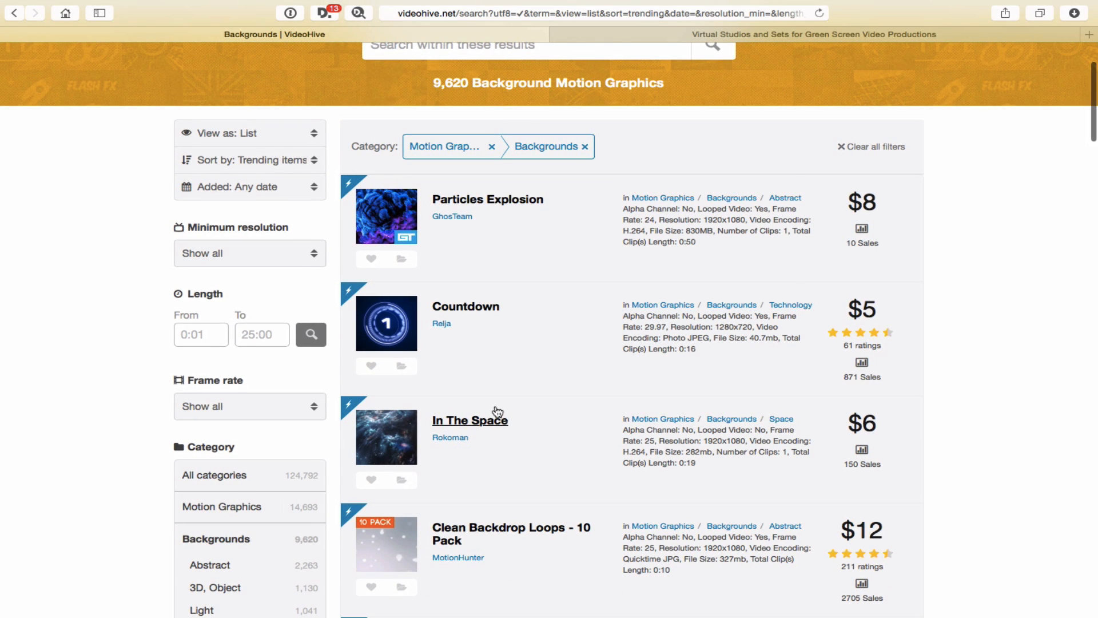
mouse_move(385, 323)
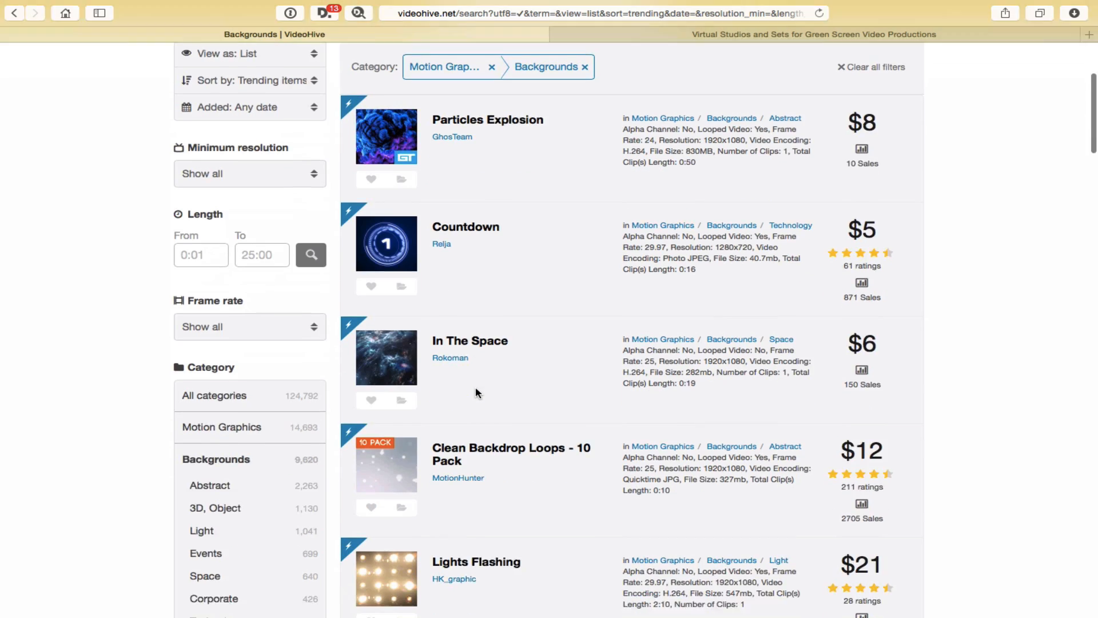
scroll("down", 3)
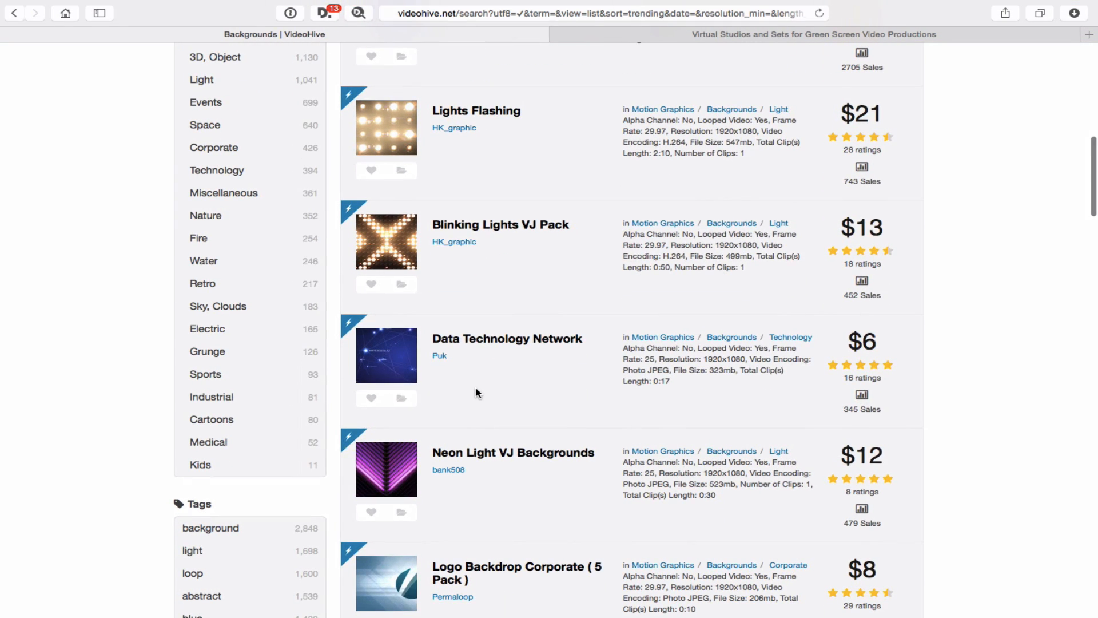
mouse_move(386, 356)
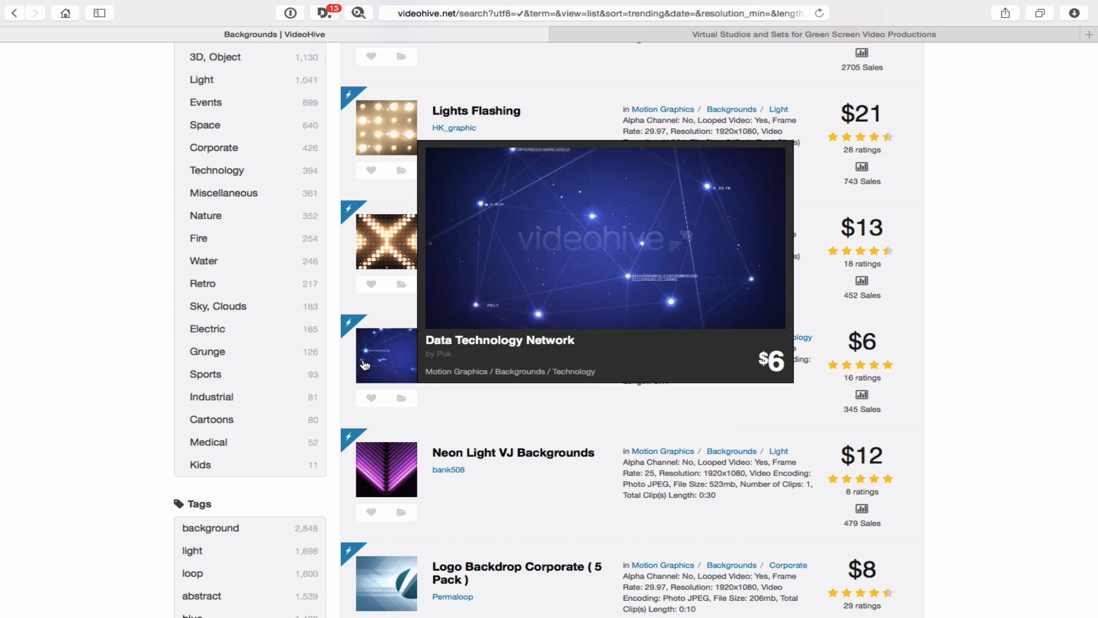
mouse_move(364, 365)
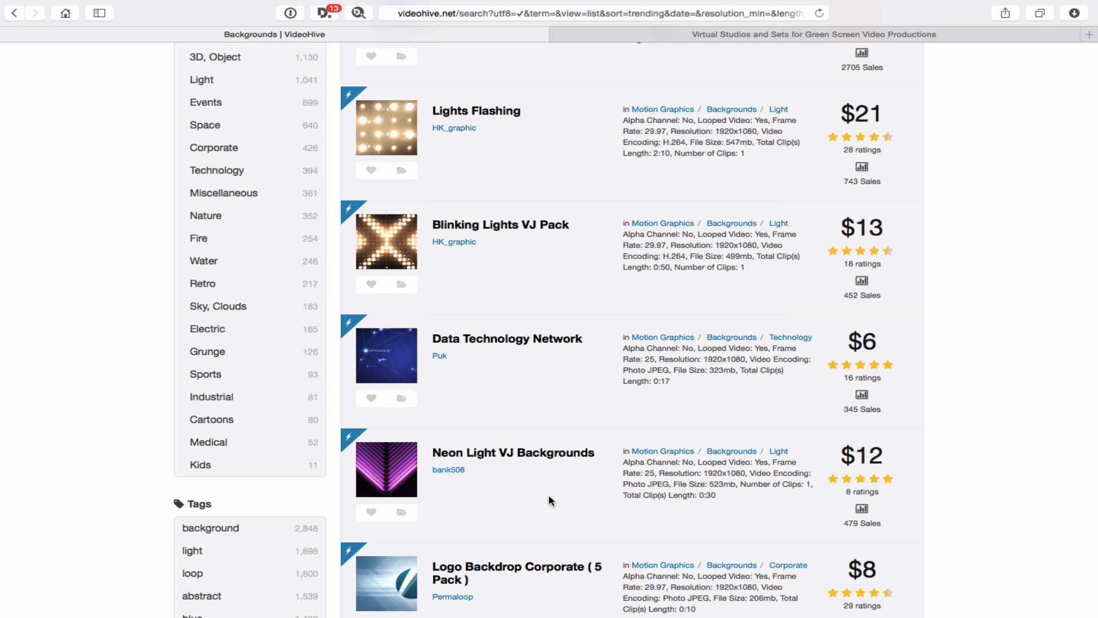
scroll("down", 3)
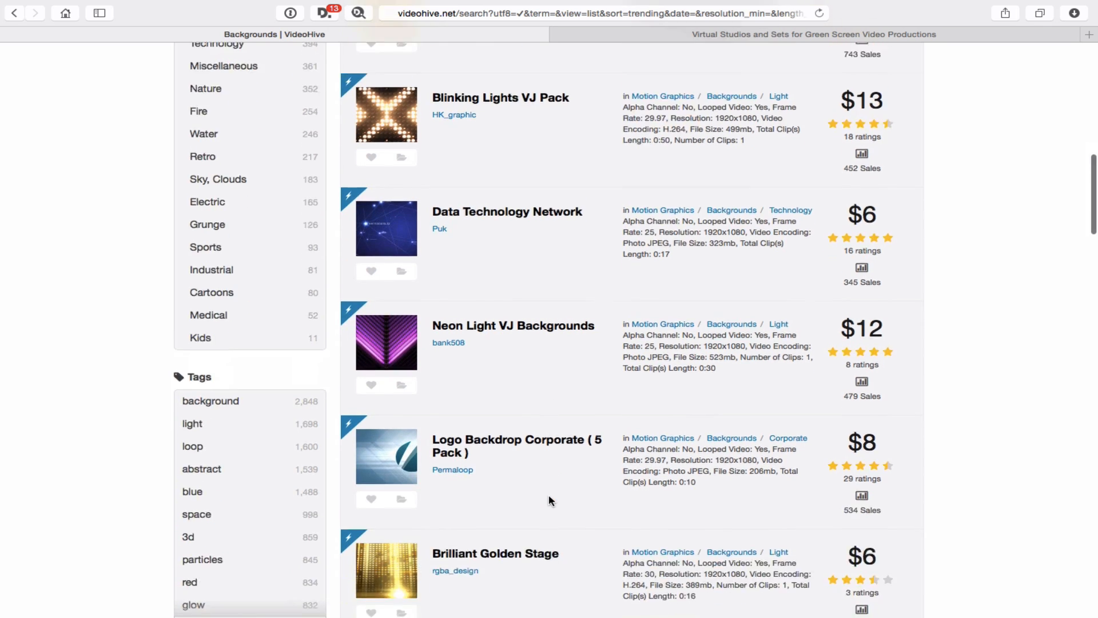
scroll("down", 3)
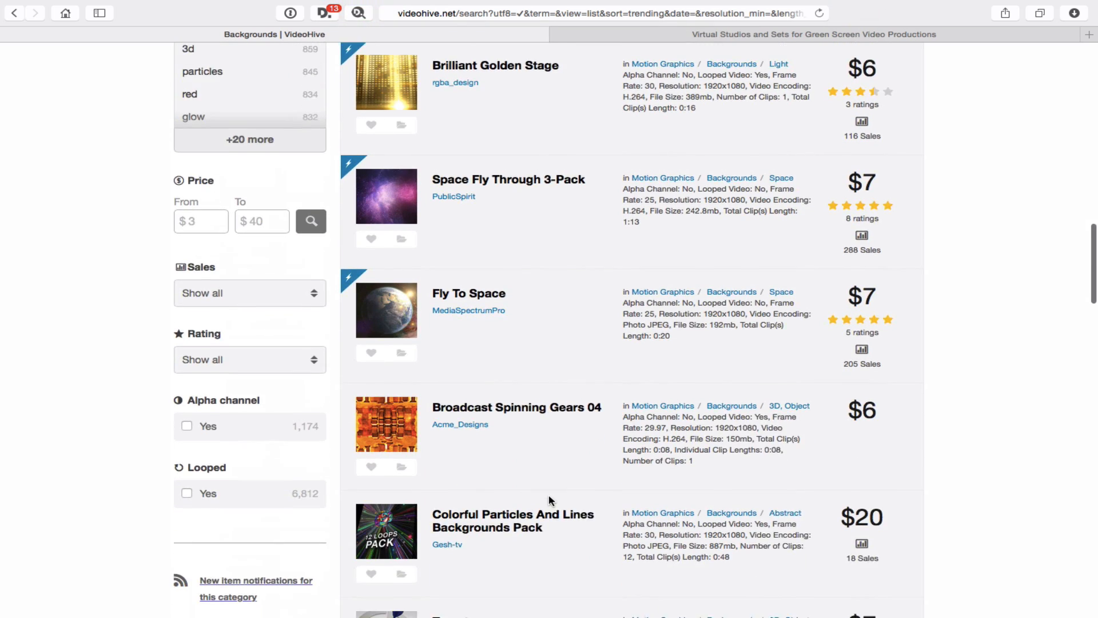
scroll("up", 3)
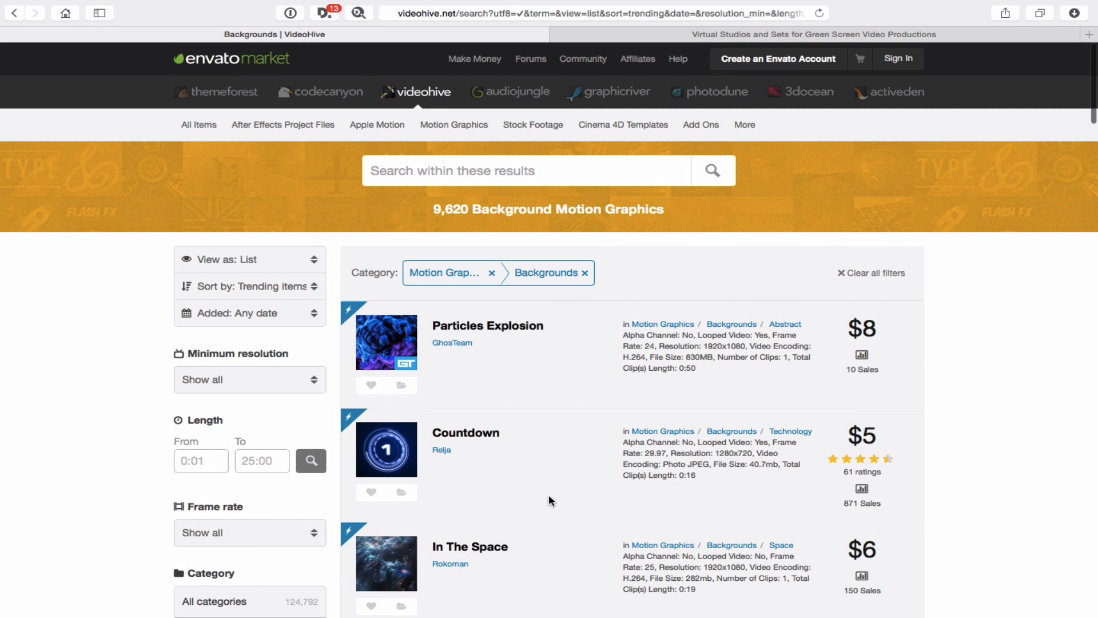
mouse_move(586, 183)
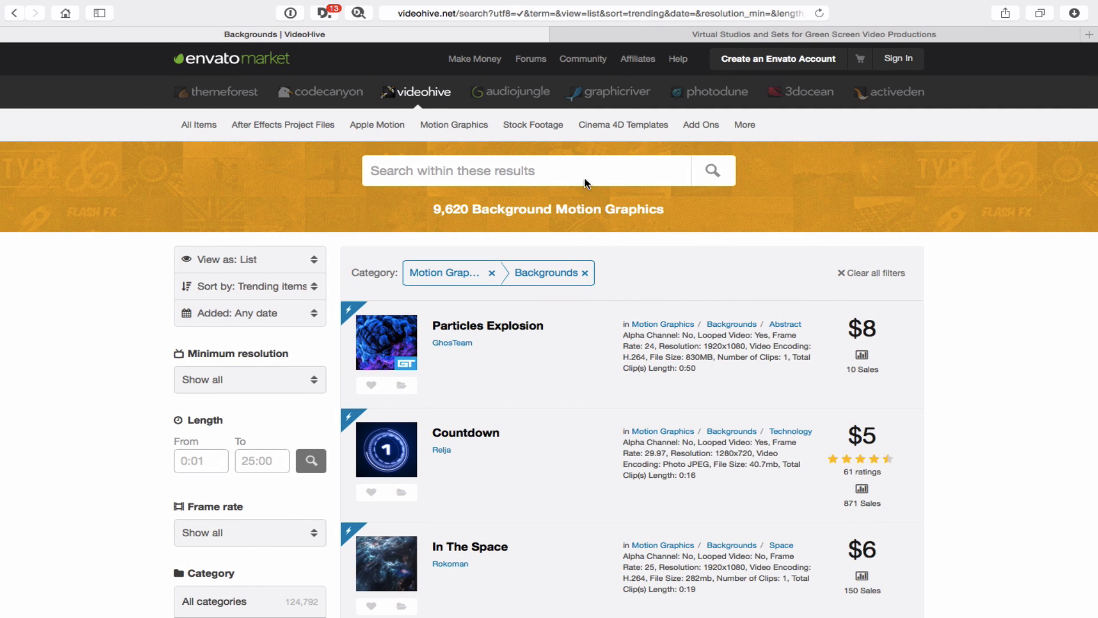
mouse_move(613, 38)
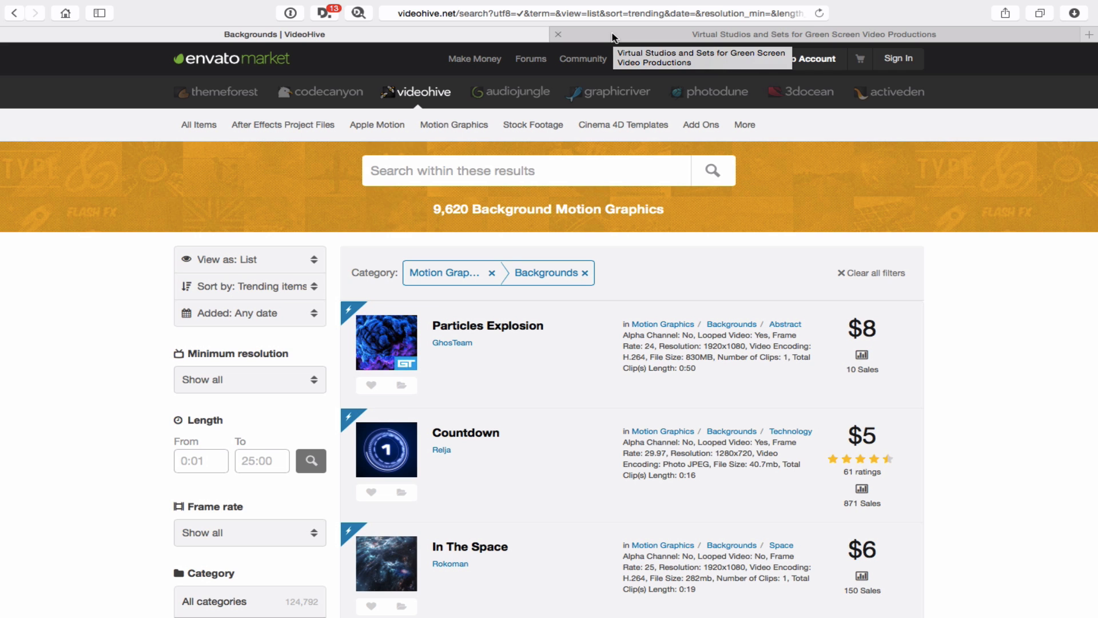
Scroll the Virtual Studio Sets page through its featured green screen studio sets
left_click(812, 35)
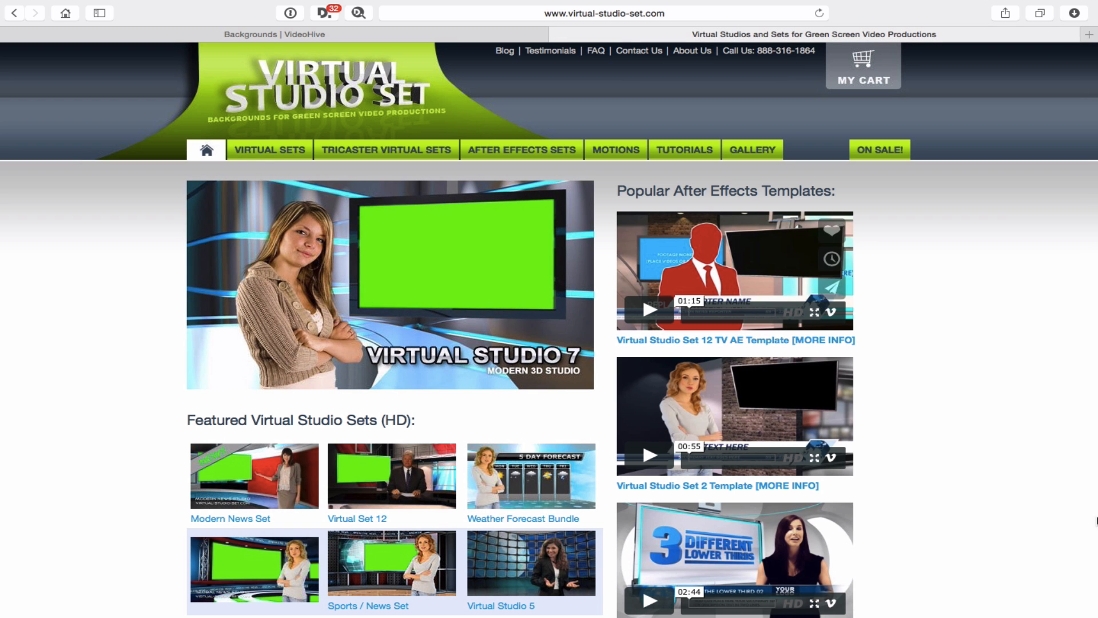
scroll("down", 3)
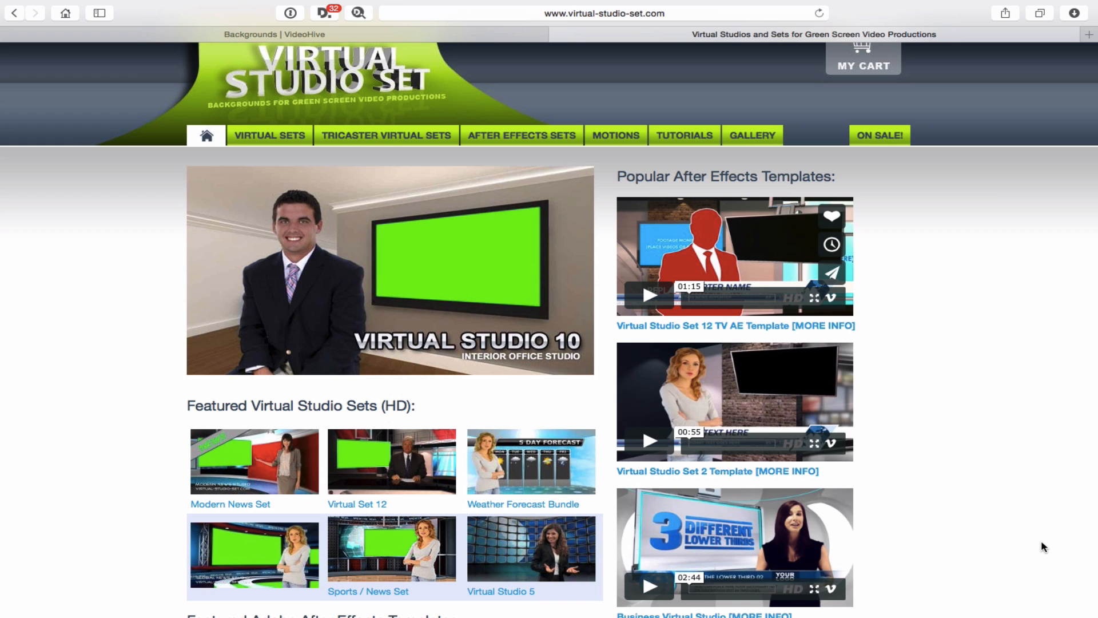
scroll("down", 3)
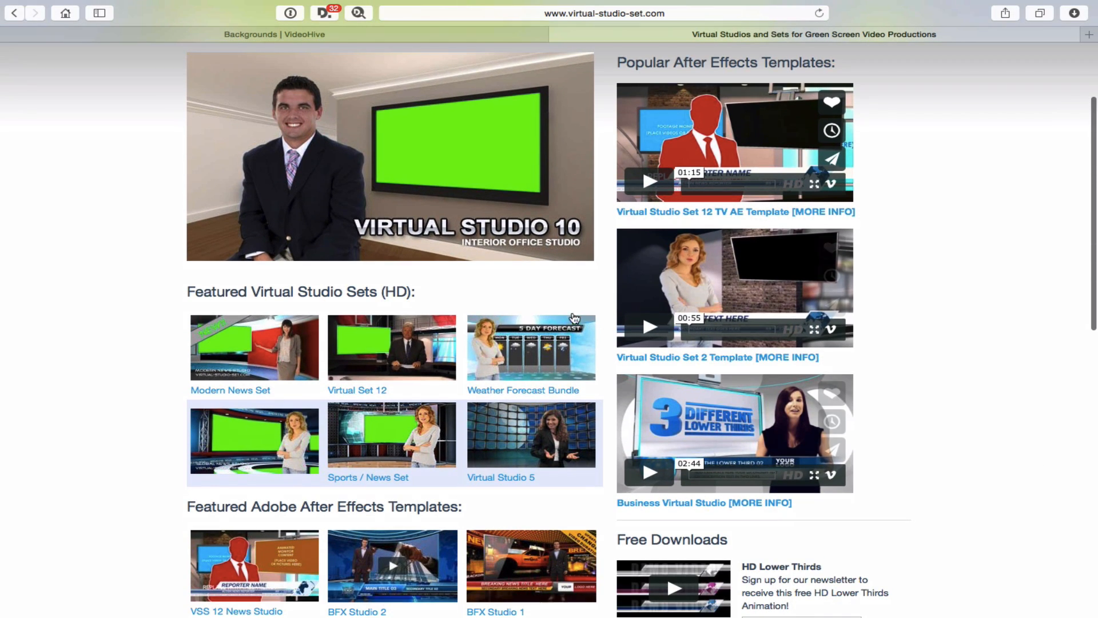
mouse_move(399, 96)
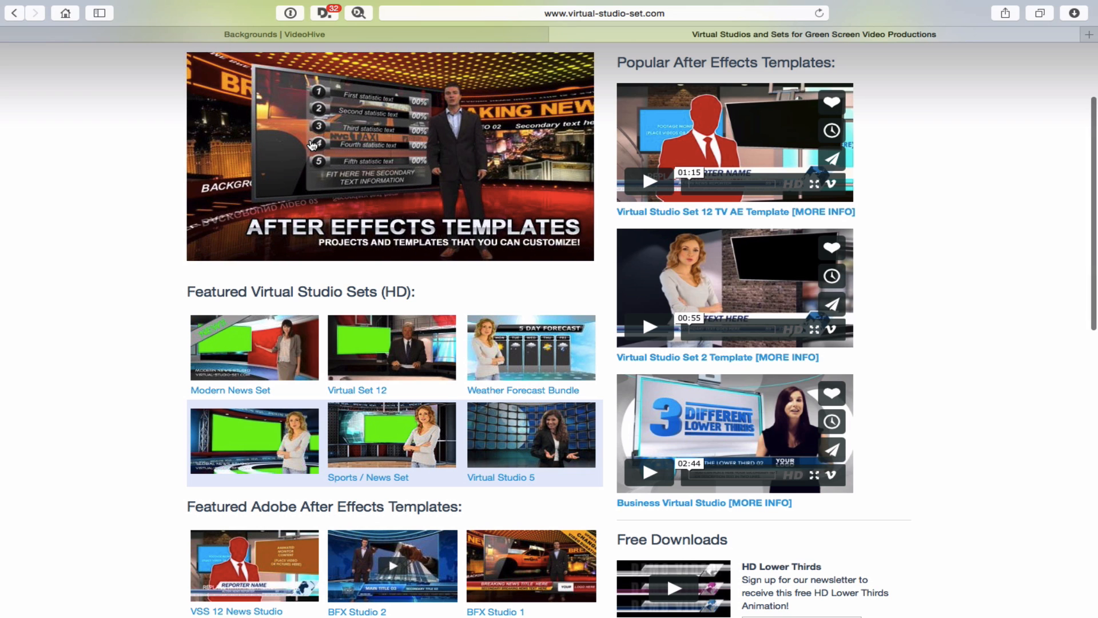
scroll("down", 3)
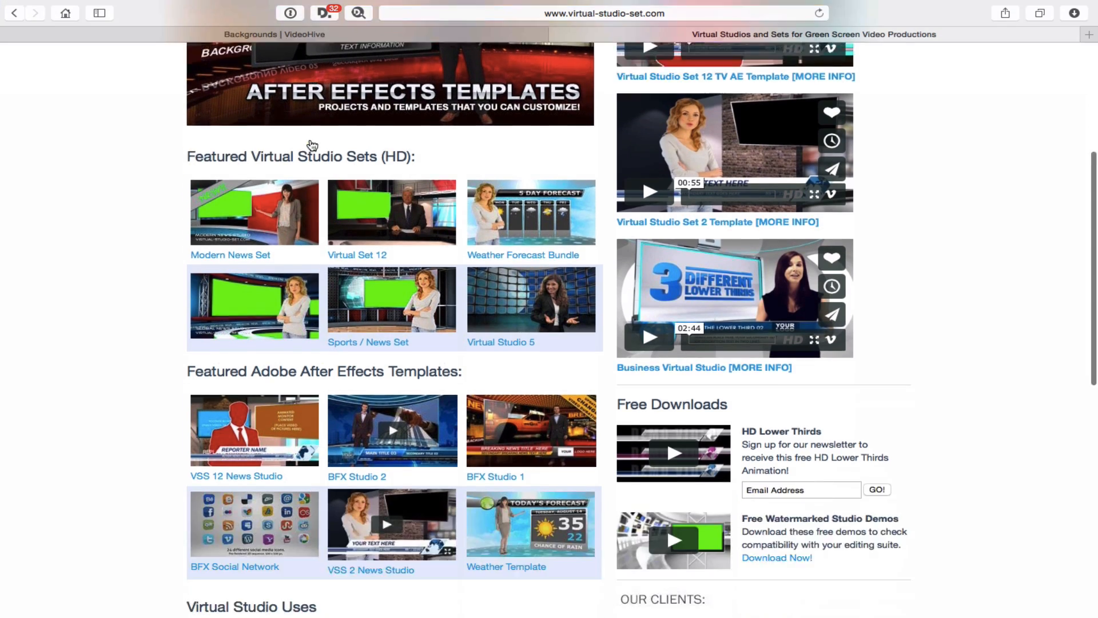
scroll("up", 3)
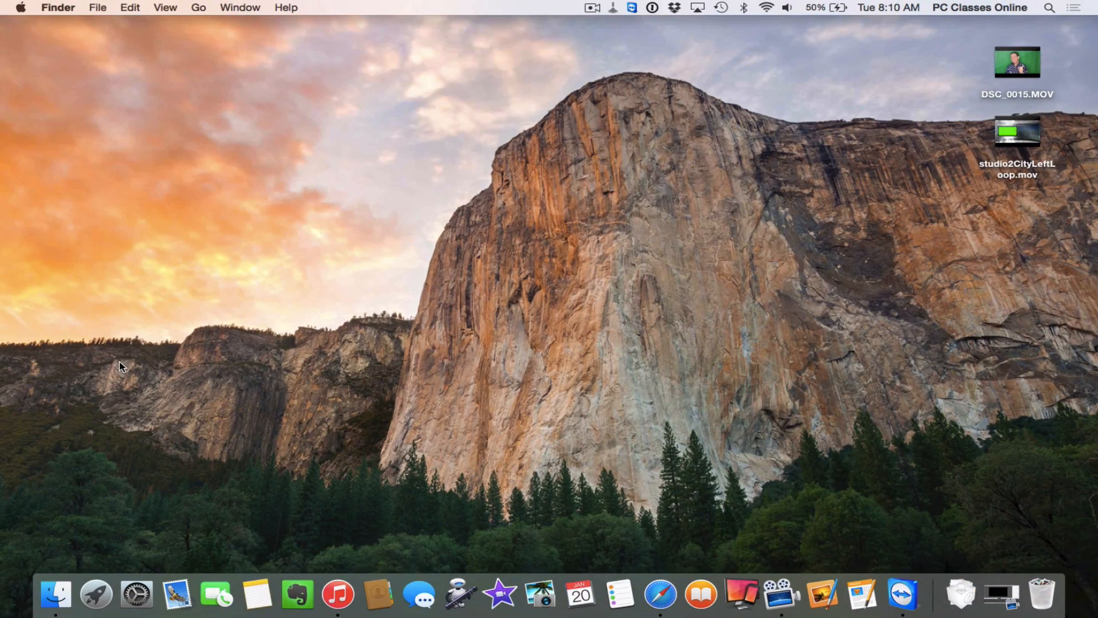
mouse_move(756, 453)
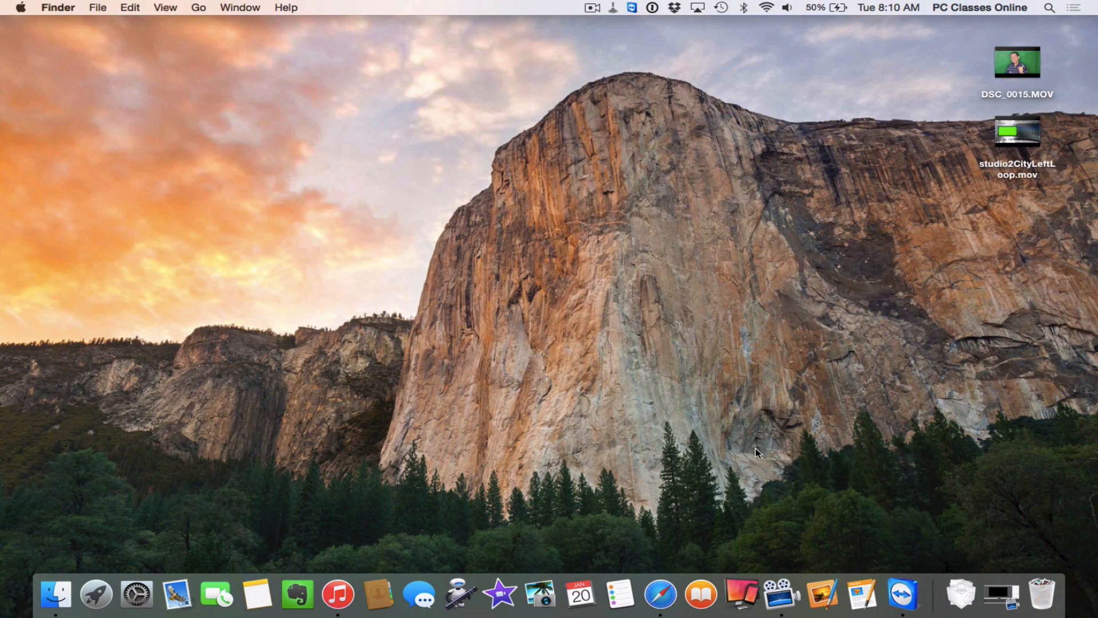
mouse_move(784, 453)
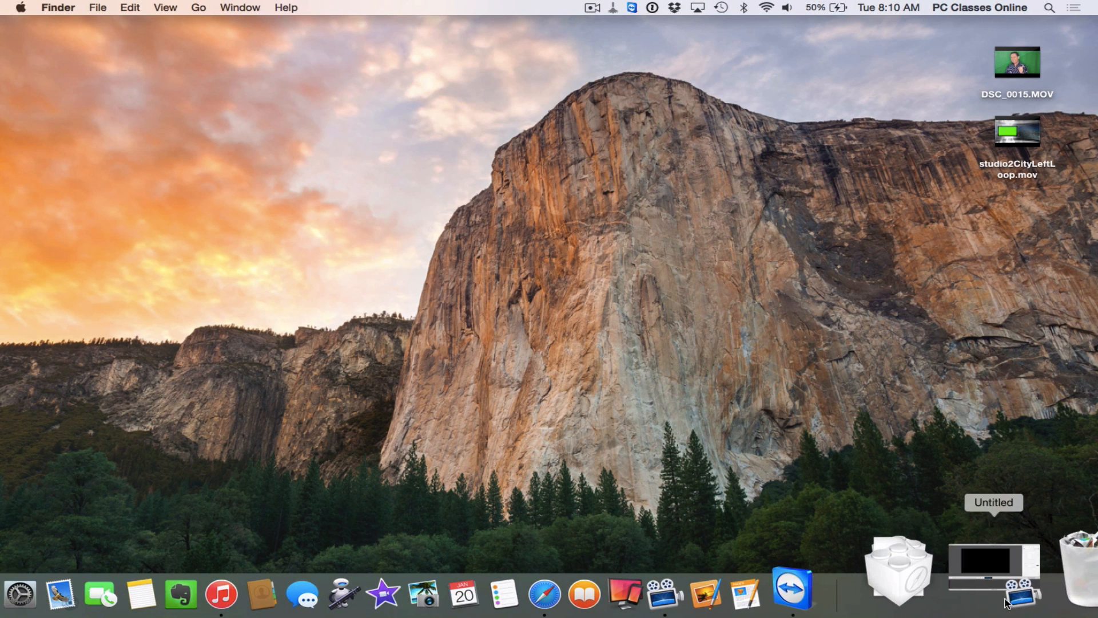
Open the Untitled ScreenFlow project from the Dock
left_click(994, 558)
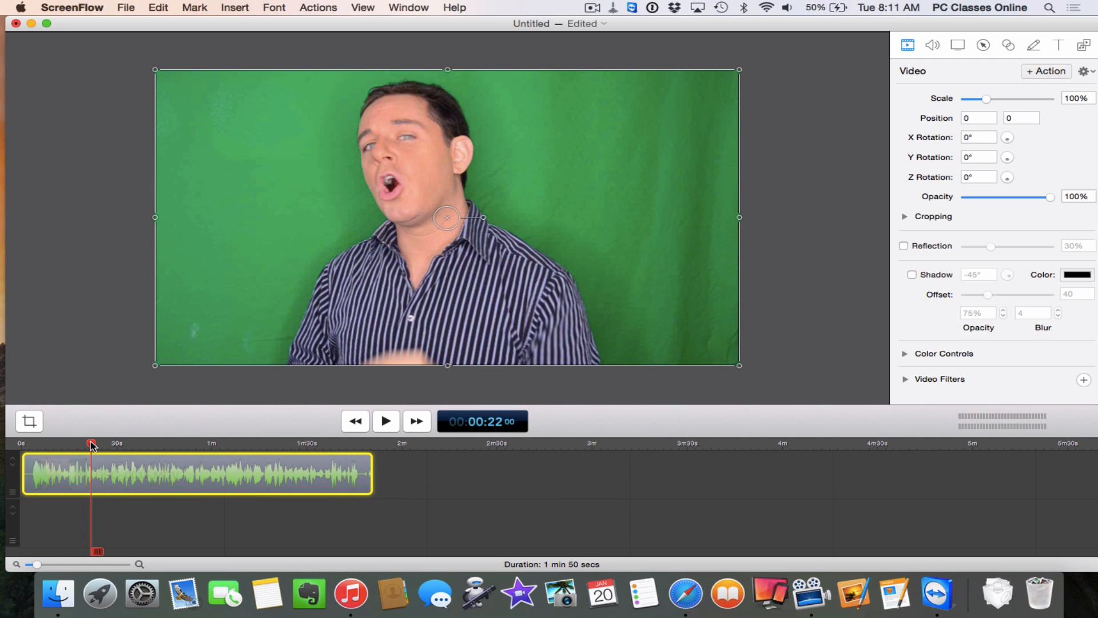
left_click(384, 420)
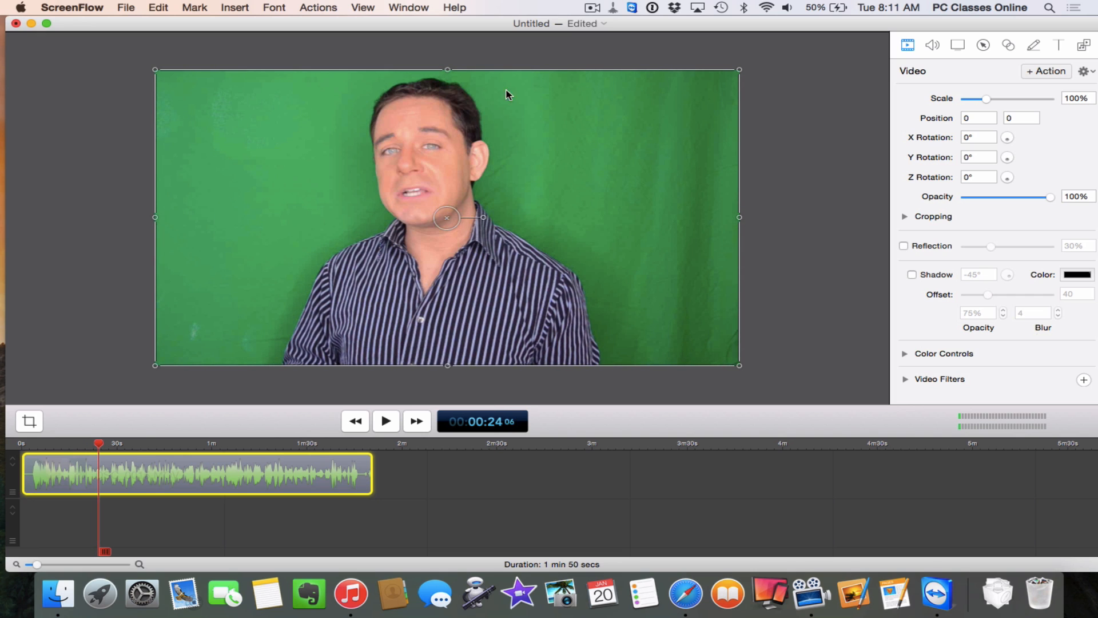
mouse_move(553, 263)
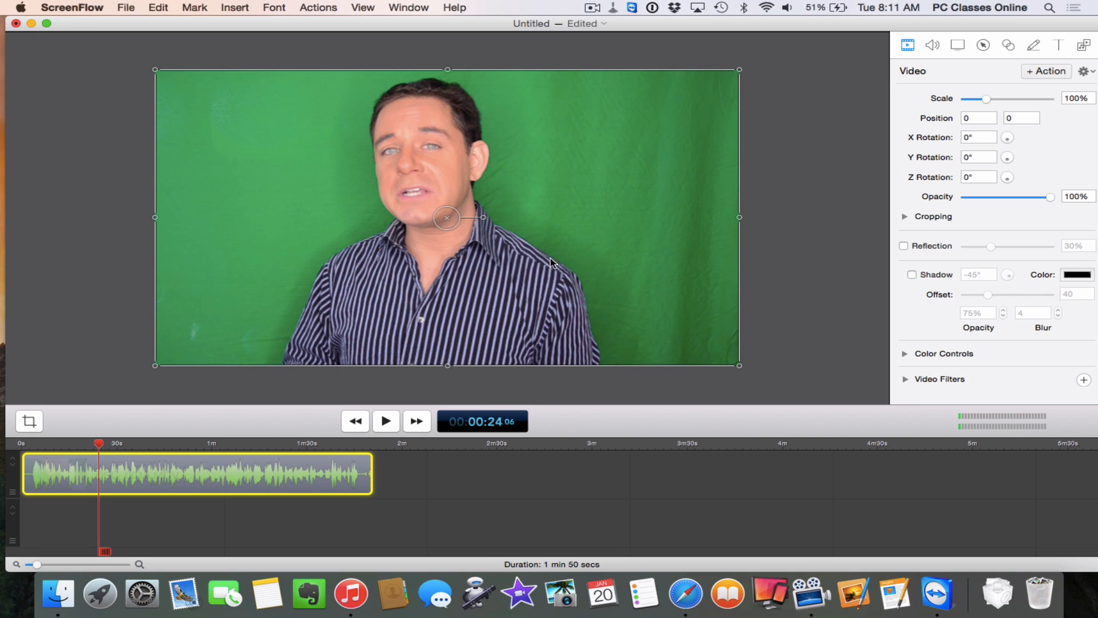
mouse_move(661, 151)
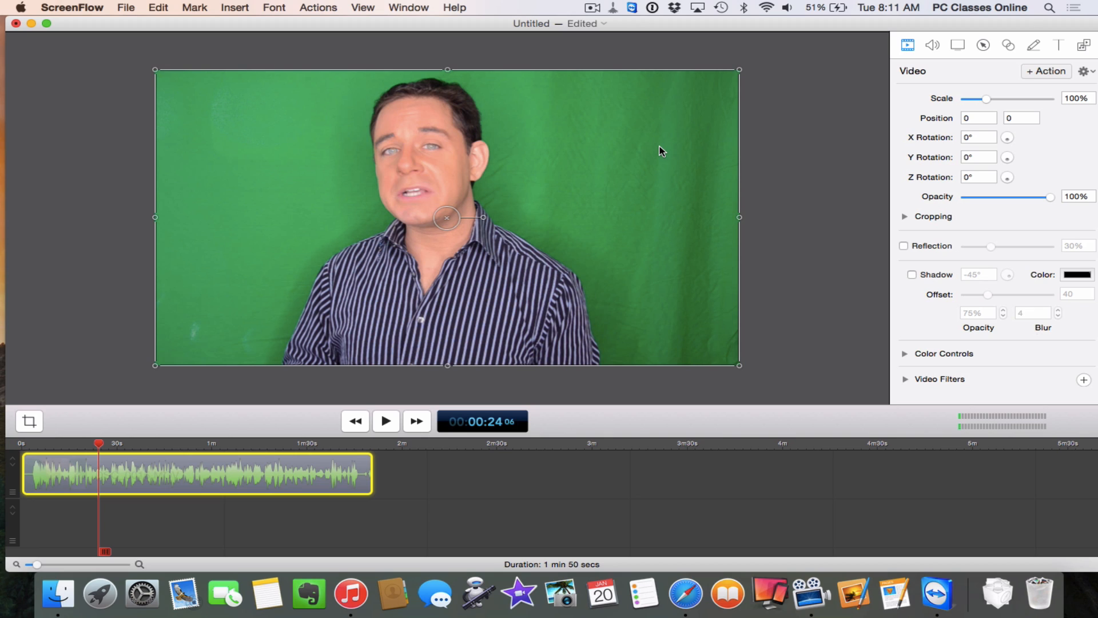
mouse_move(193, 344)
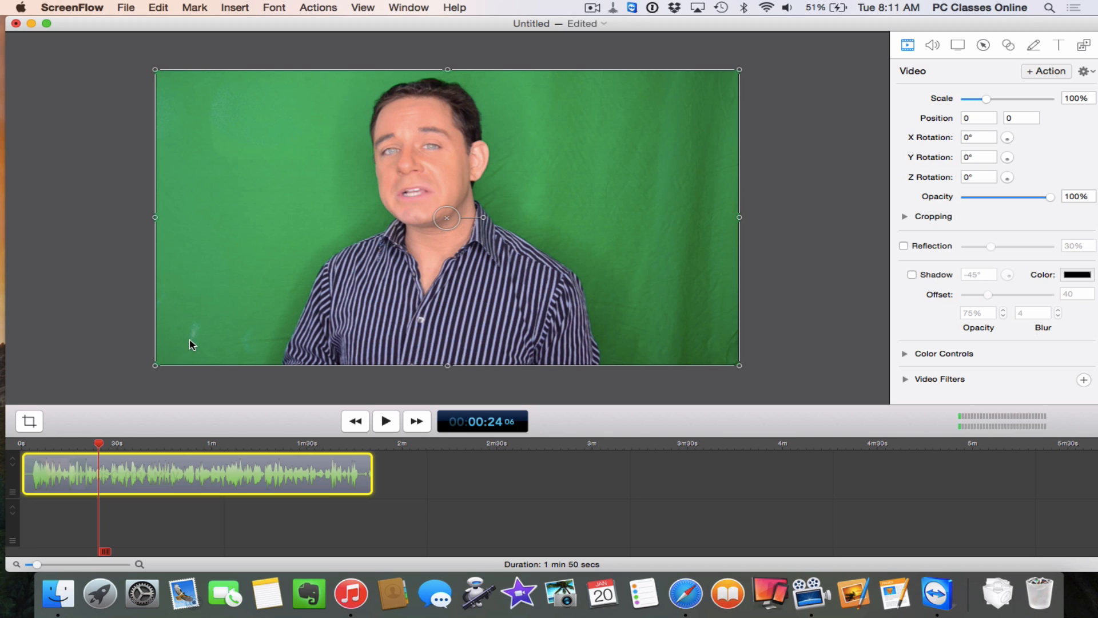
mouse_move(214, 190)
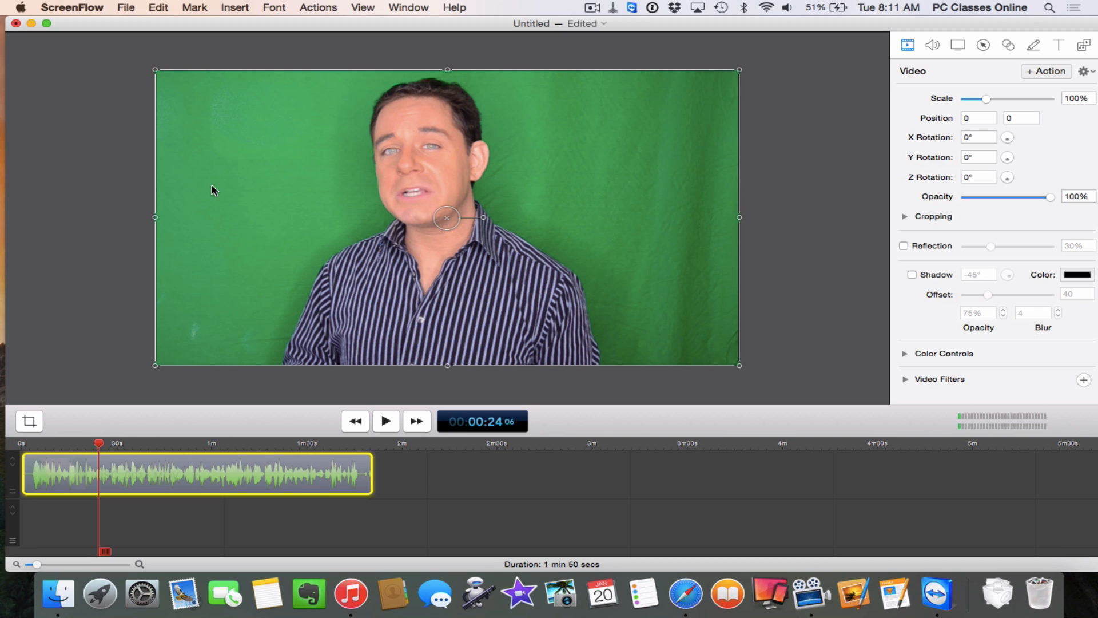
mouse_move(252, 332)
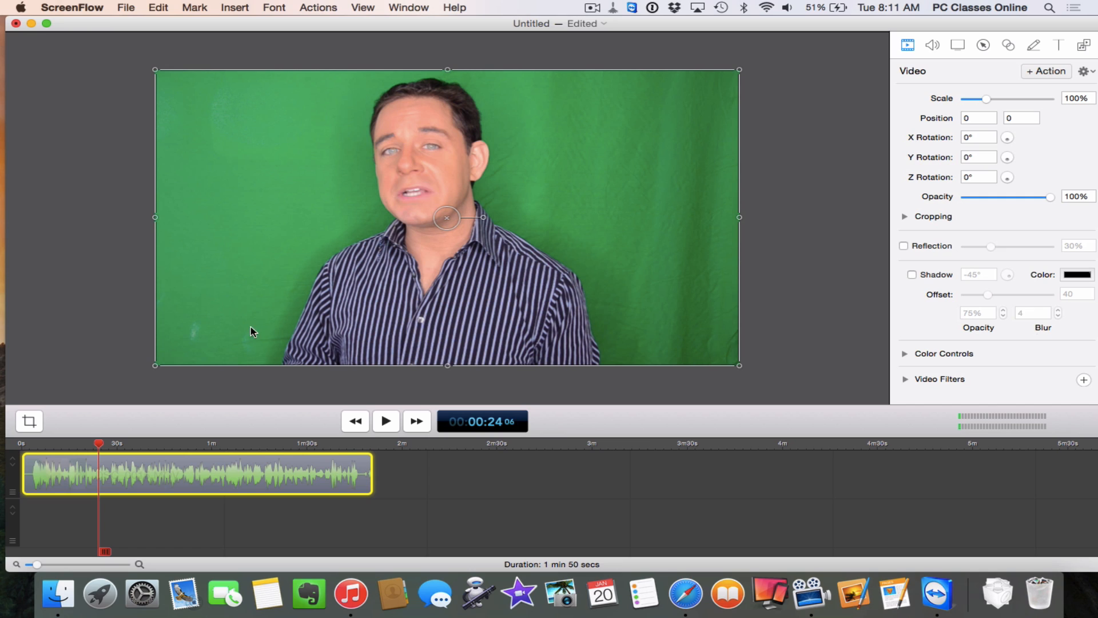
mouse_move(221, 140)
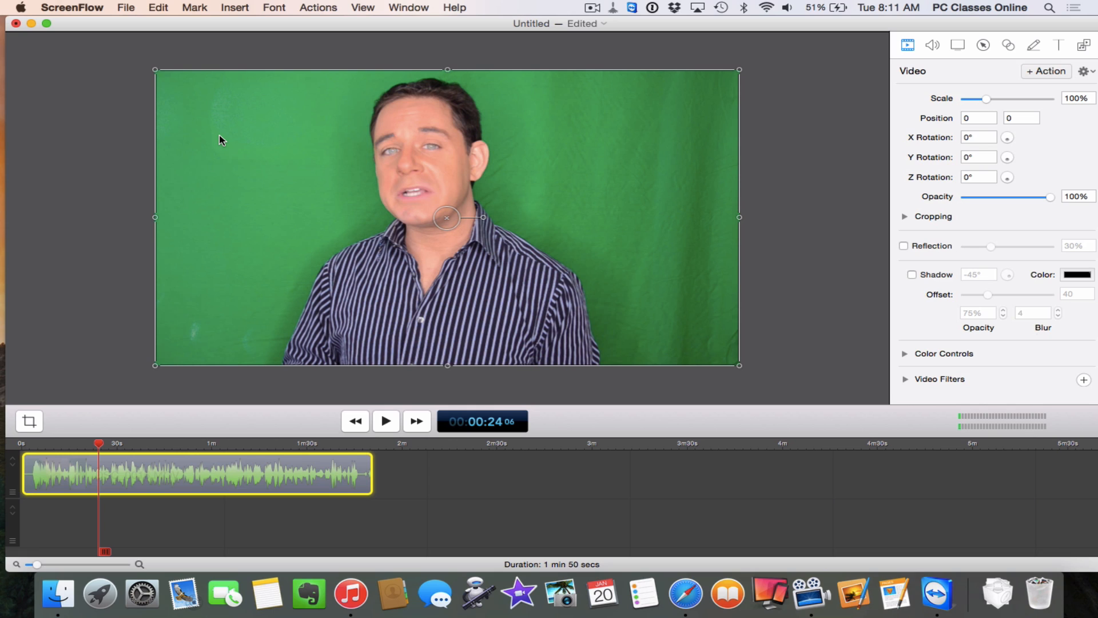
mouse_move(636, 28)
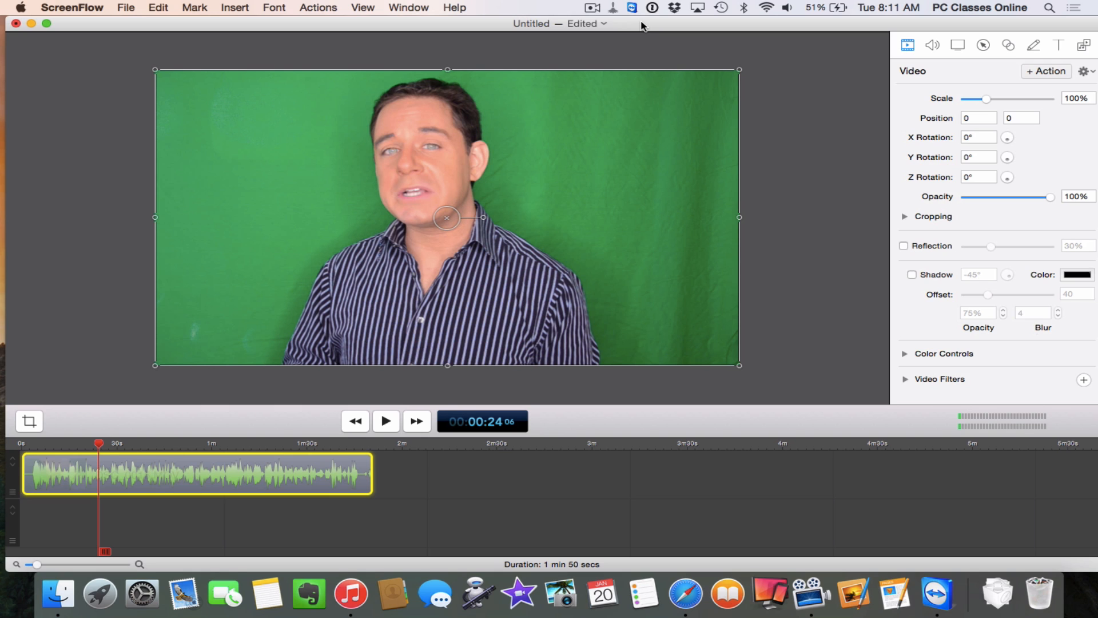
mouse_move(971, 43)
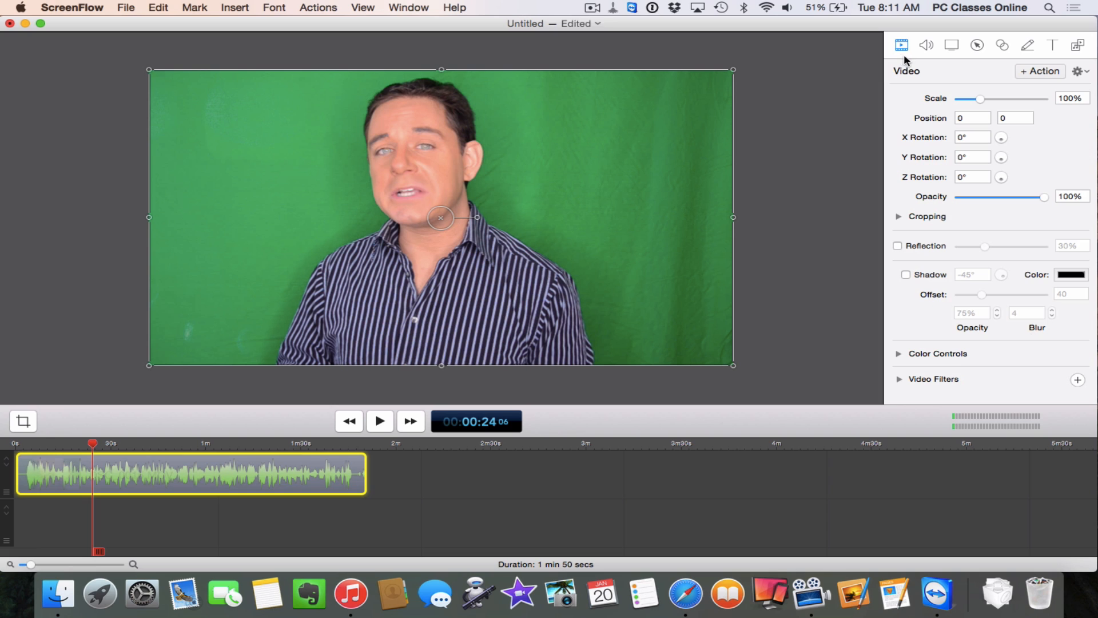
mouse_move(898, 49)
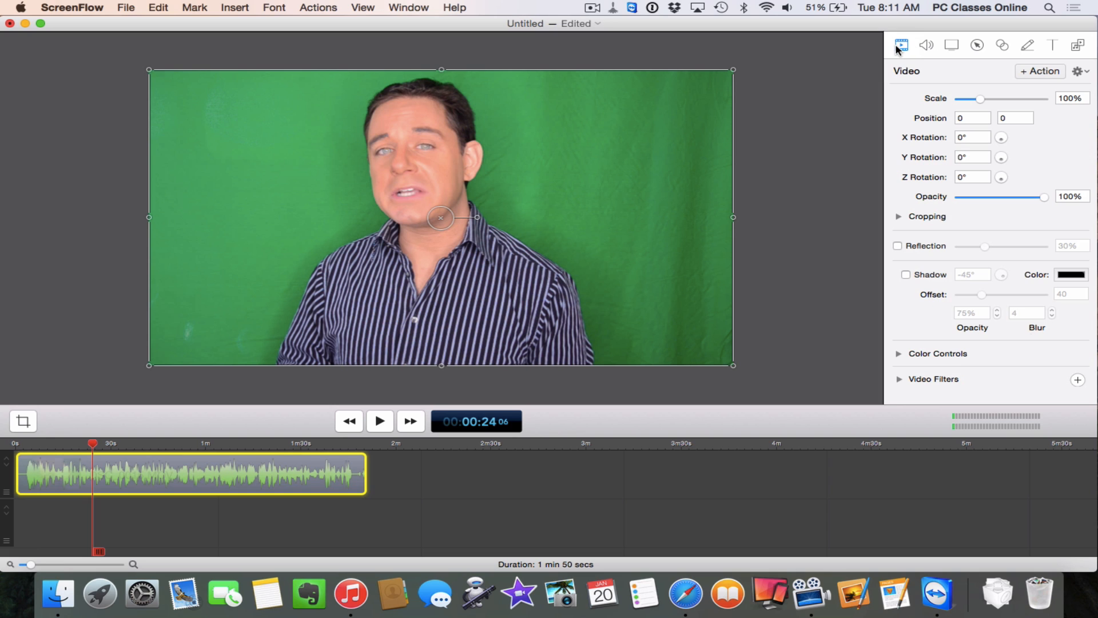
mouse_move(893, 382)
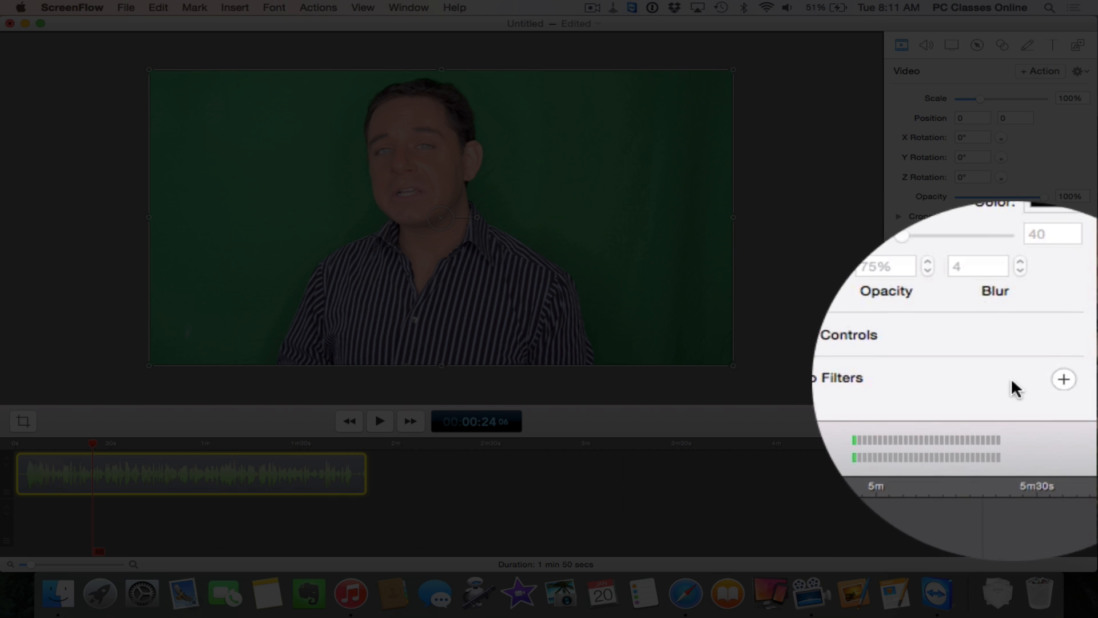
Add a Chroma Key video filter to the green screen presenter clip
left_click(1063, 378)
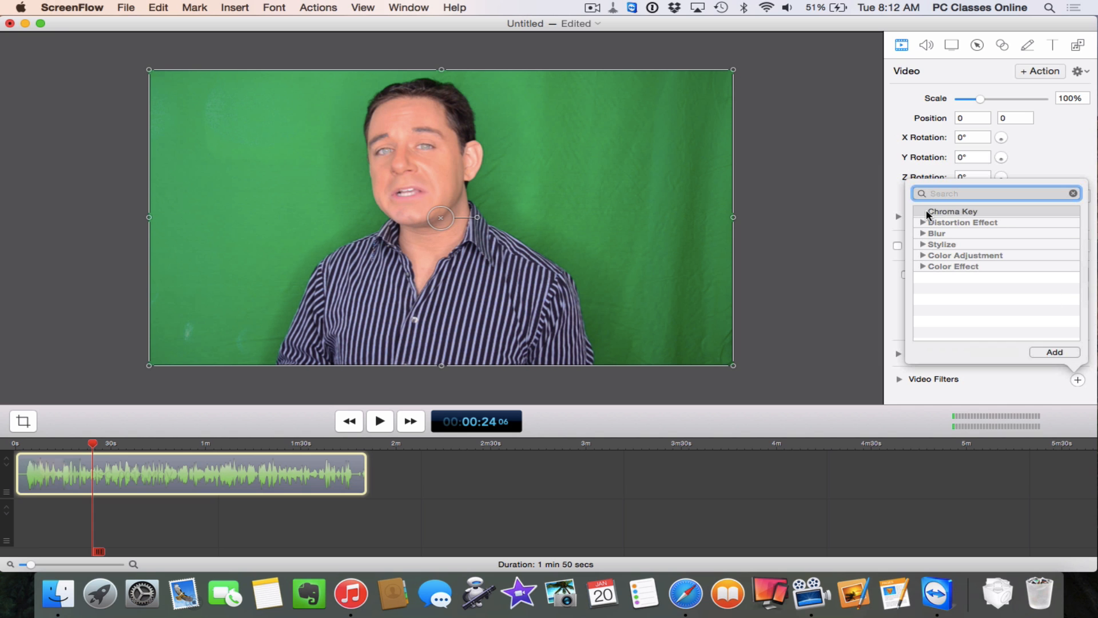
left_click(951, 211)
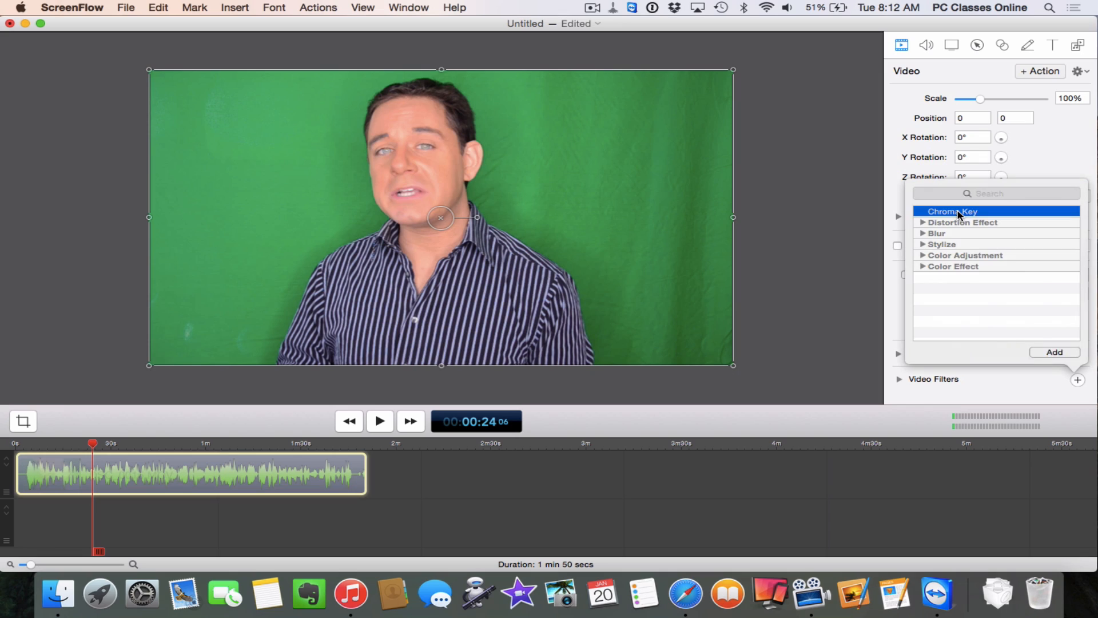
left_click(1054, 351)
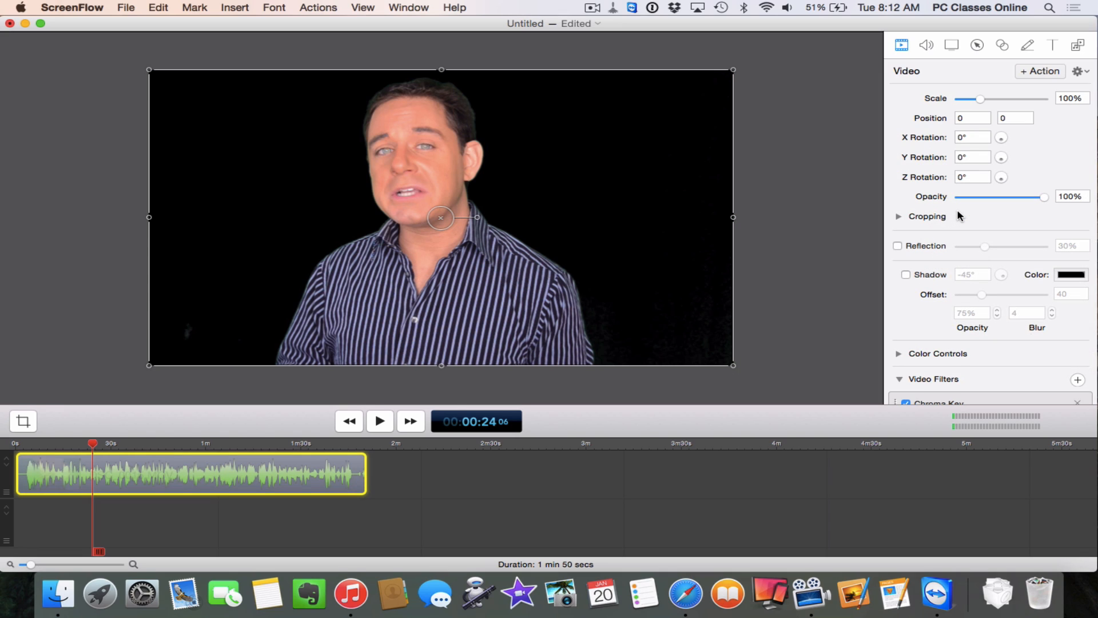
mouse_move(633, 358)
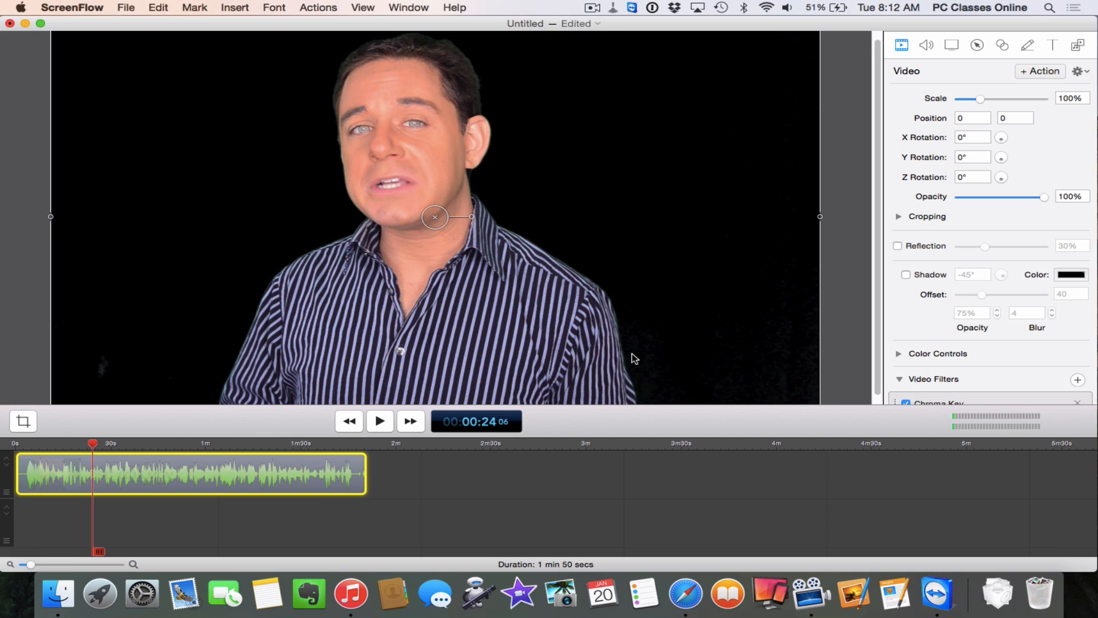
Preview the keyed presenter clip, pausing at about 29 seconds
left_click(440, 218)
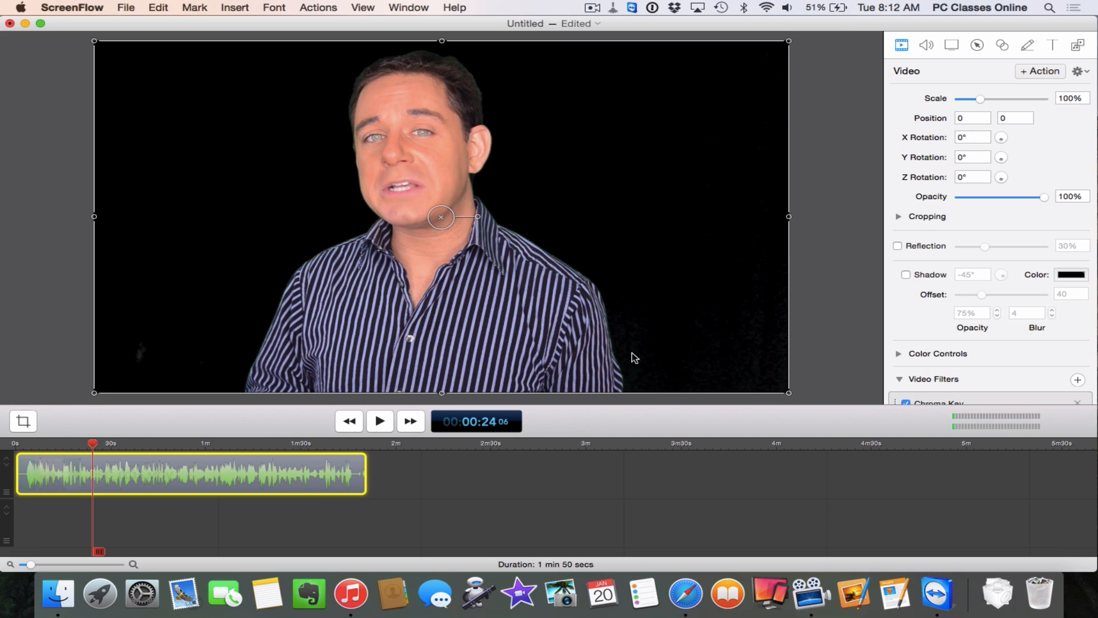
mouse_move(469, 73)
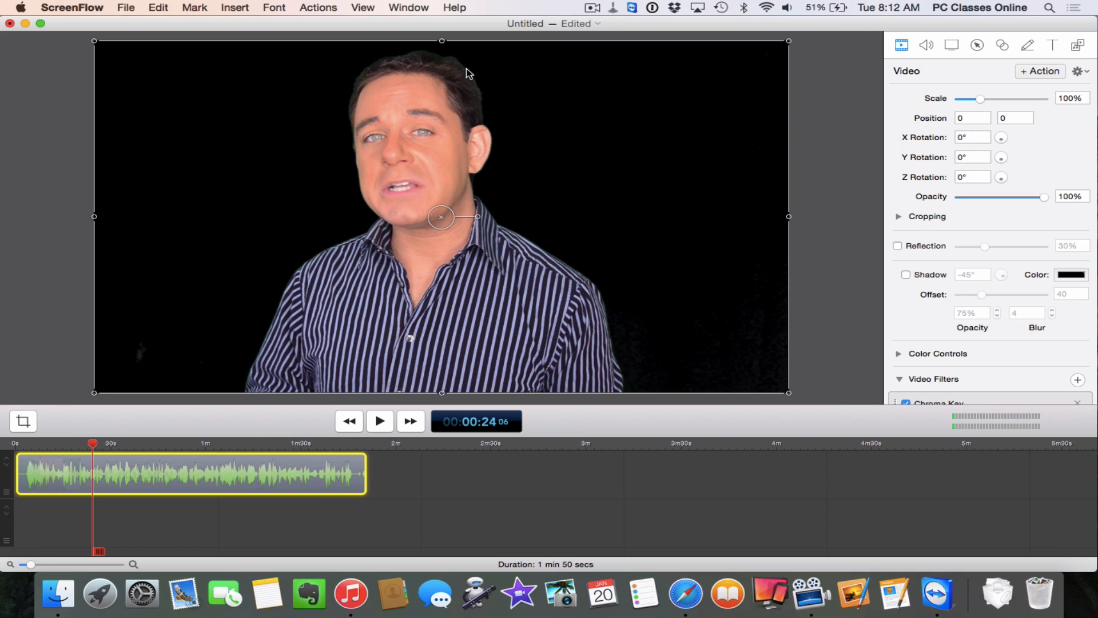
mouse_move(462, 68)
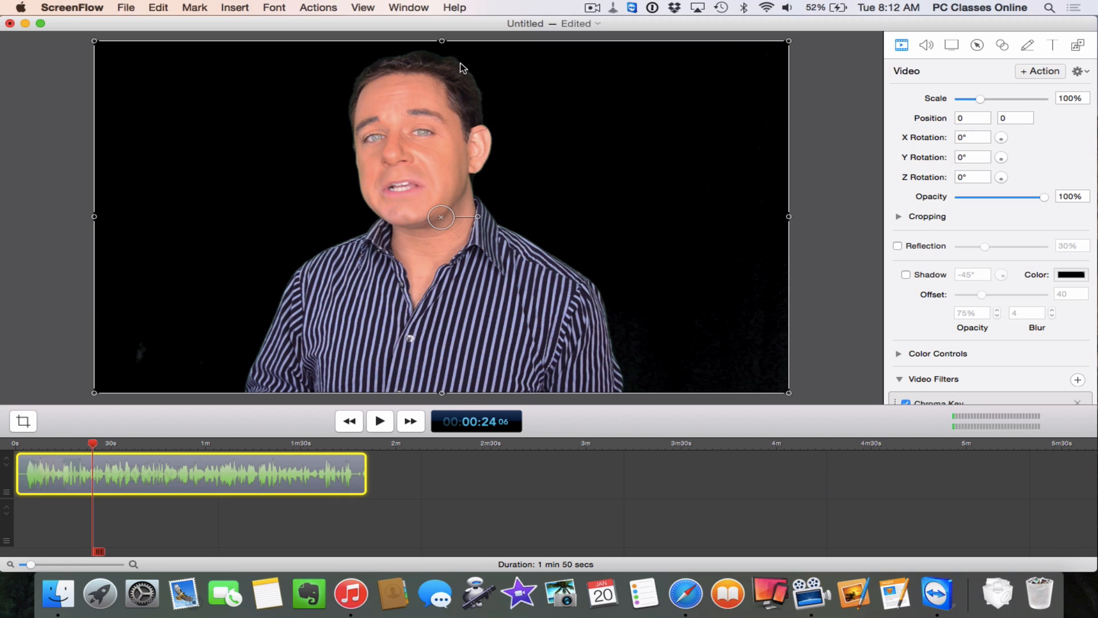
mouse_move(377, 446)
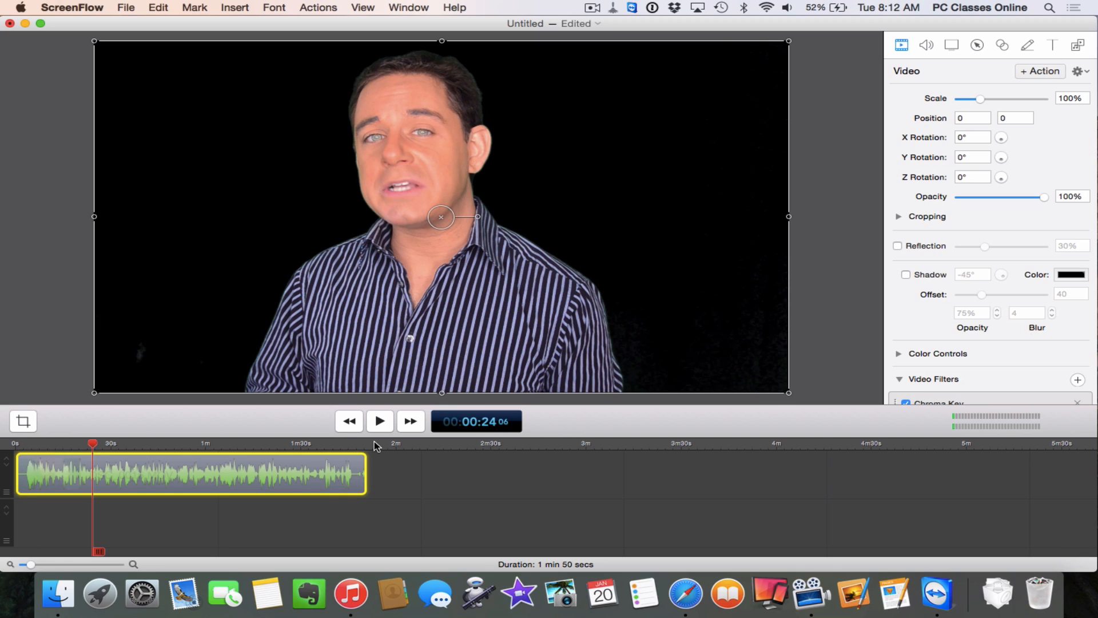
mouse_move(431, 499)
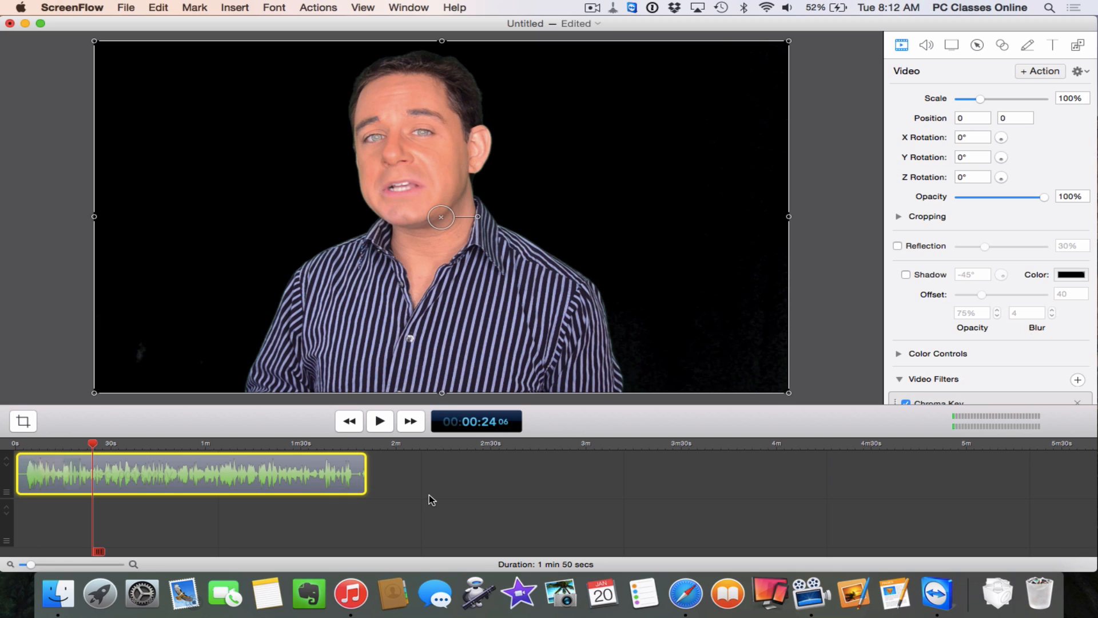
left_click(380, 421)
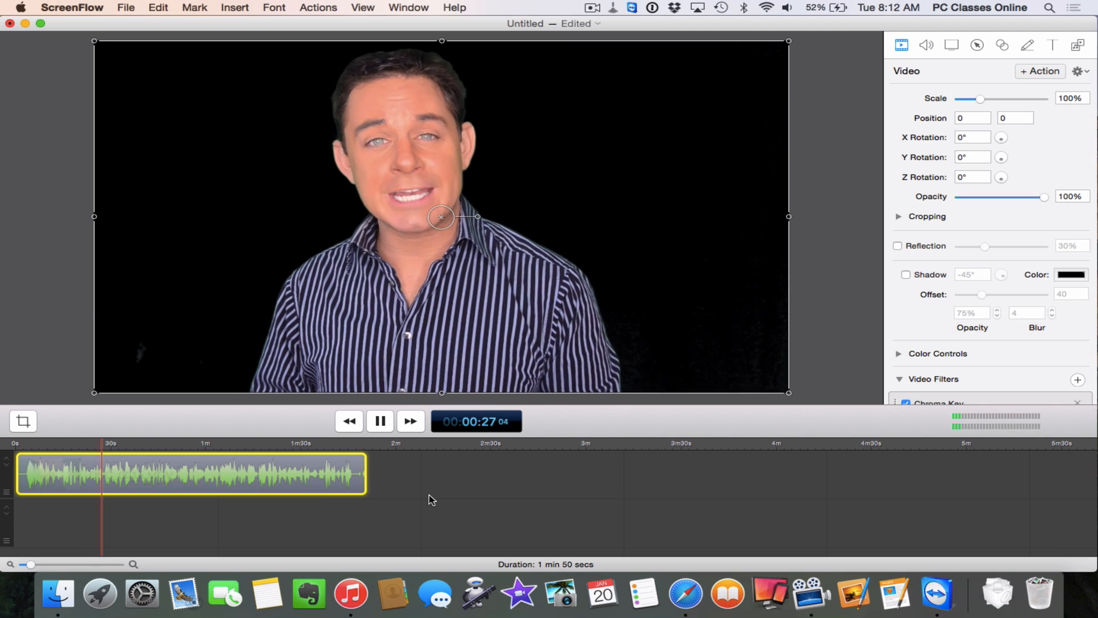
left_click(380, 421)
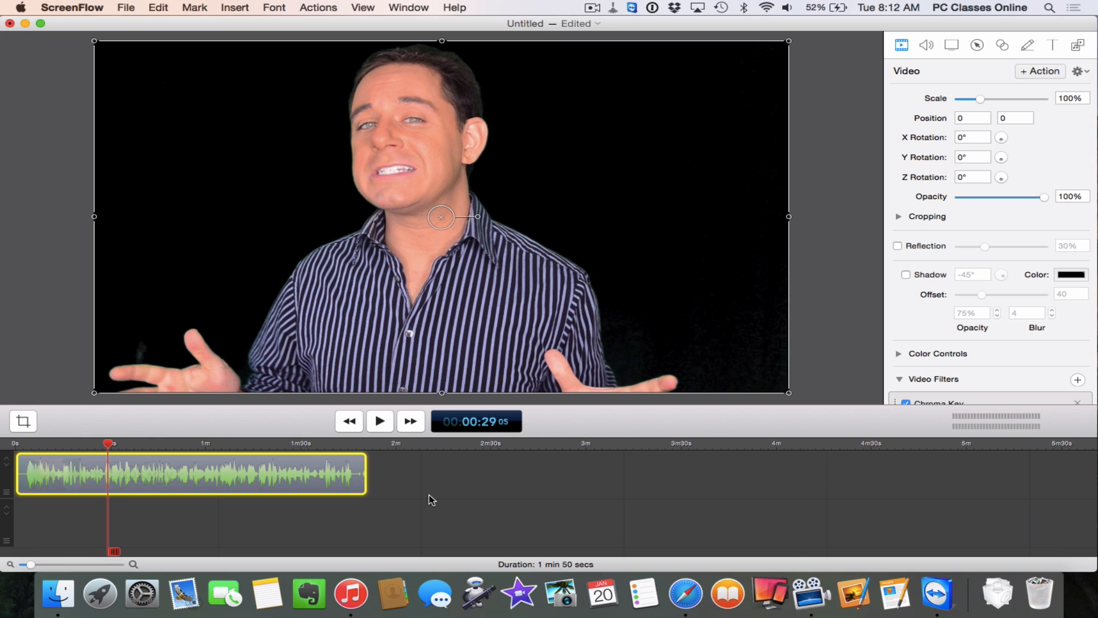
mouse_move(963, 339)
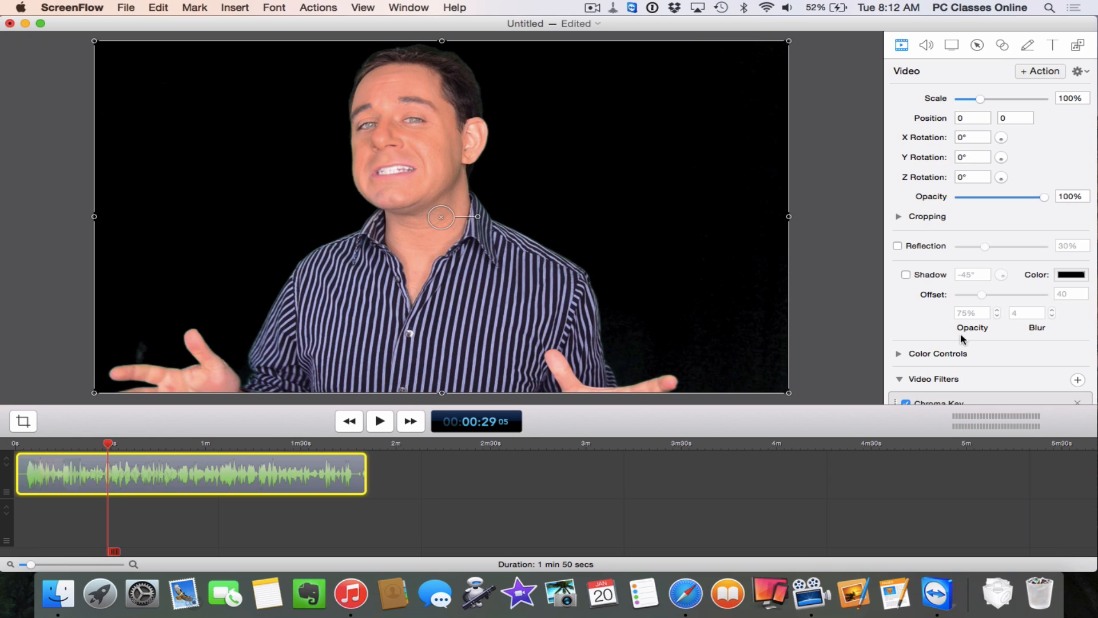
Scroll the Video inspector down to the Chroma Key filter settings
scroll("down", 3)
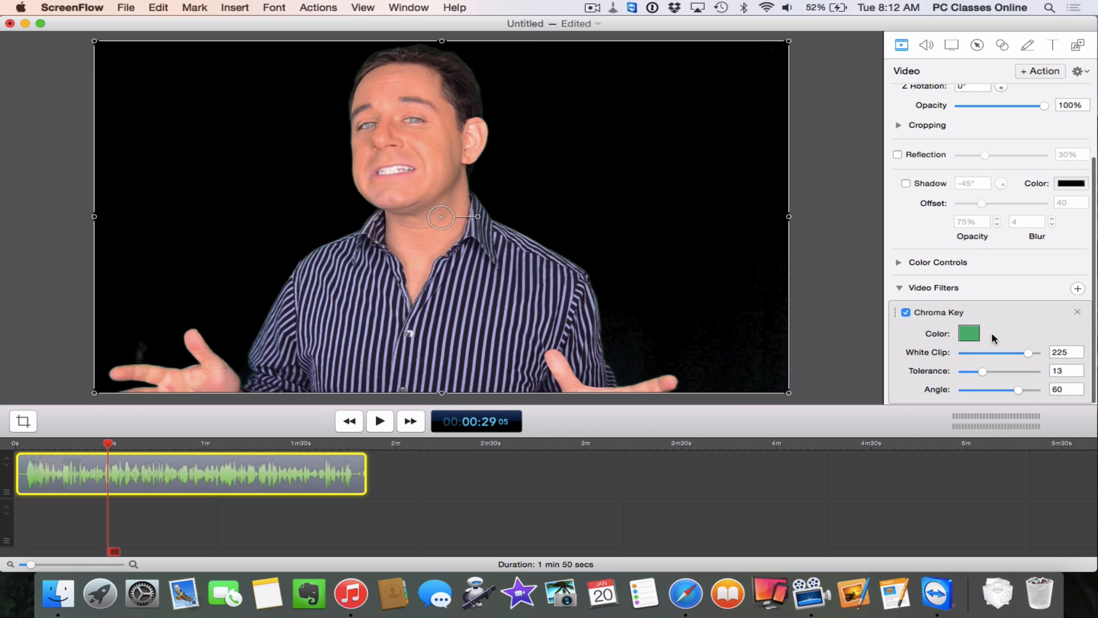
mouse_move(947, 341)
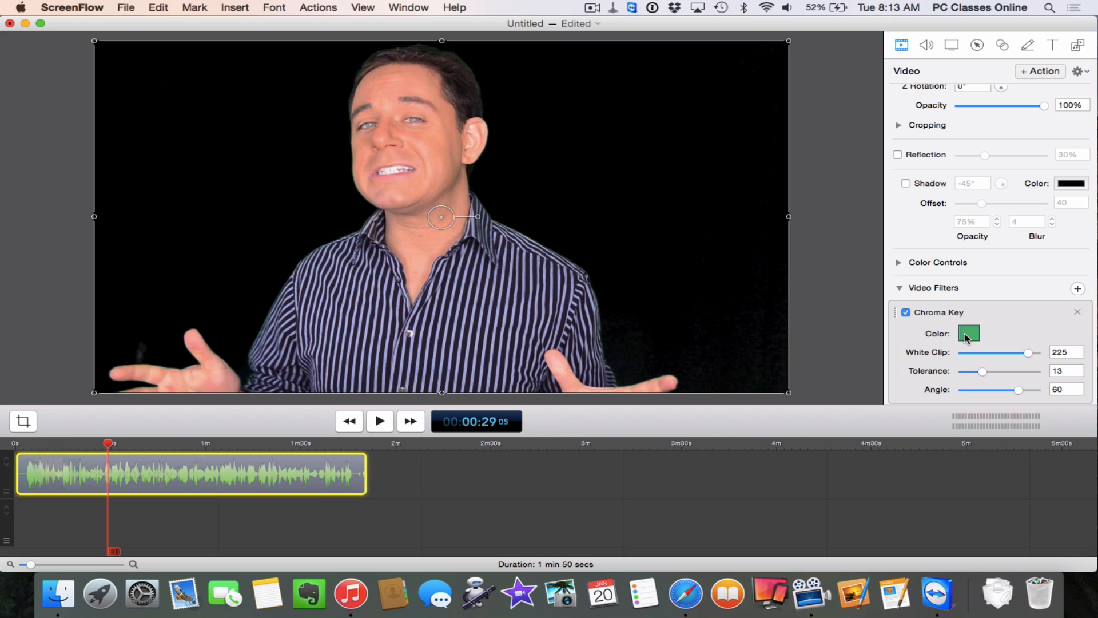
mouse_move(1000, 353)
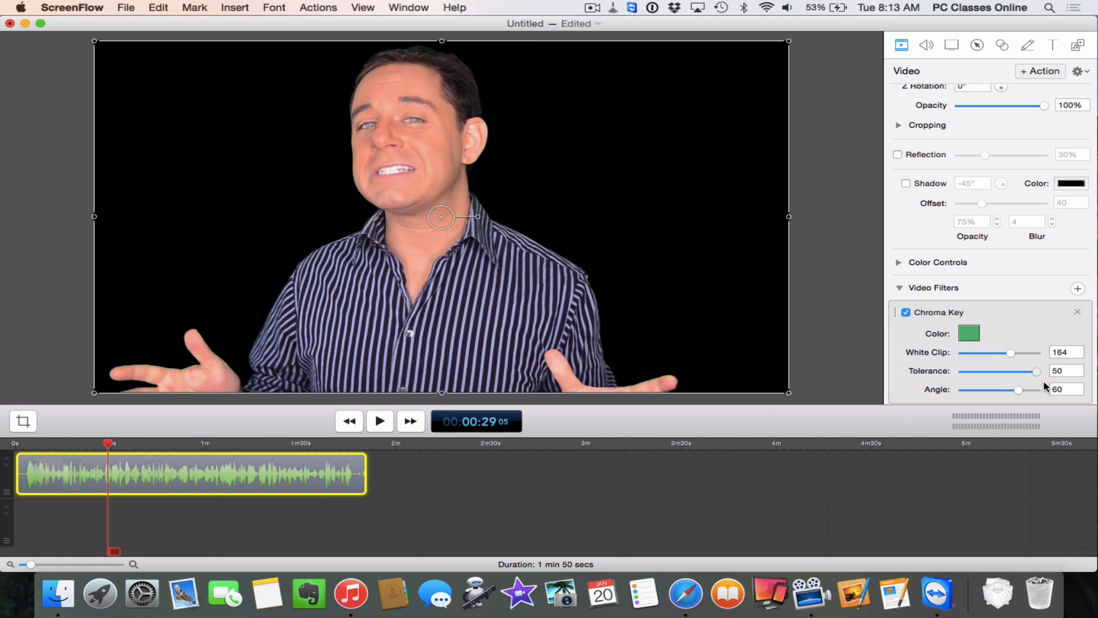
mouse_move(1035, 387)
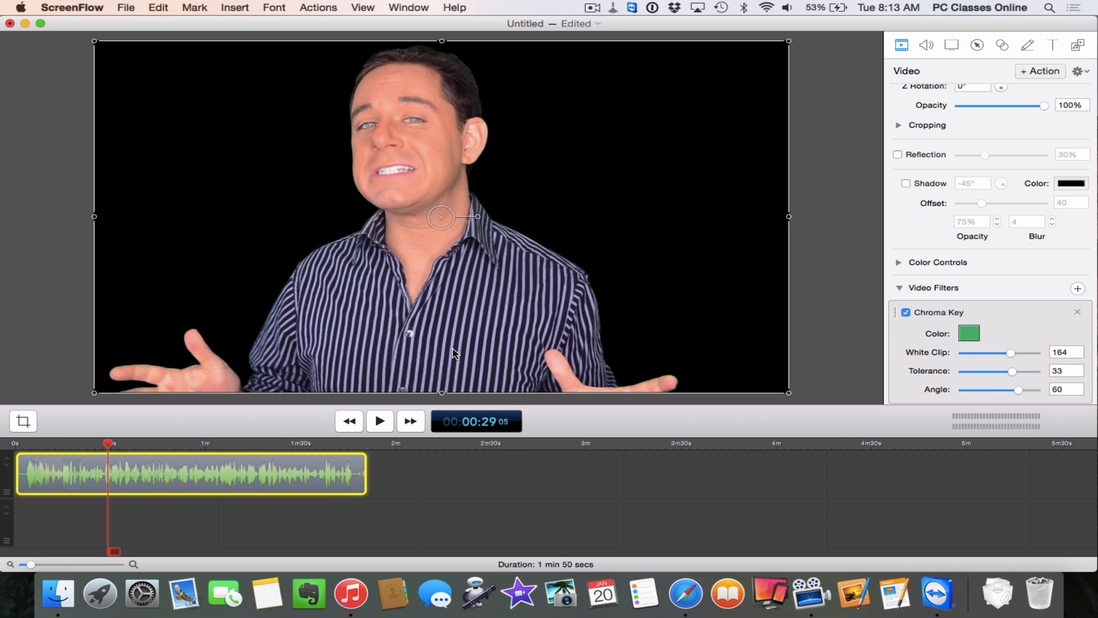
mouse_move(1026, 393)
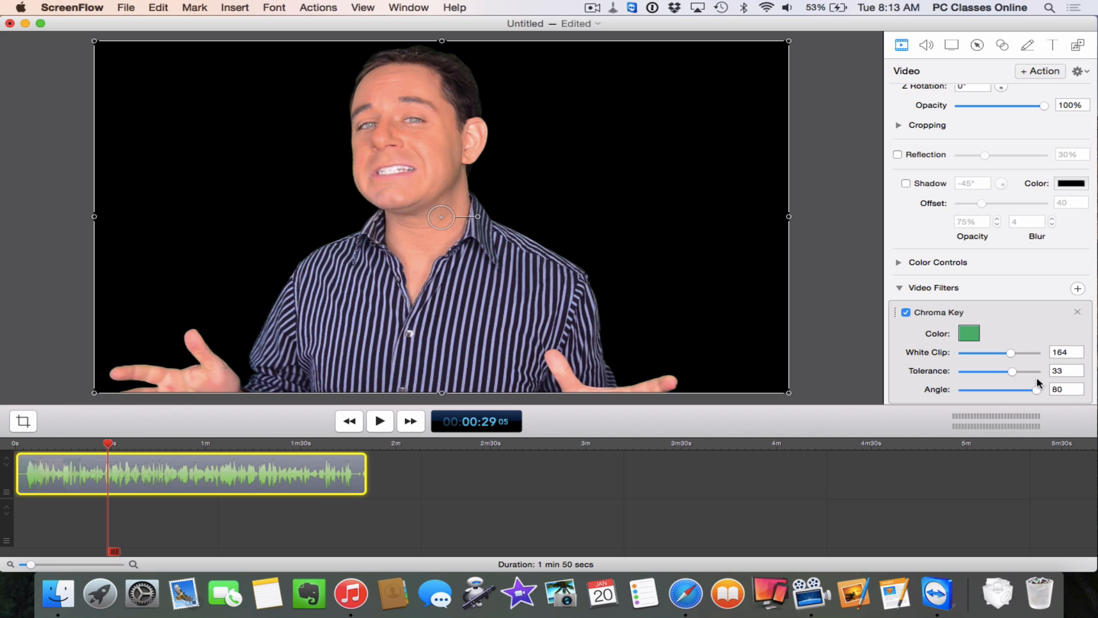
mouse_move(273, 436)
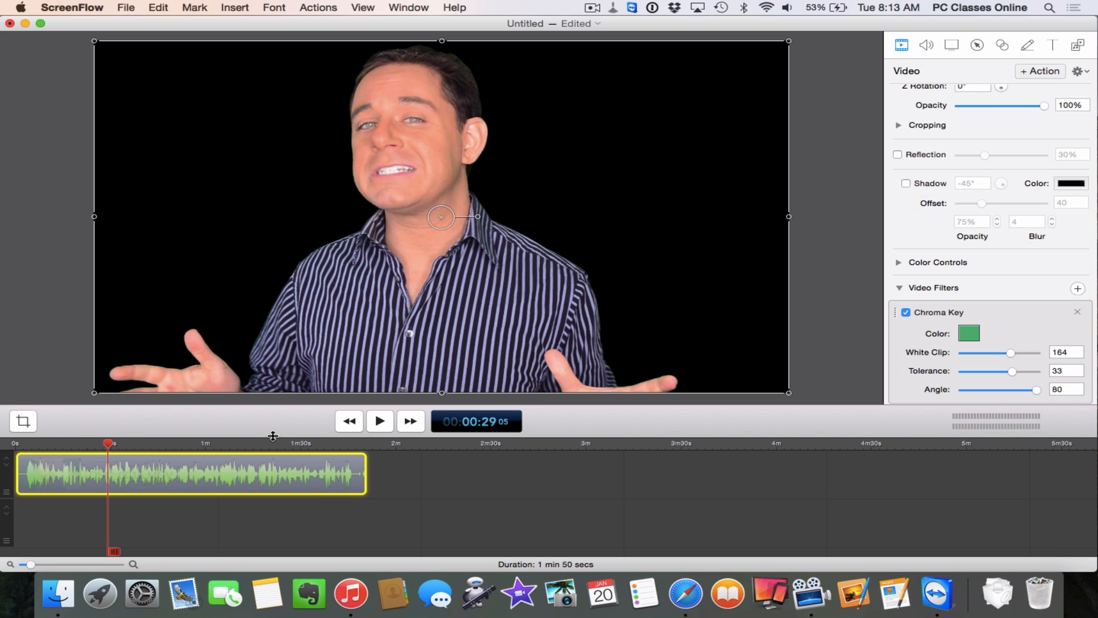
left_click(379, 421)
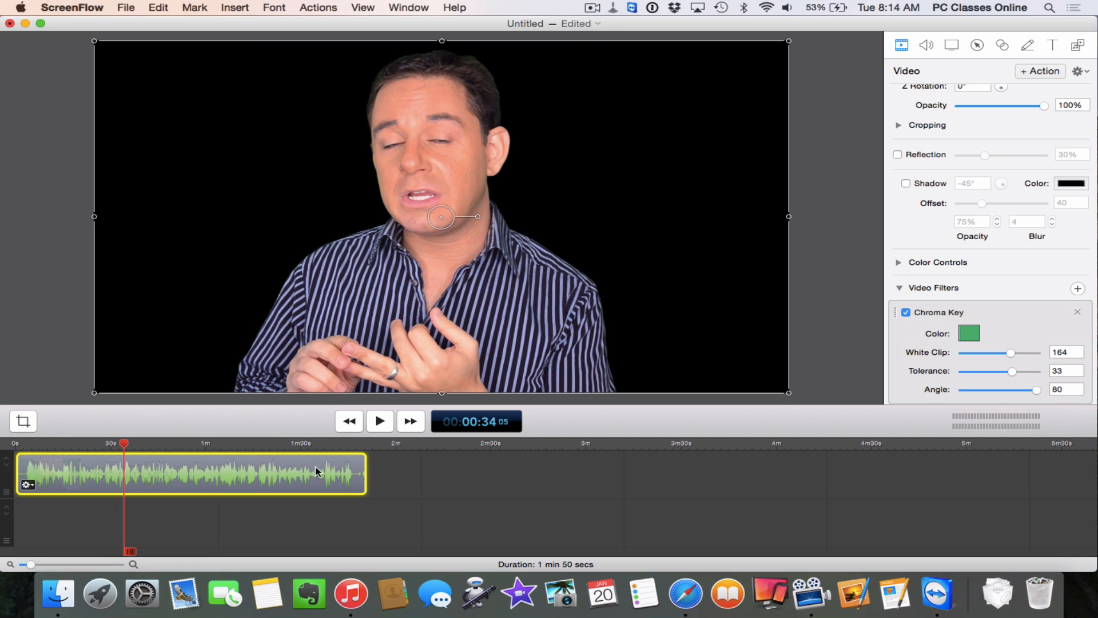
mouse_move(476, 68)
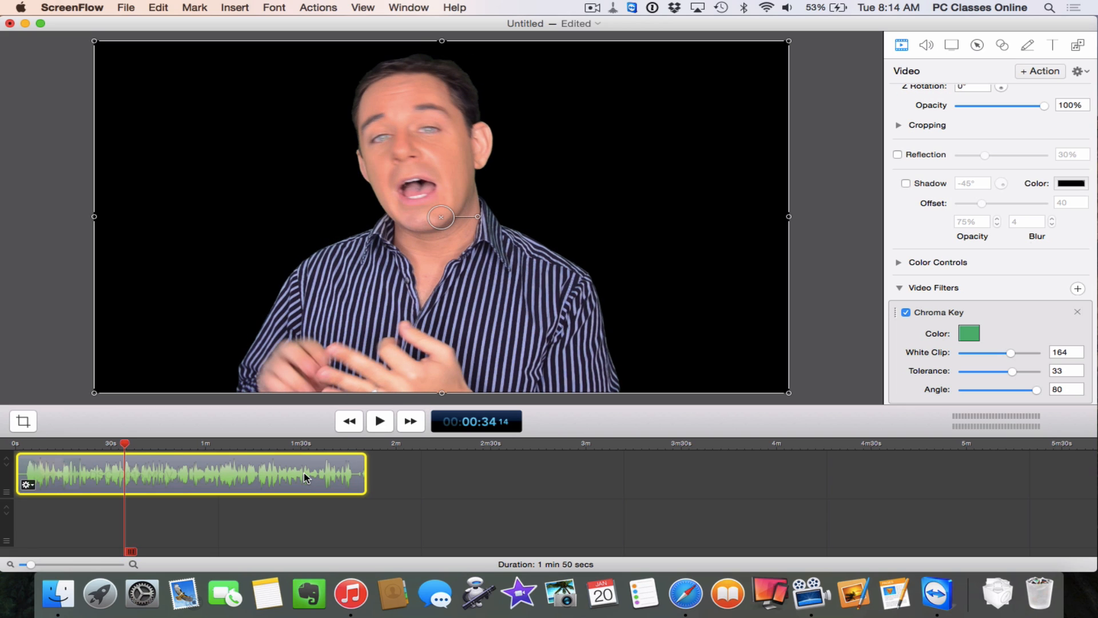
mouse_move(300, 265)
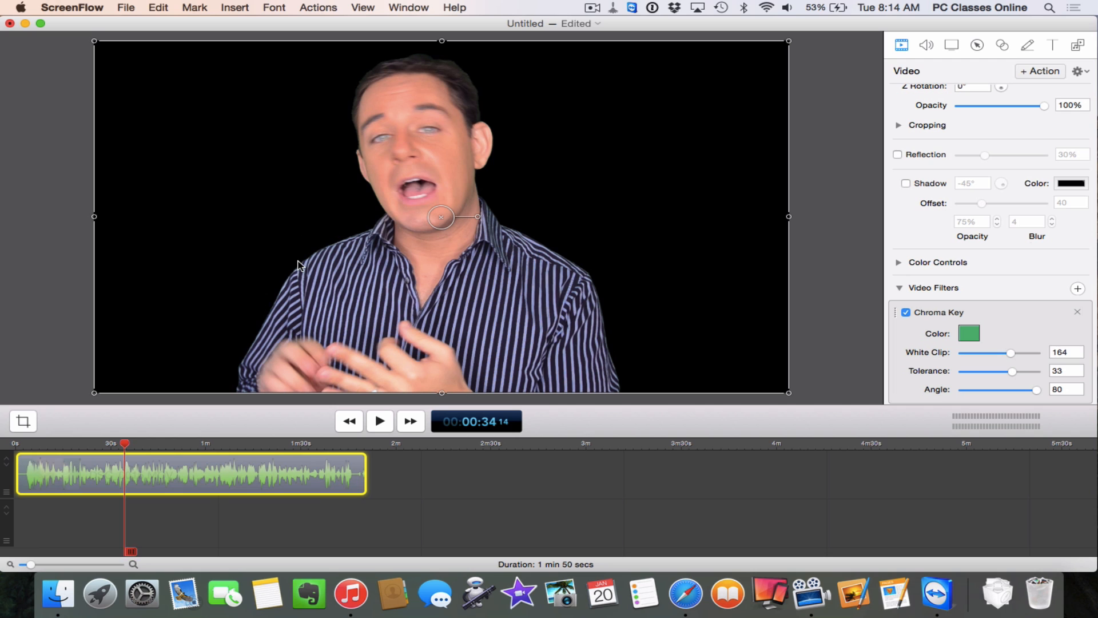
mouse_move(487, 34)
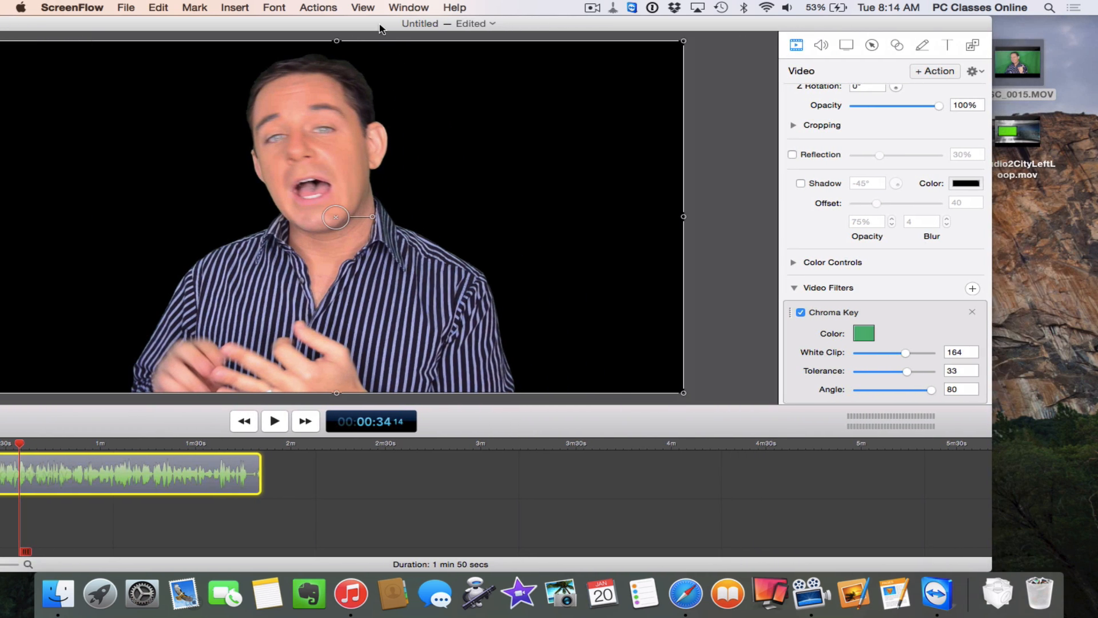
mouse_move(1023, 182)
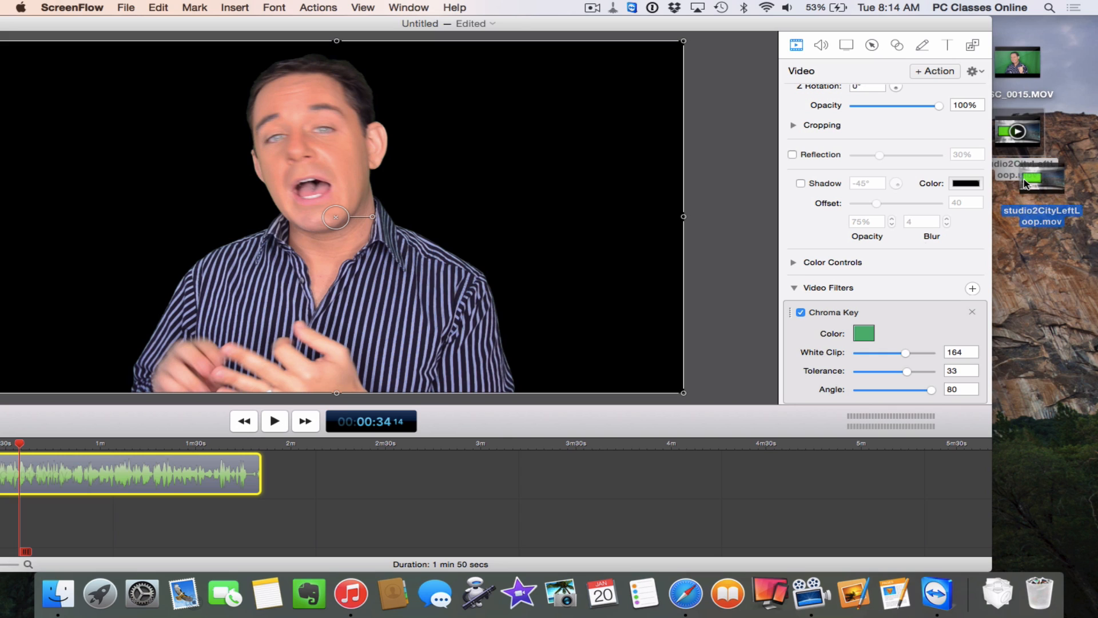
Pick up studio2CityLeftLoop.mov from the desktop for the lower track
left_click(1041, 178)
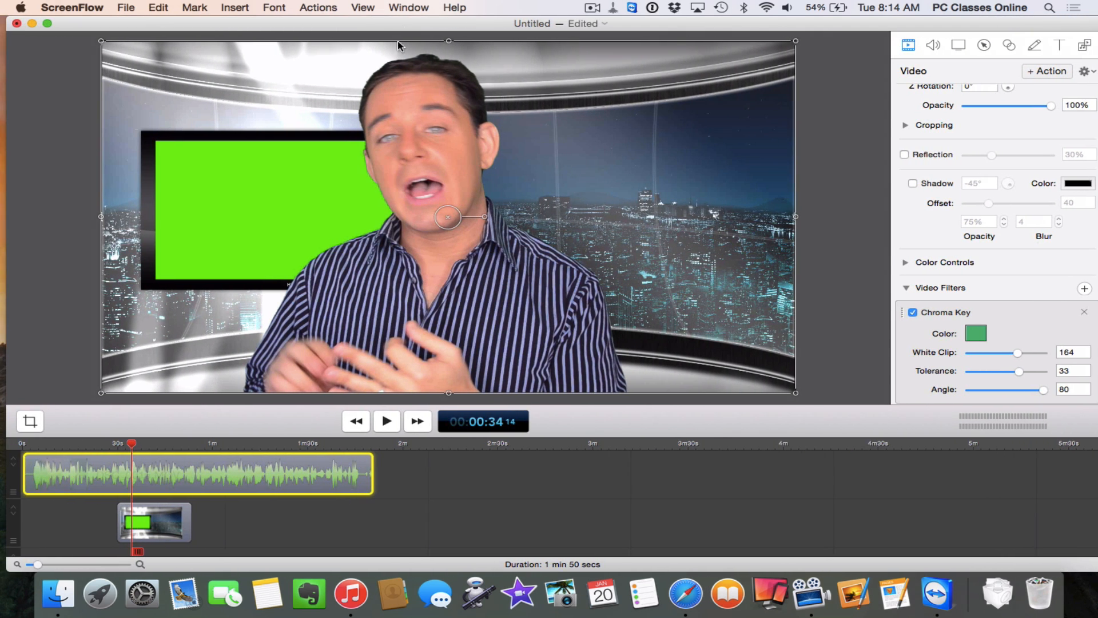
Select the newsroom set clip on the timeline to show its video settings
left_click(154, 522)
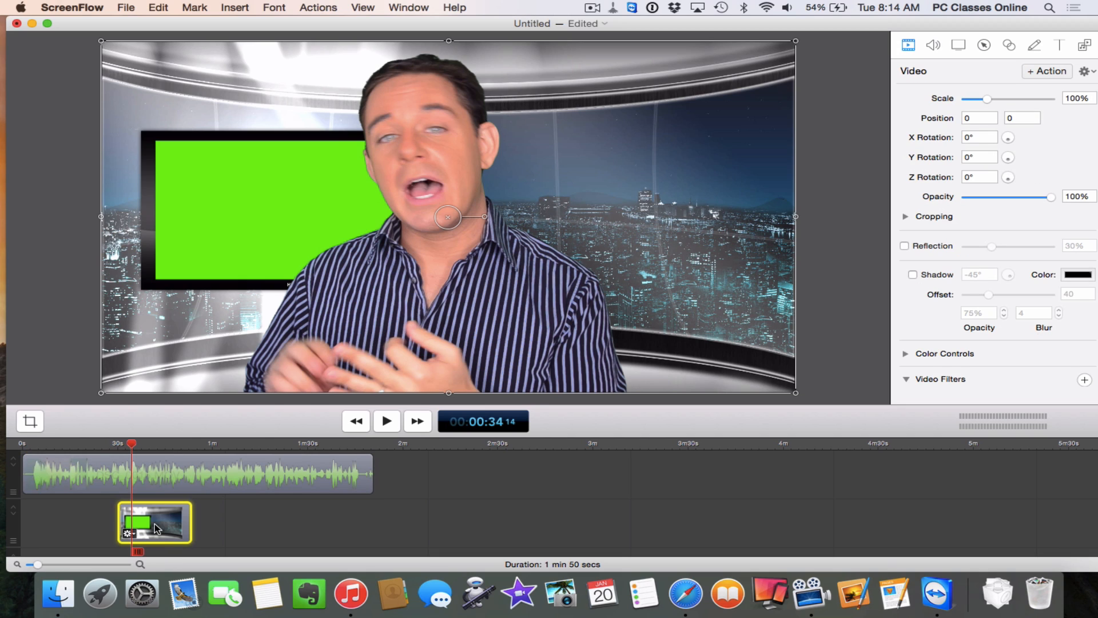
mouse_move(185, 525)
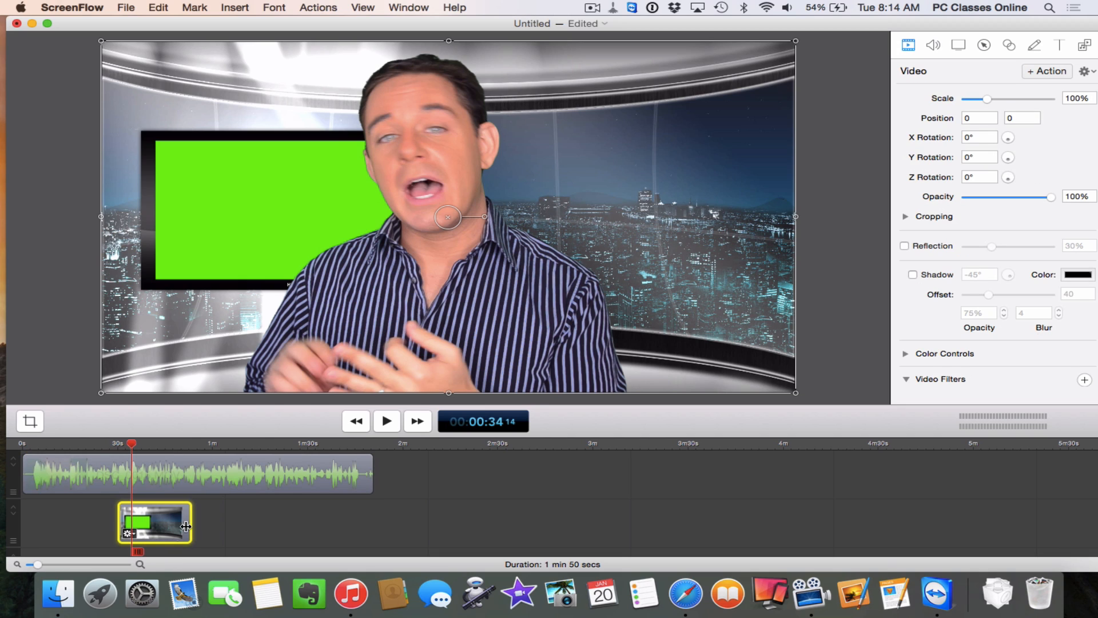
mouse_move(153, 525)
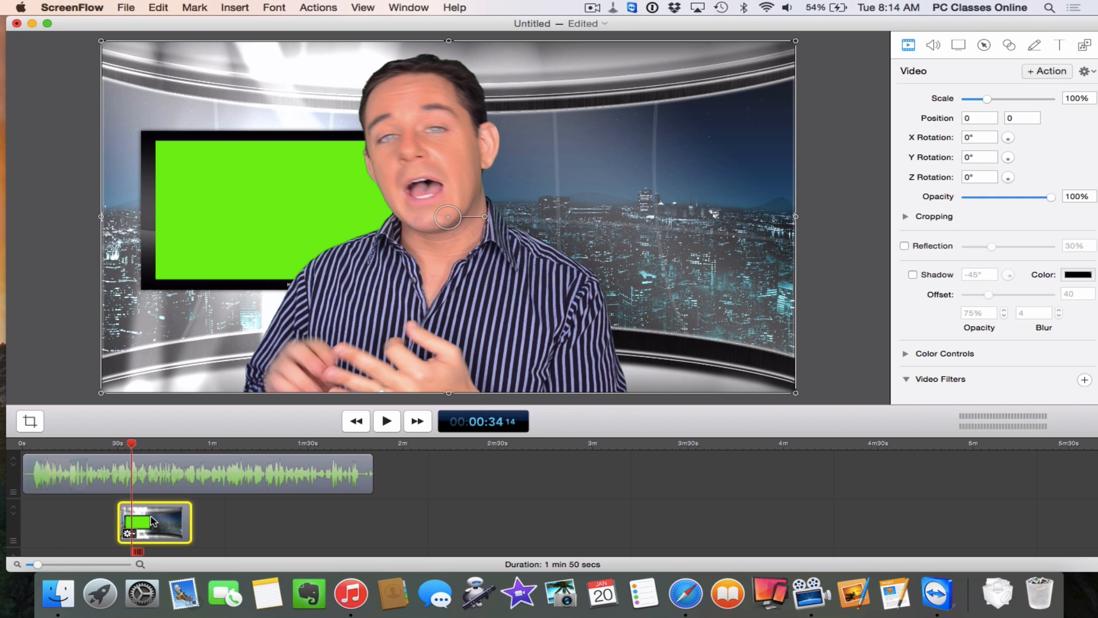
mouse_move(452, 84)
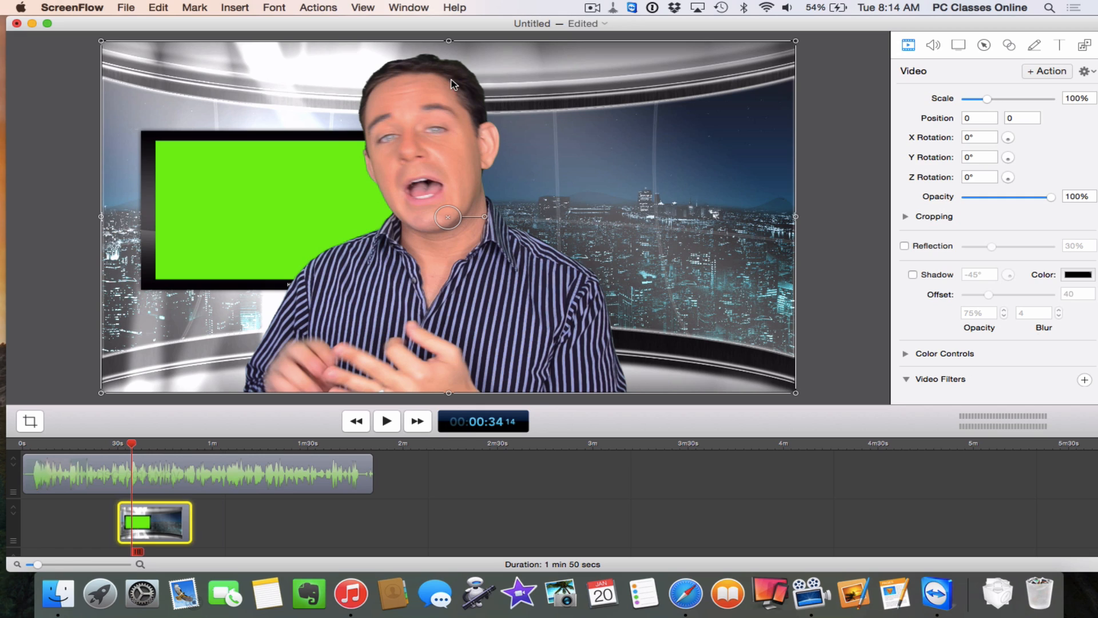
mouse_move(259, 203)
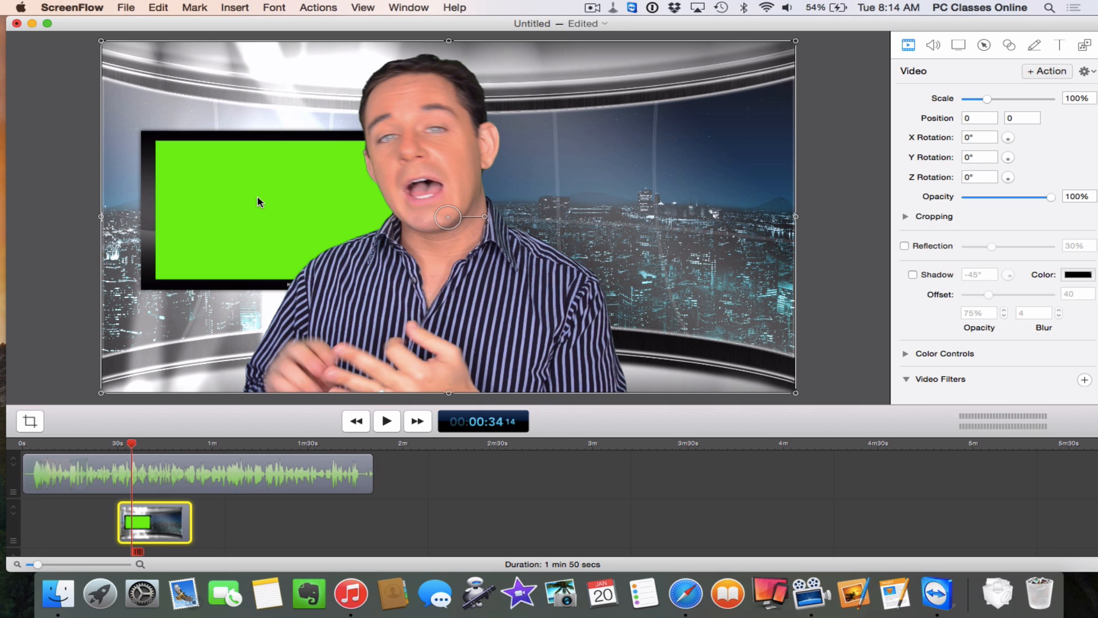
mouse_move(225, 191)
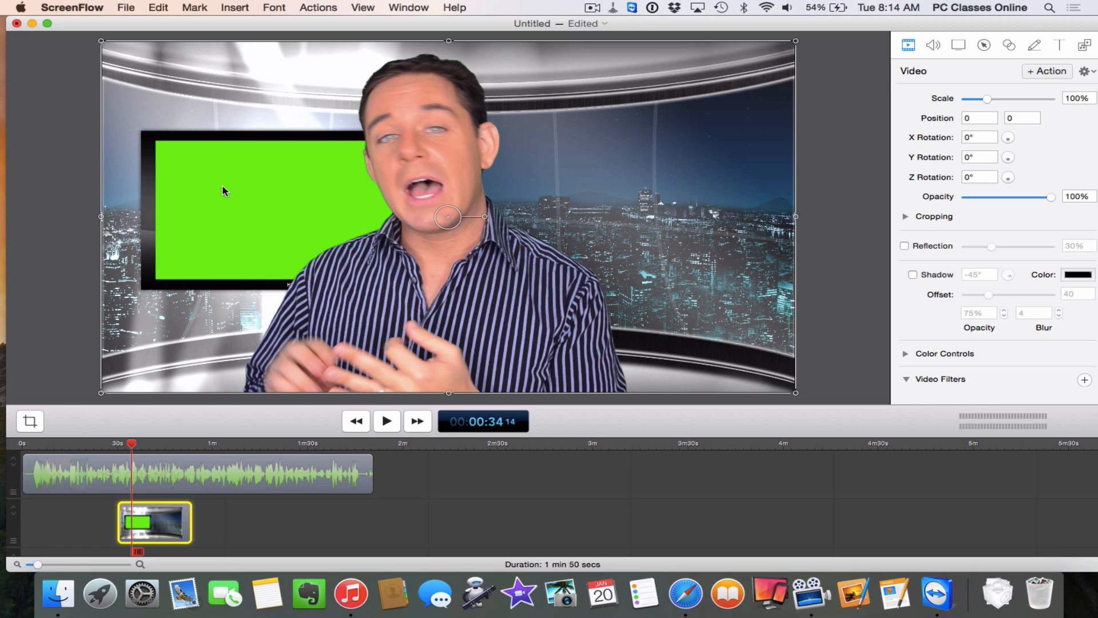
mouse_move(262, 166)
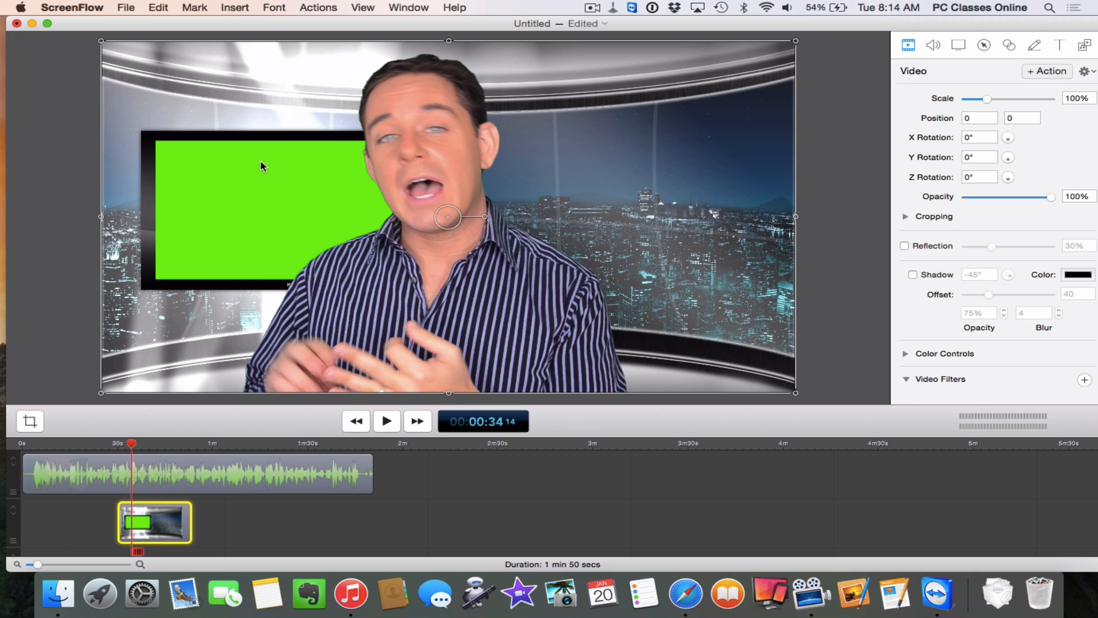
mouse_move(294, 200)
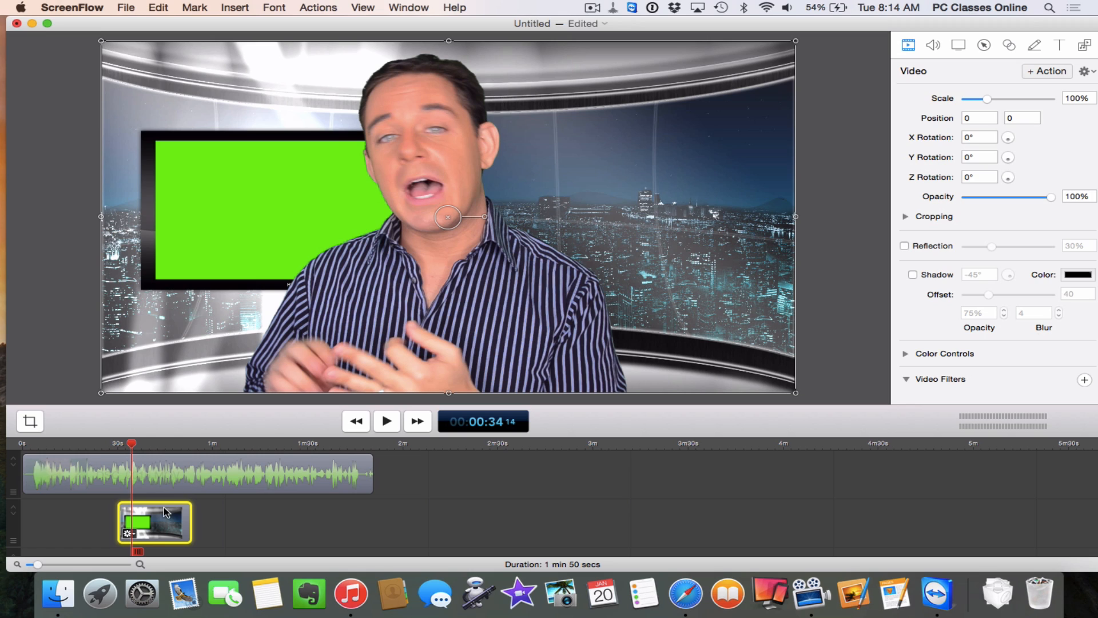
mouse_move(138, 522)
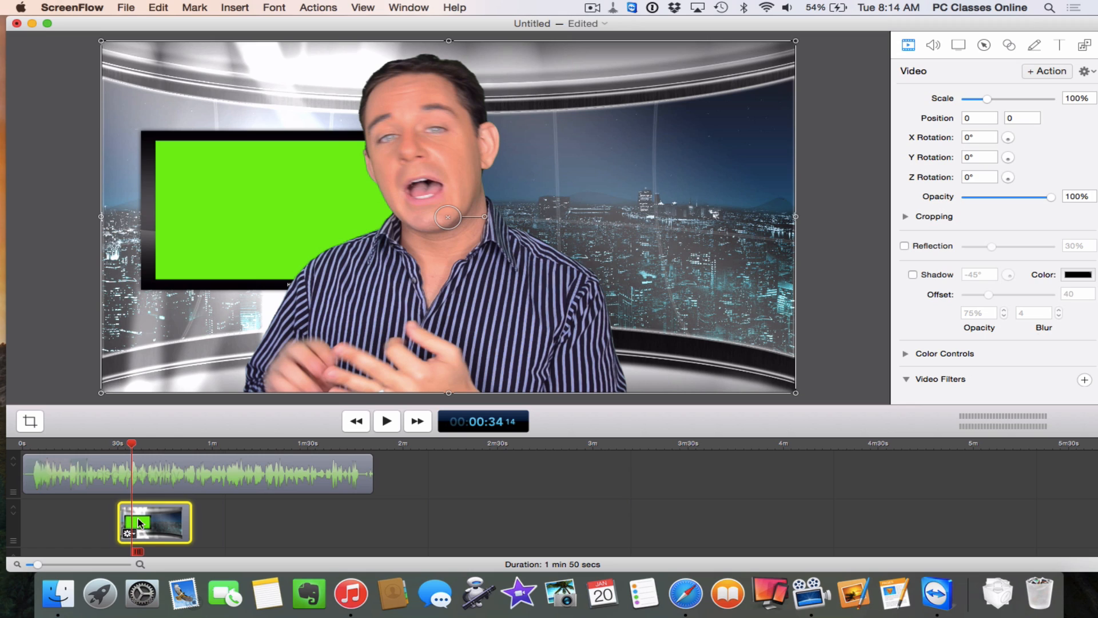
mouse_move(910, 228)
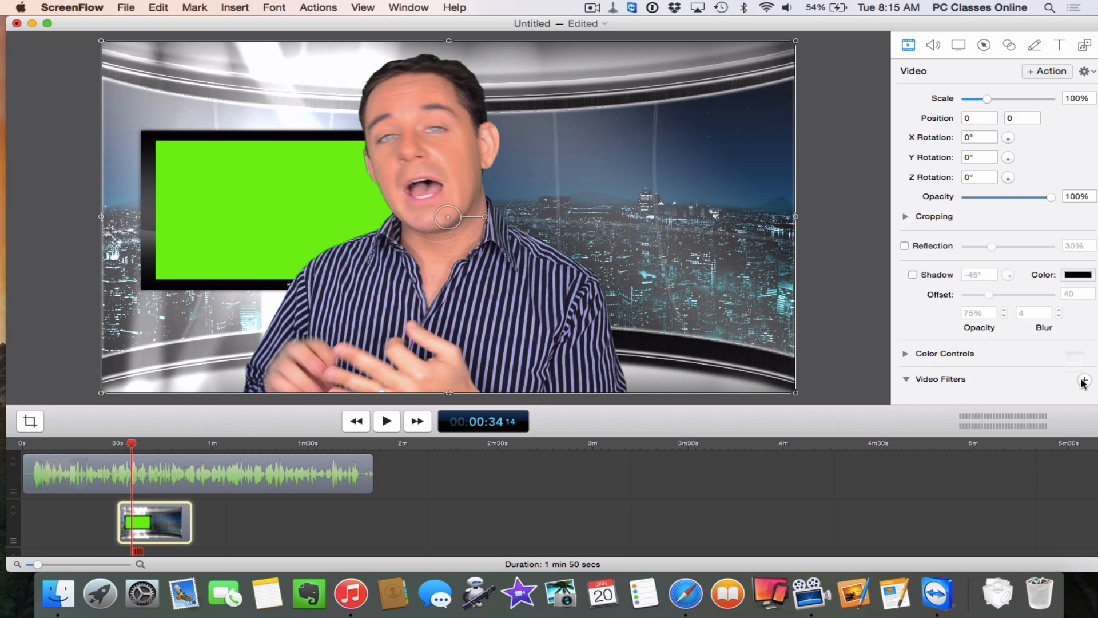
Add a Chroma Key filter to the studio2CityLeftLoop news set clip
left_click(1084, 379)
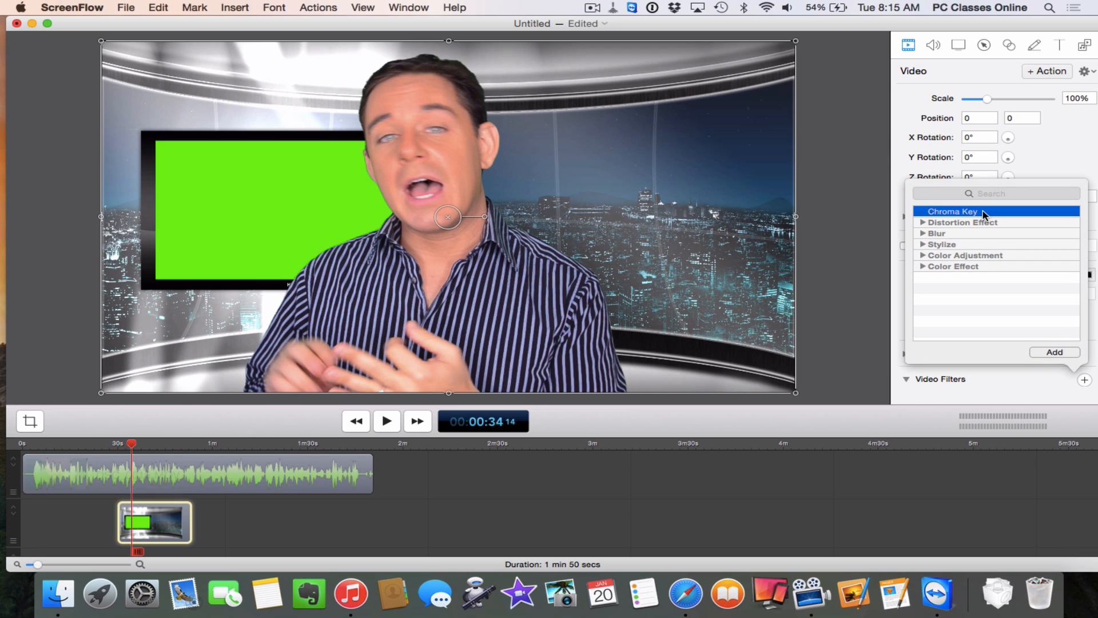
mouse_move(981, 215)
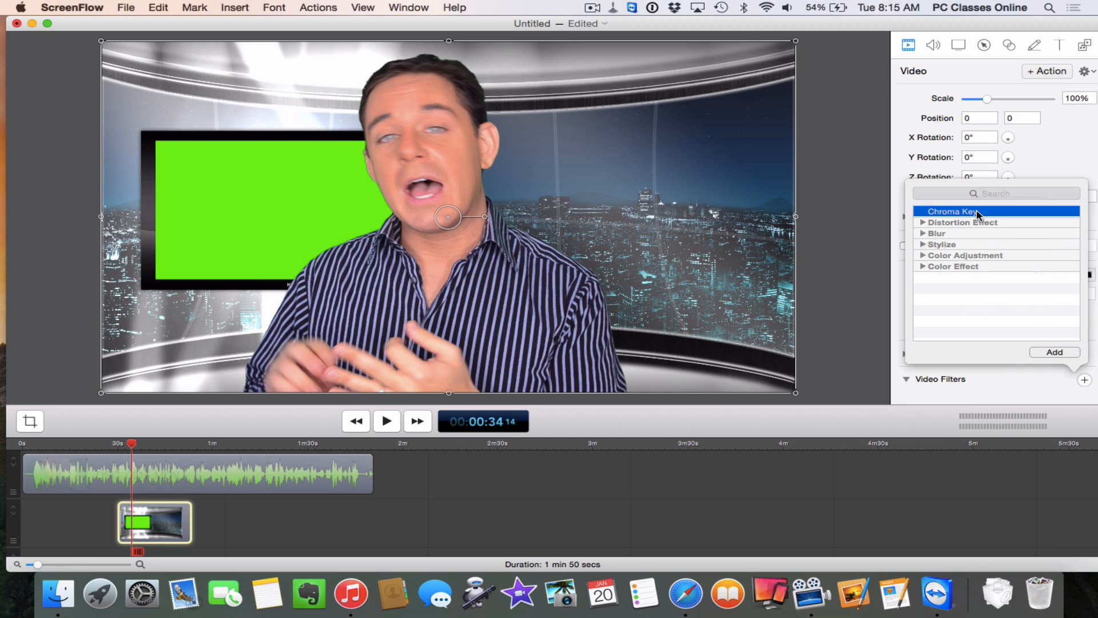
left_click(1054, 352)
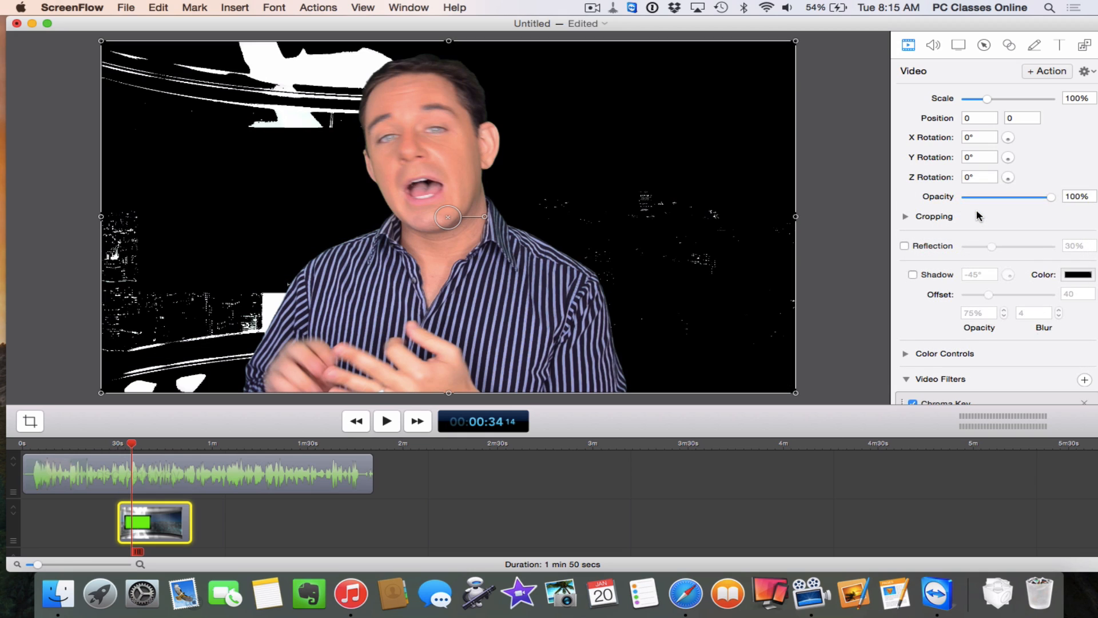
scroll("down", 3)
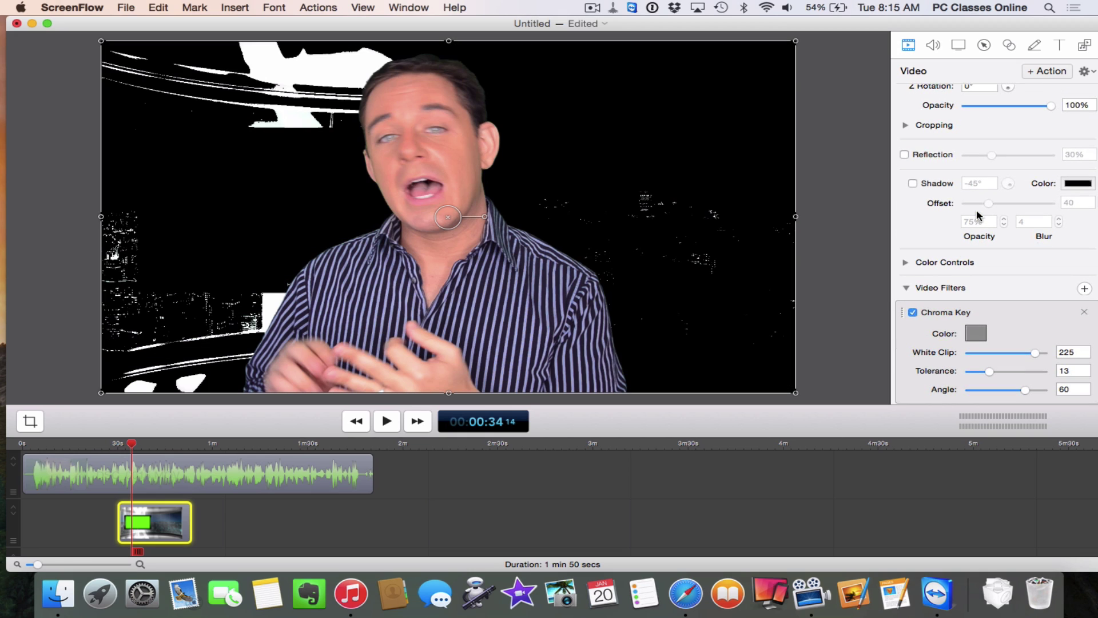
mouse_move(955, 346)
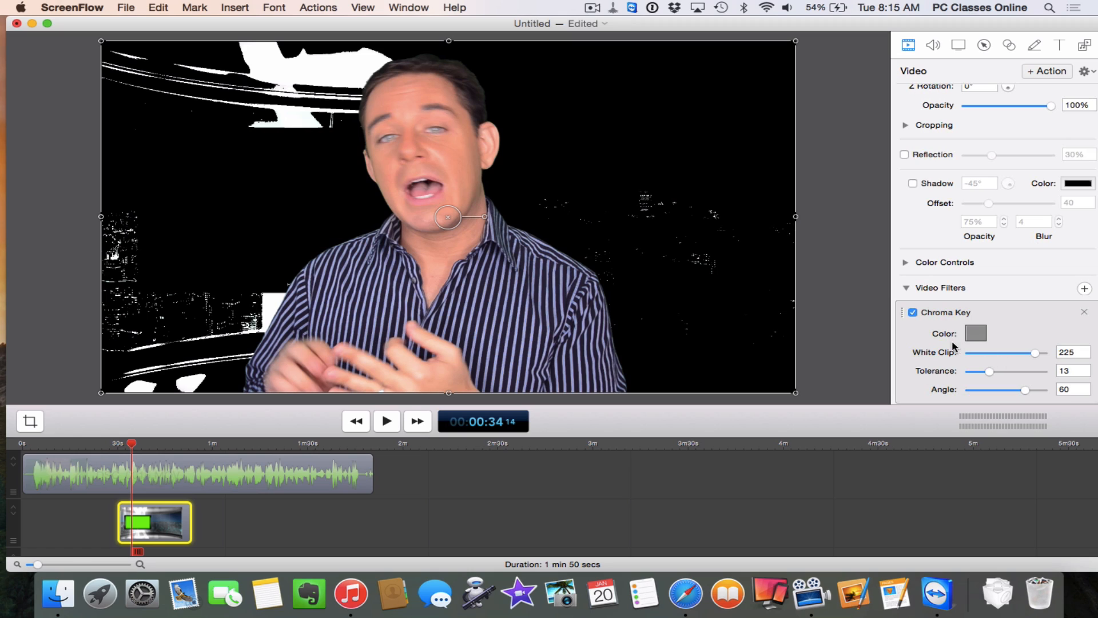
mouse_move(983, 343)
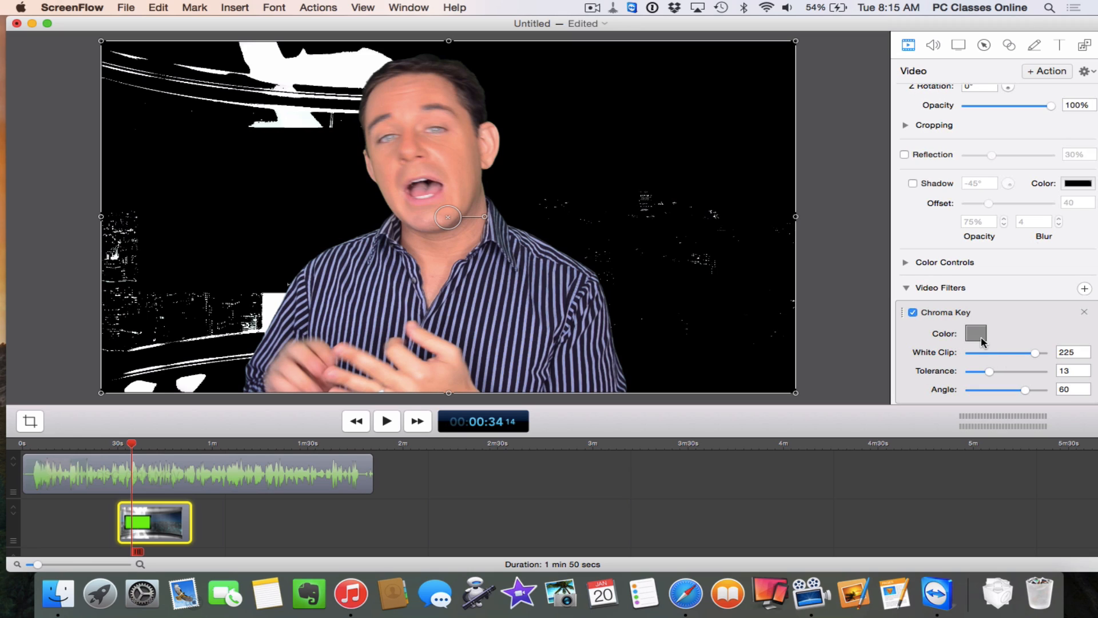
Open the Refine Key color picker for the set clip's Chroma Key color
left_click(976, 333)
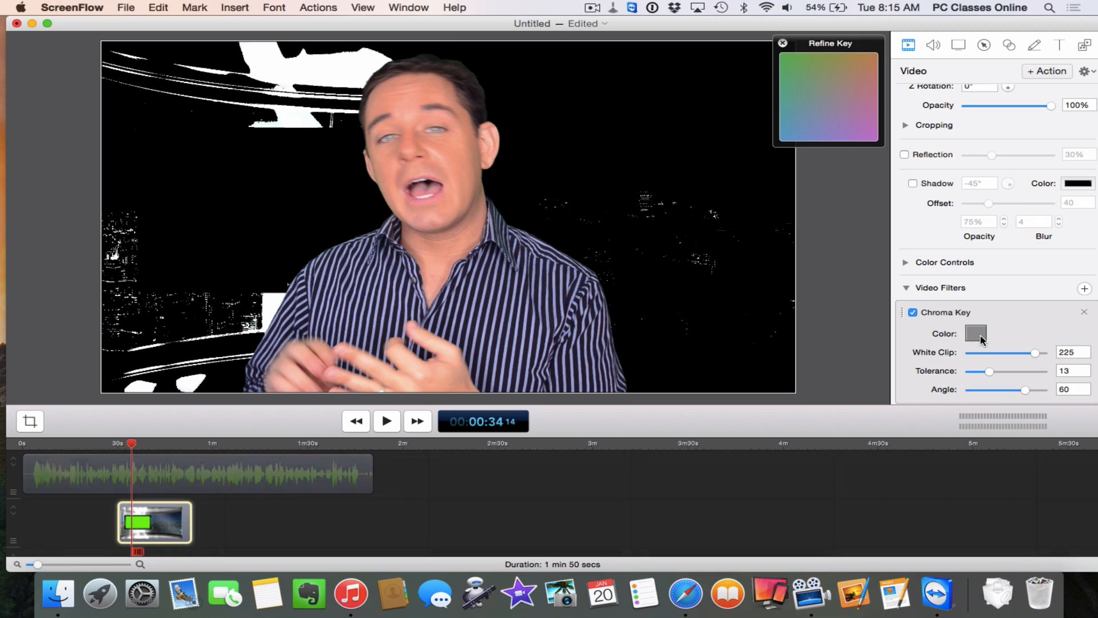
mouse_move(285, 196)
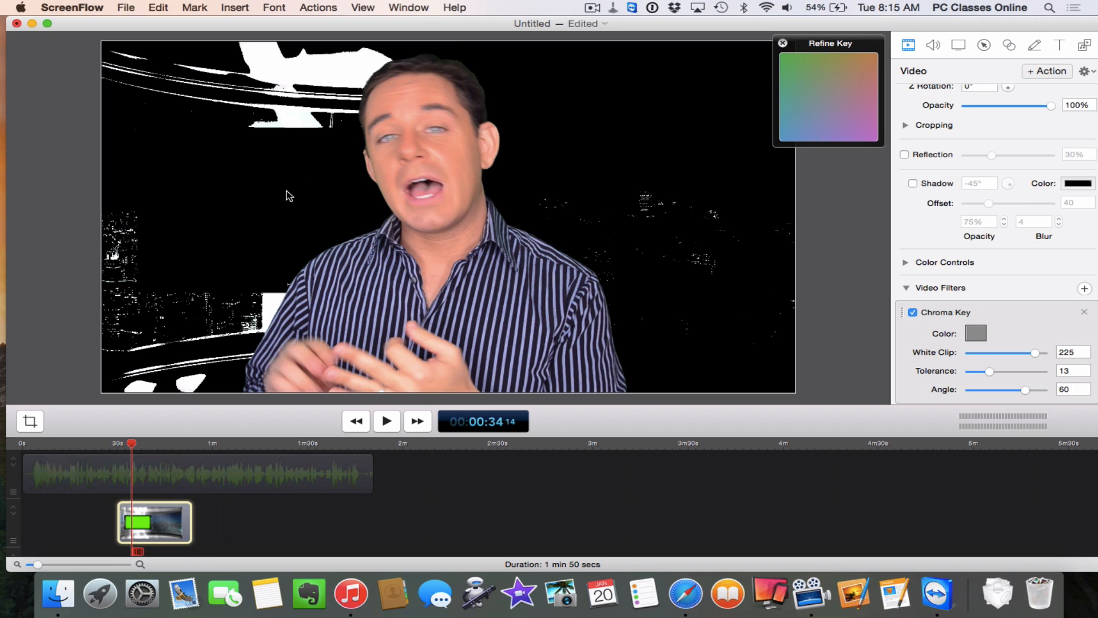
mouse_move(792, 116)
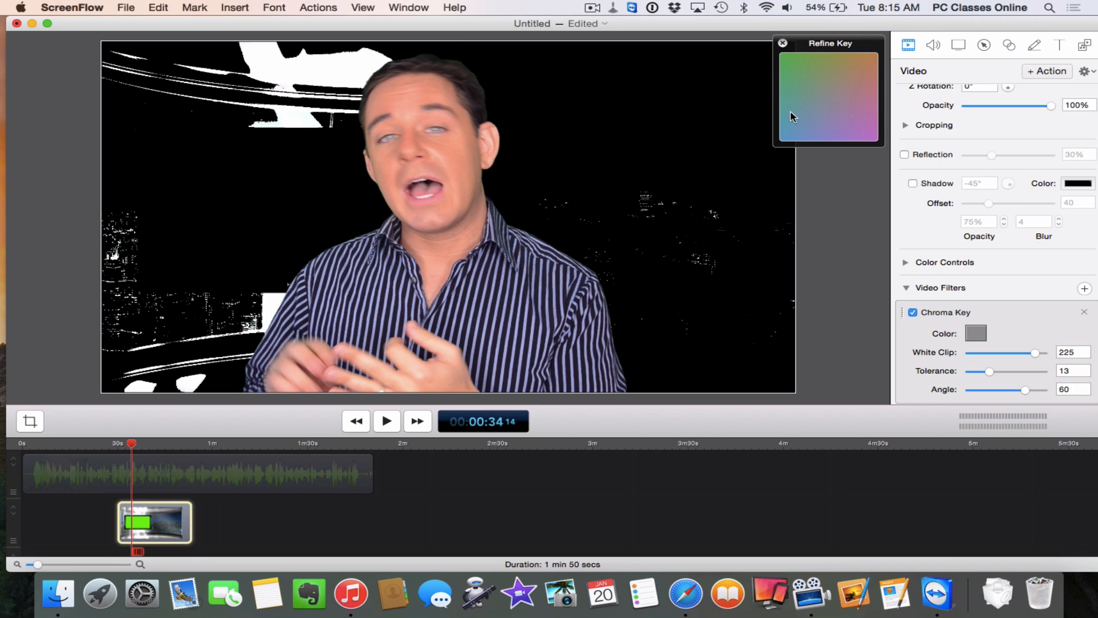
mouse_move(265, 205)
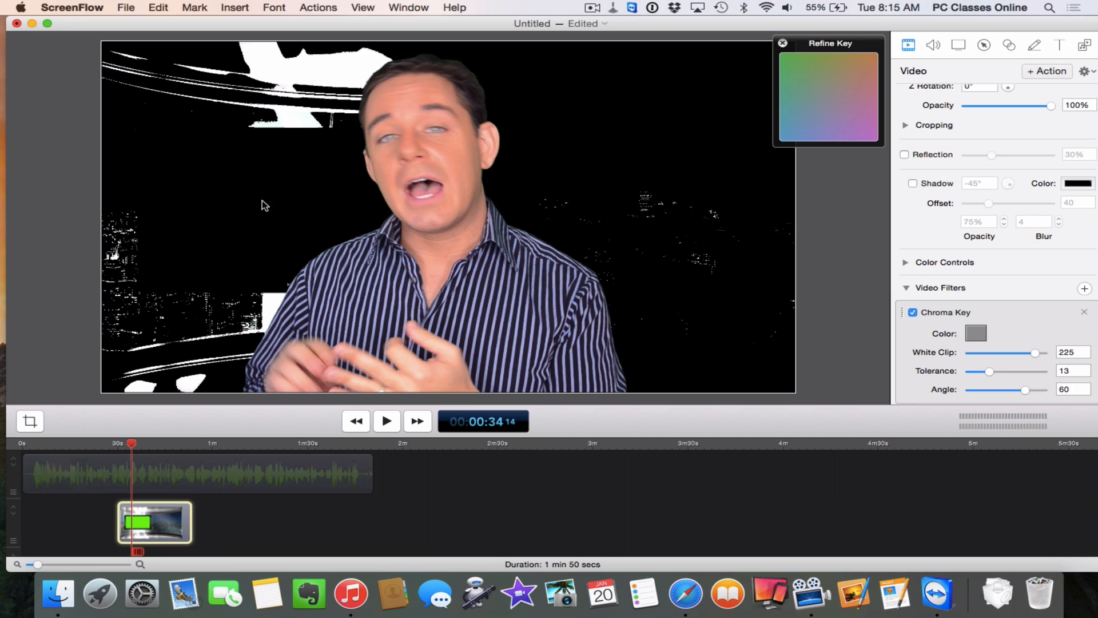
mouse_move(252, 202)
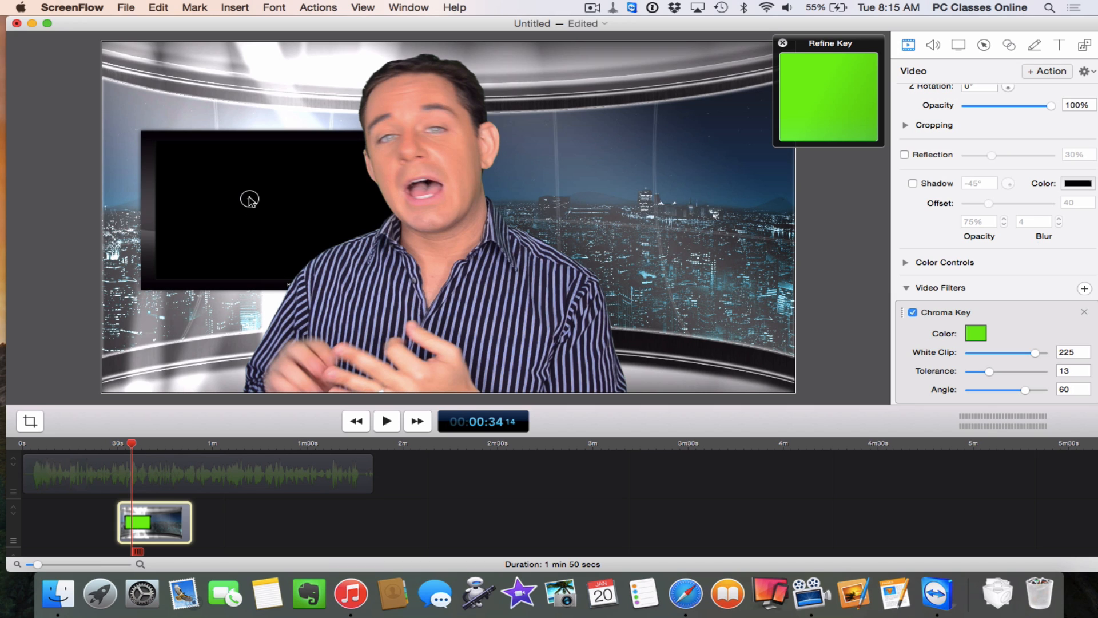
mouse_move(793, 142)
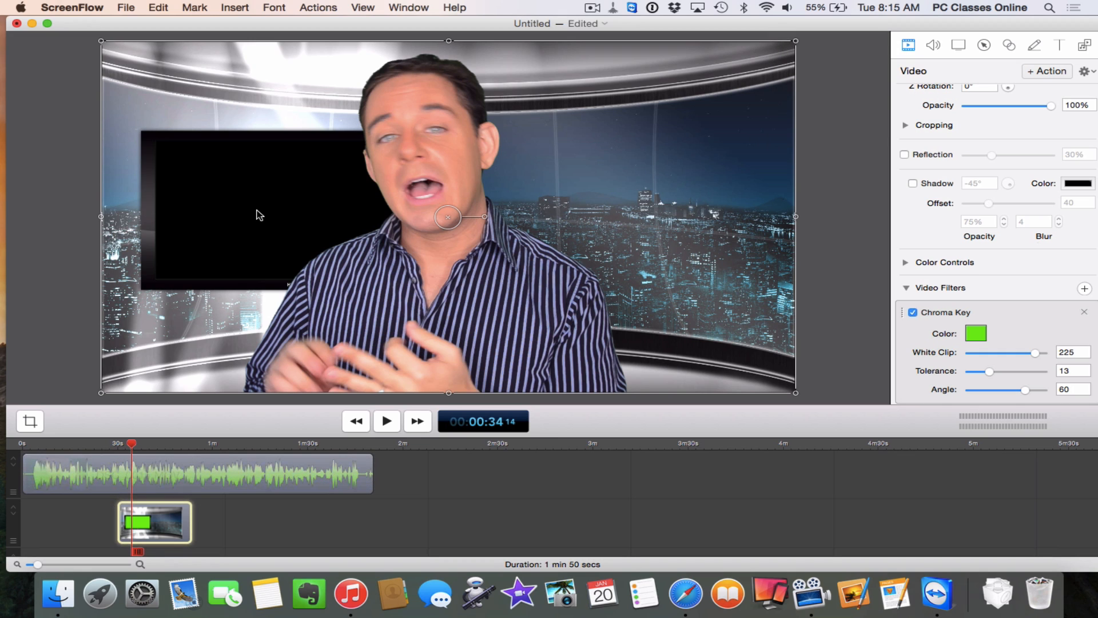
mouse_move(259, 165)
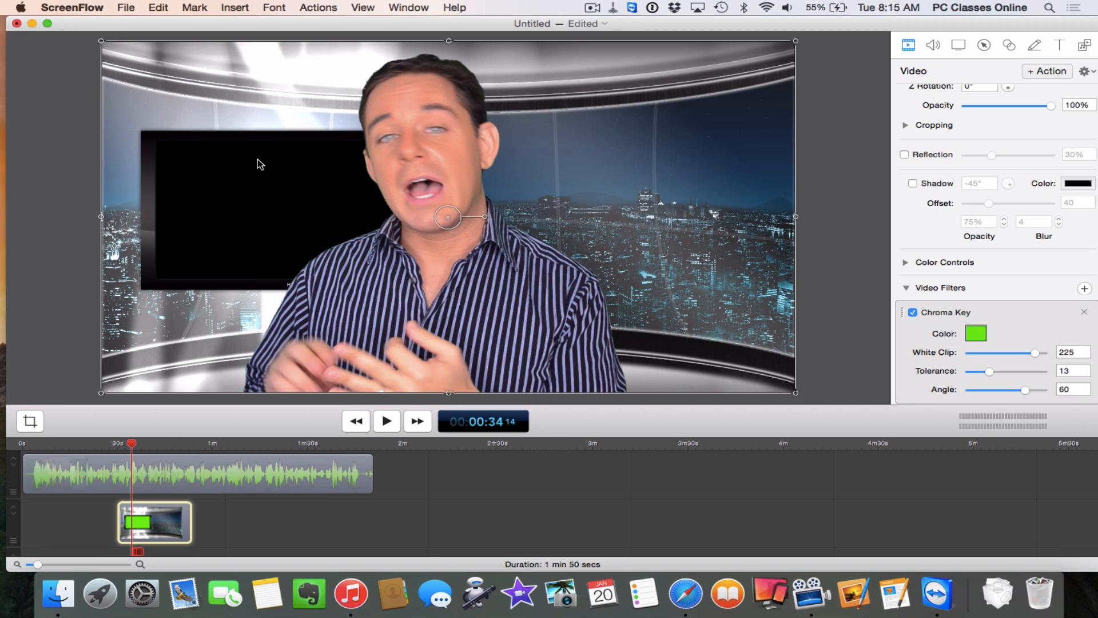
mouse_move(163, 534)
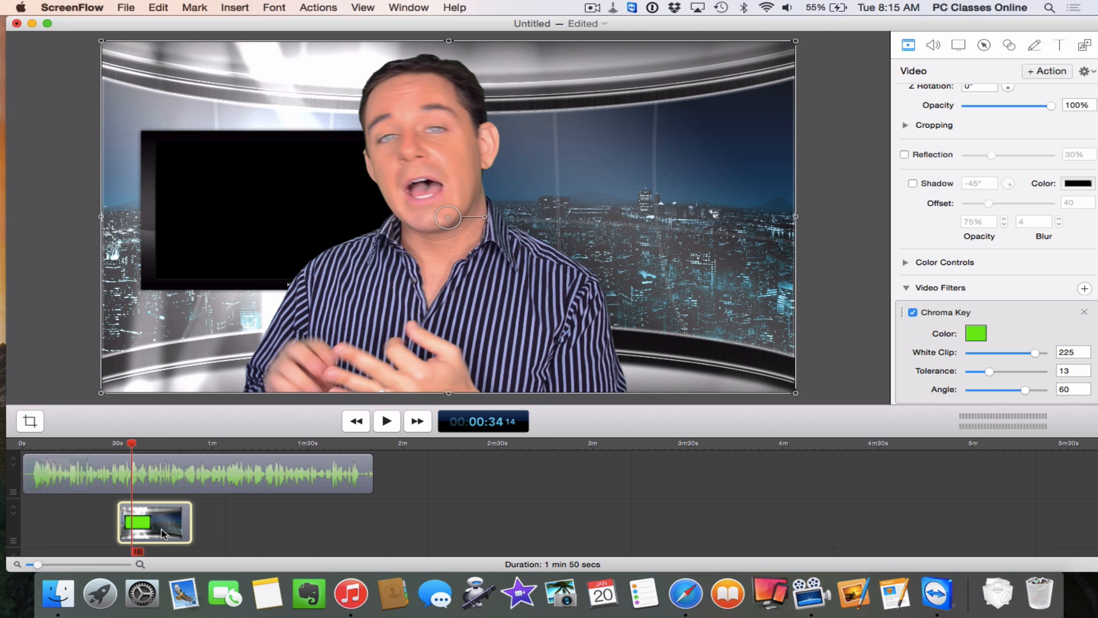
Copy the news-set background clip and paste copies along its track
left_click(154, 521)
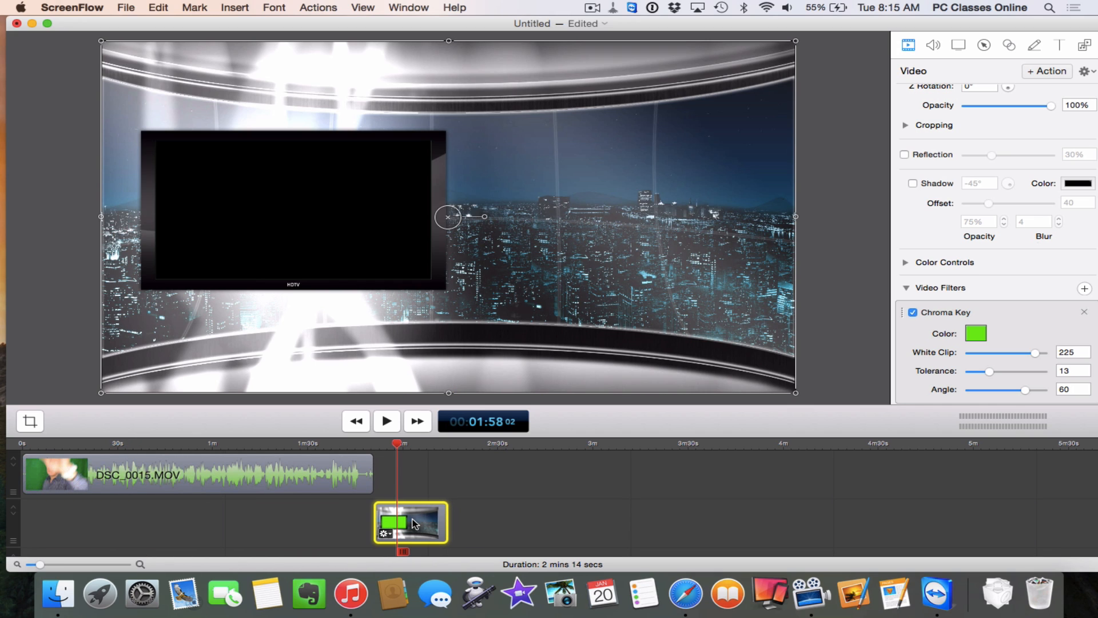
right_click(411, 522)
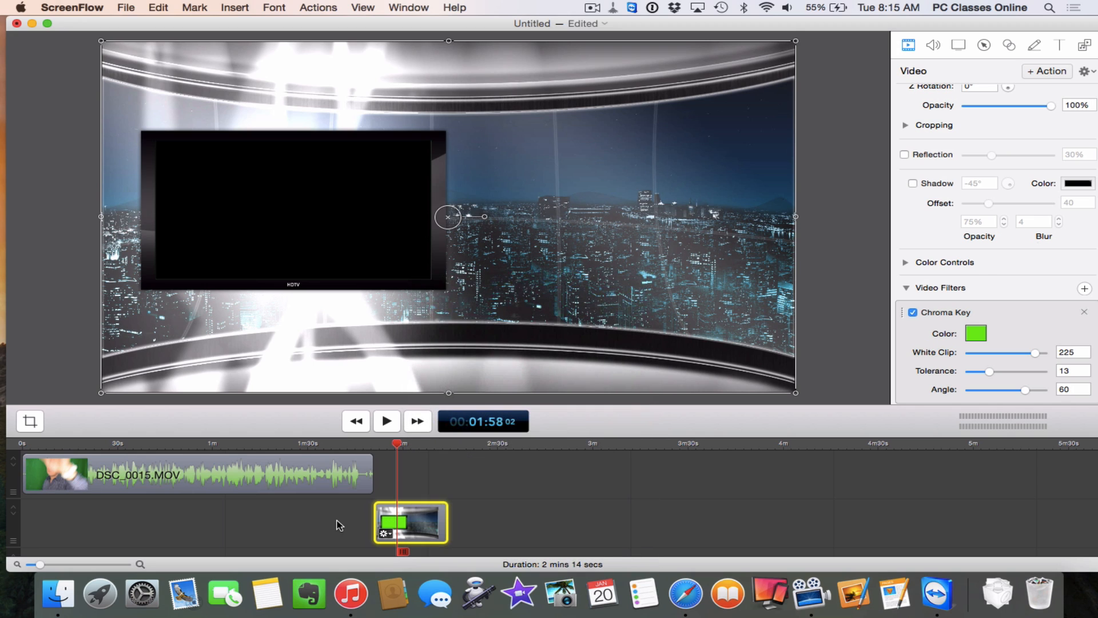
mouse_move(528, 539)
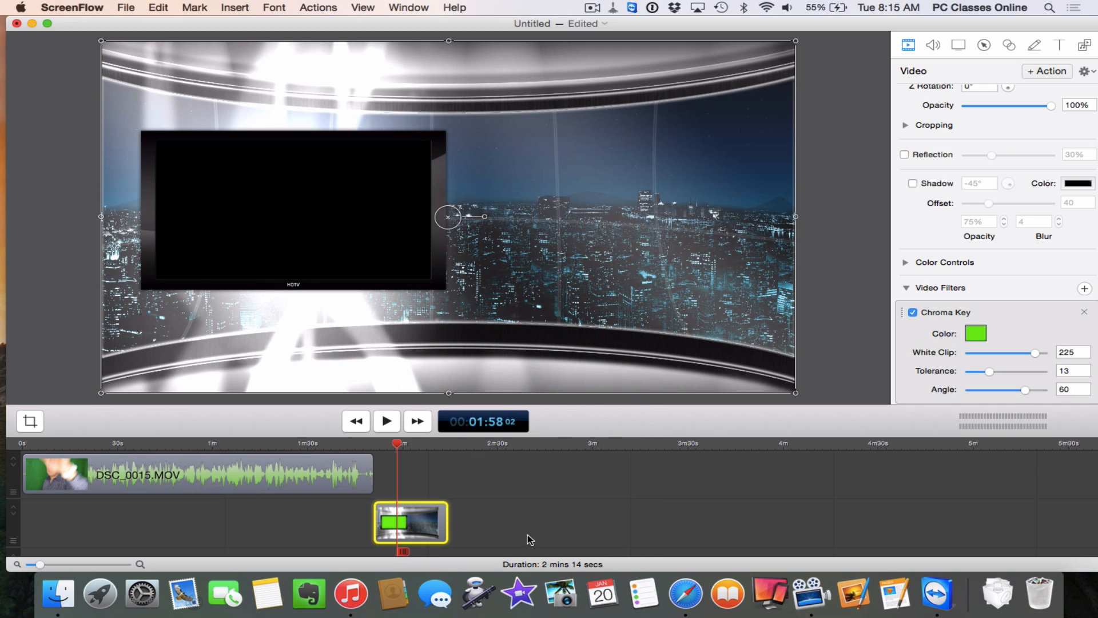
left_click(449, 446)
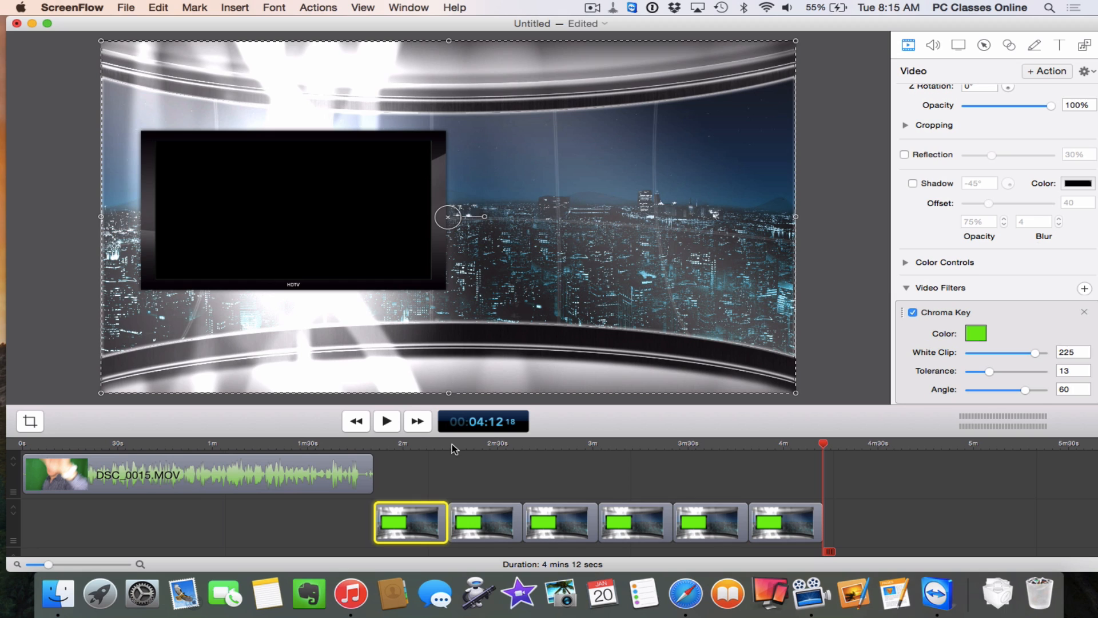
mouse_move(844, 508)
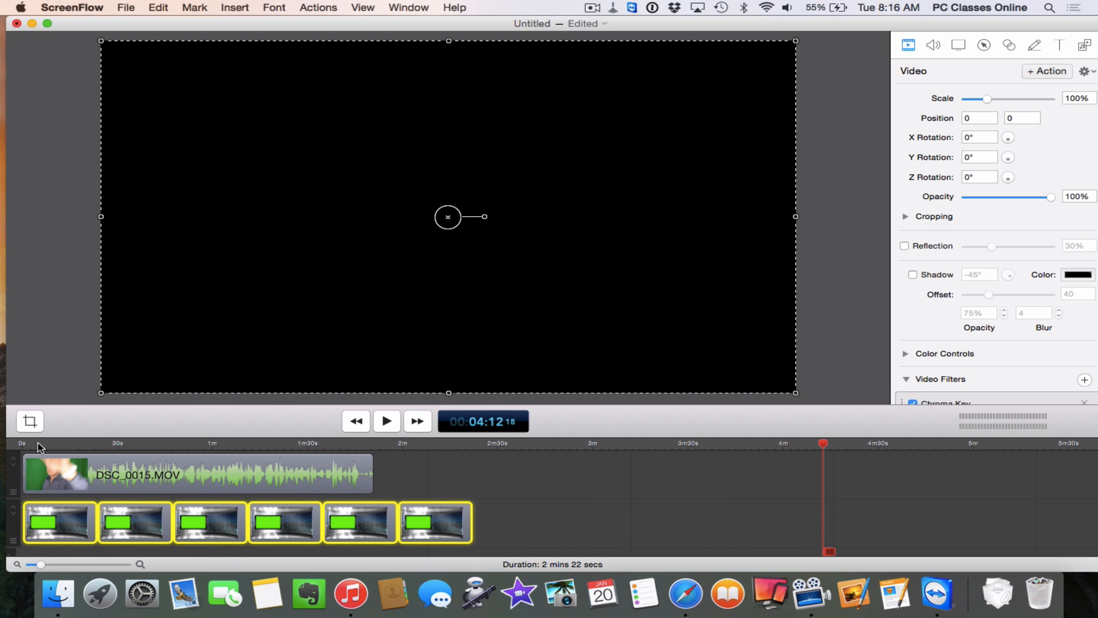
Preview the composite by playing and pausing, then select the presenter clip
left_click(386, 421)
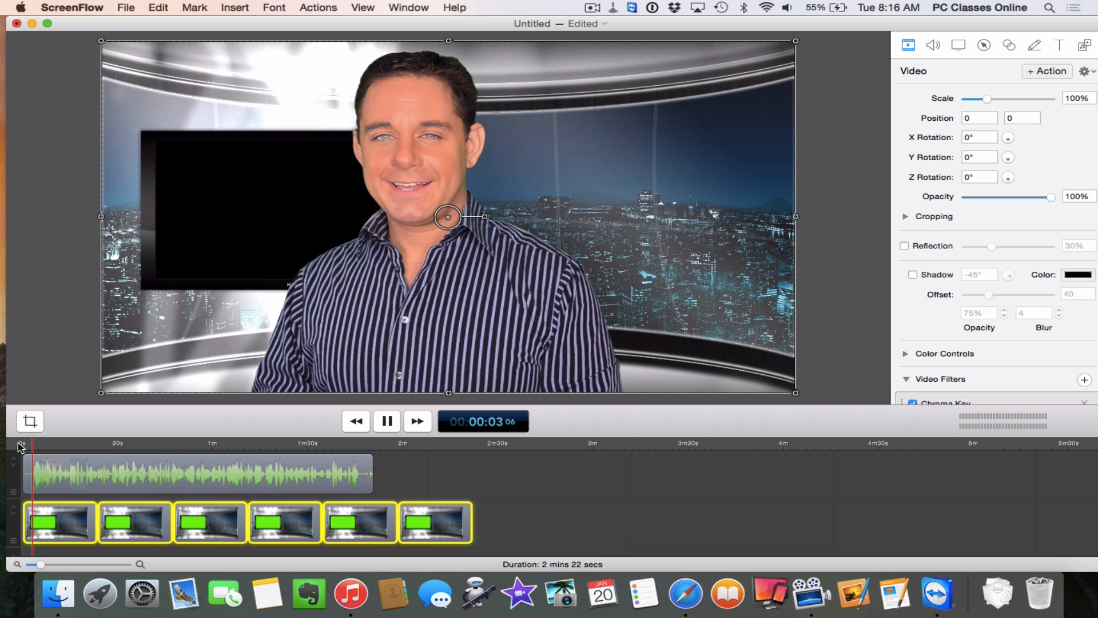
left_click(387, 421)
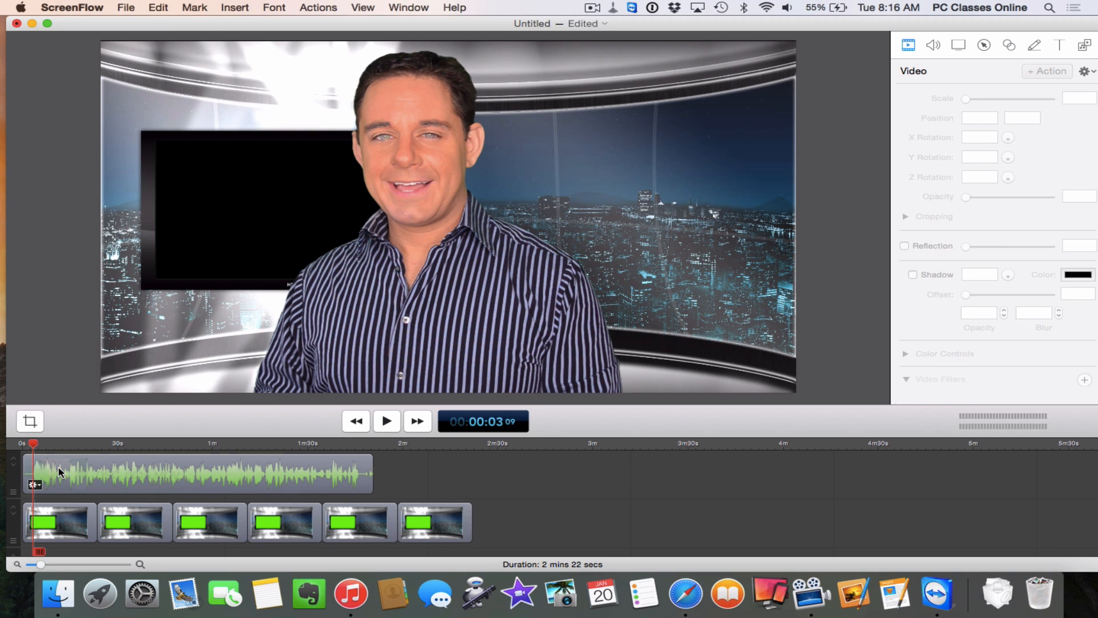
left_click(198, 473)
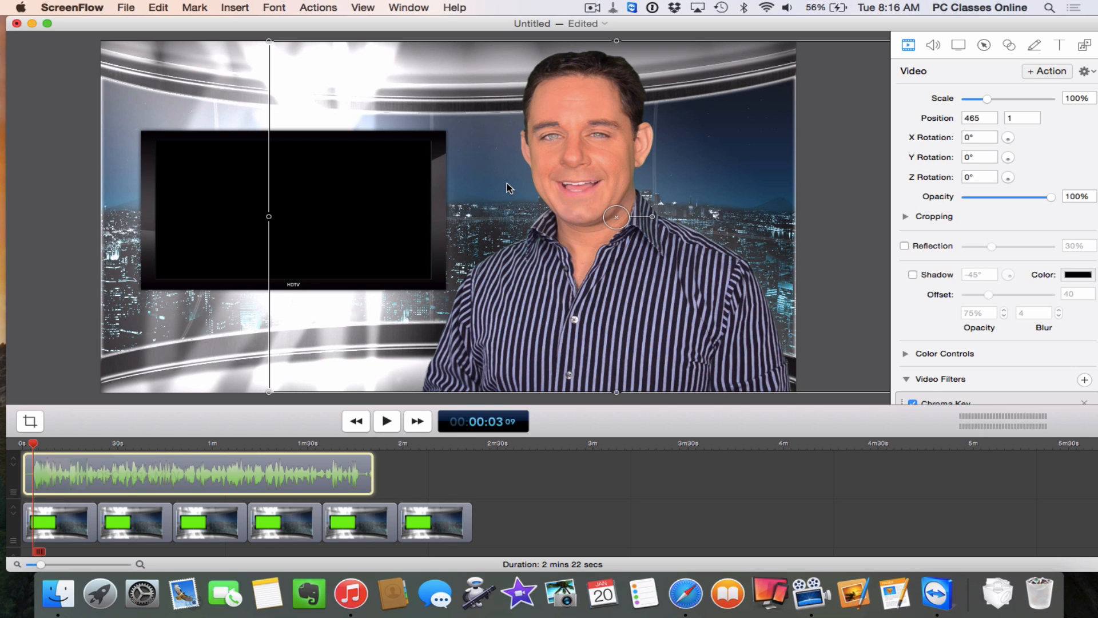
mouse_move(53, 434)
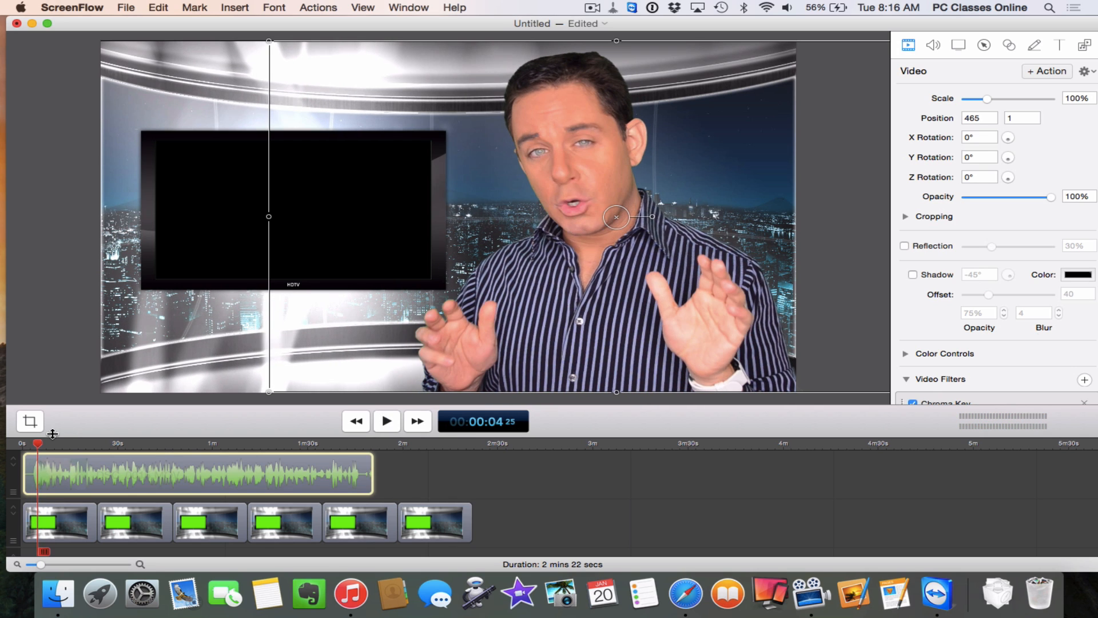
left_click(363, 372)
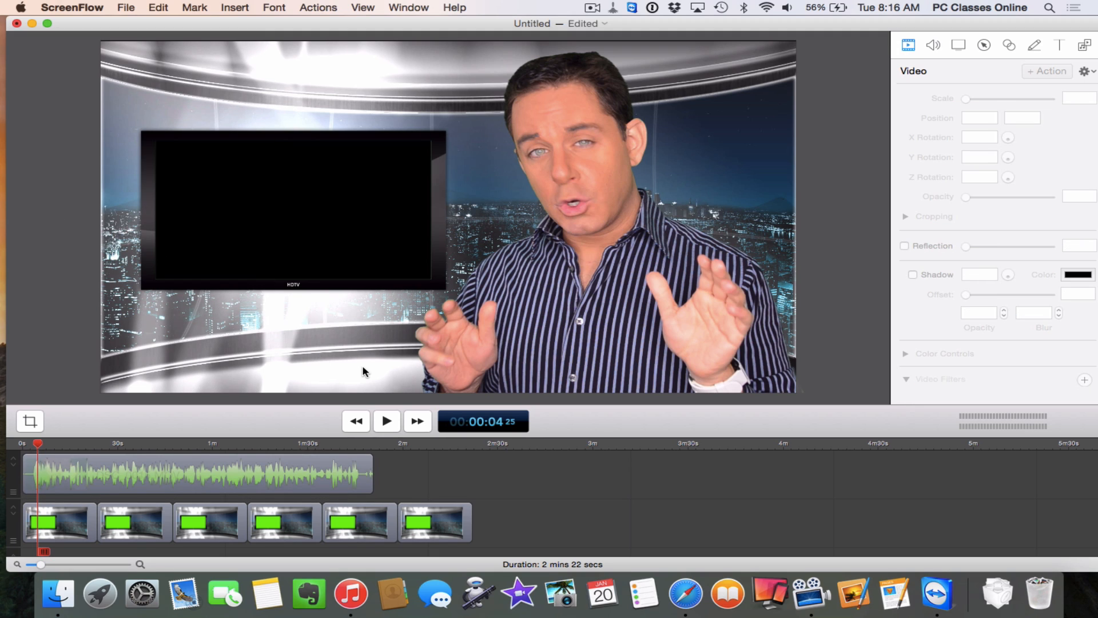
mouse_move(253, 253)
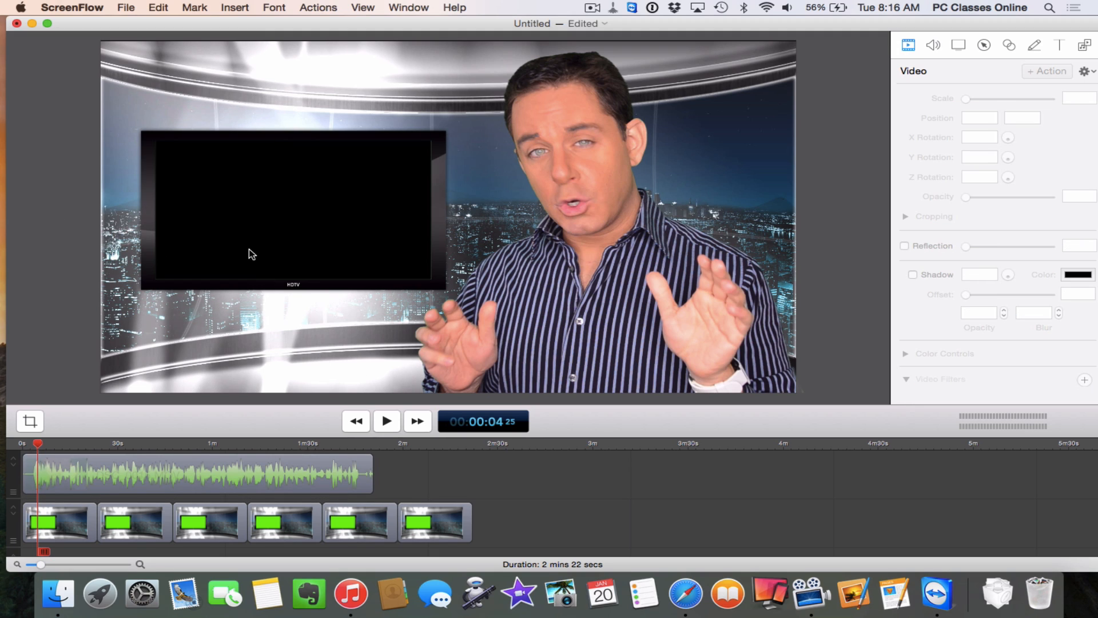
mouse_move(157, 150)
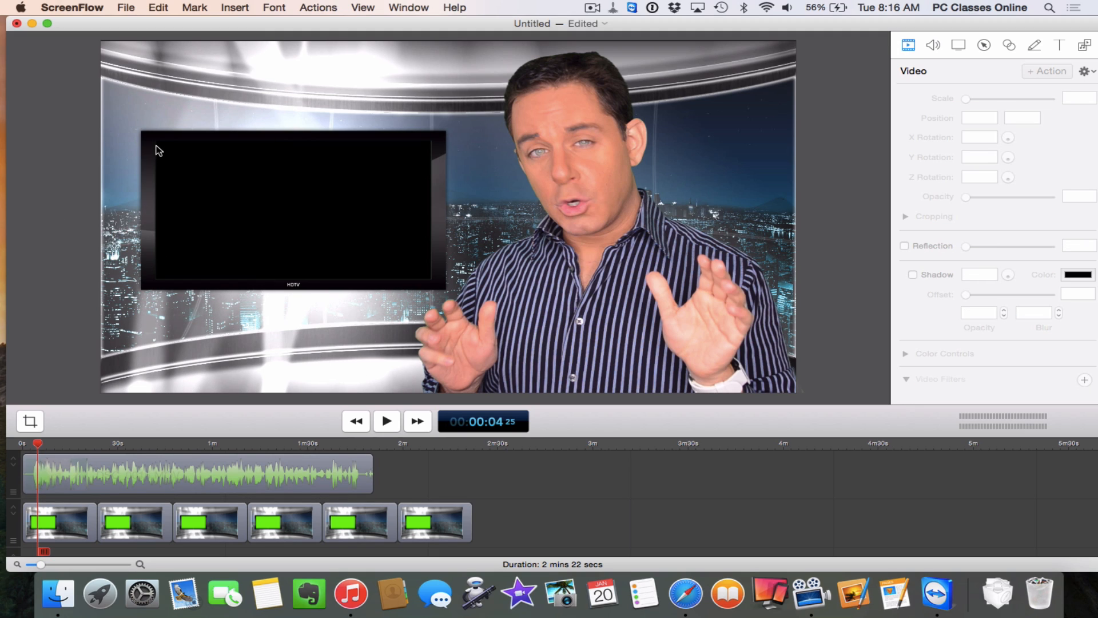
mouse_move(430, 282)
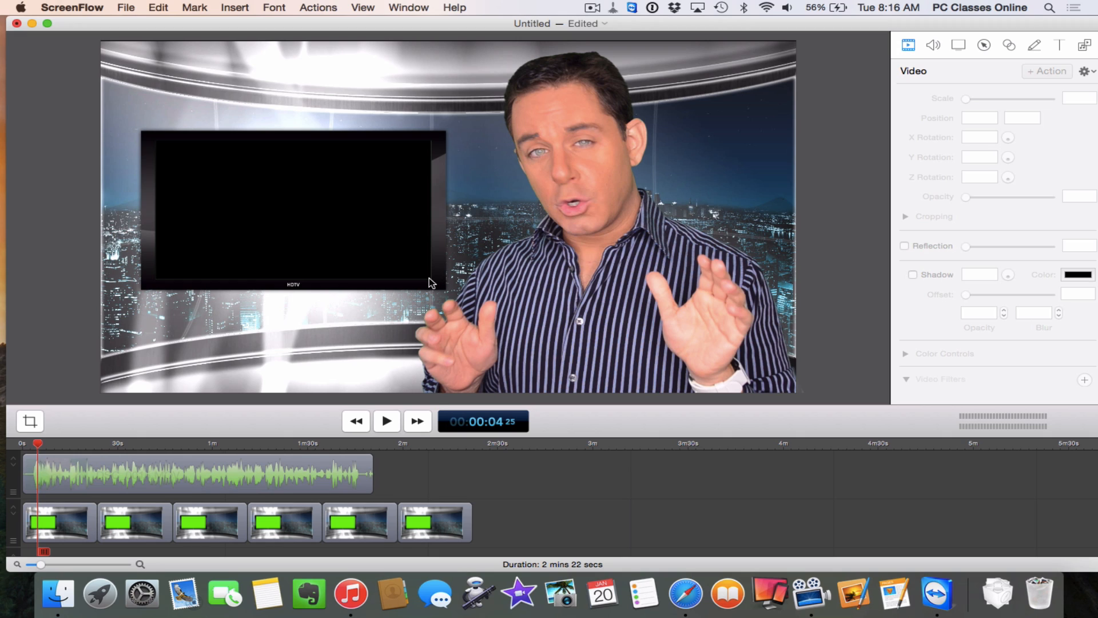
mouse_move(446, 148)
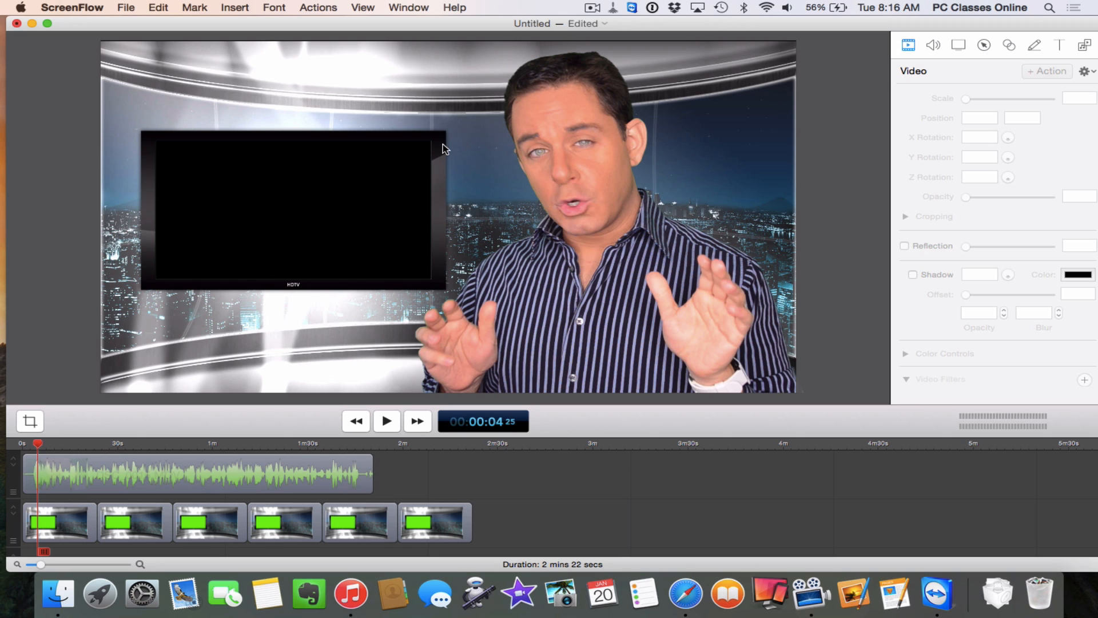
mouse_move(542, 87)
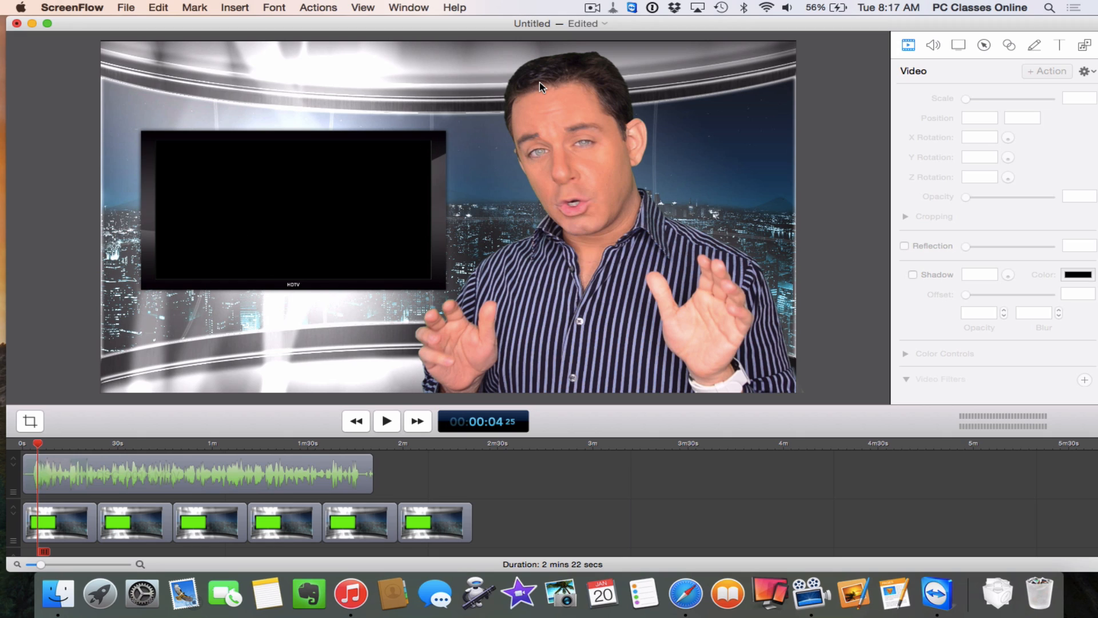
left_click(199, 473)
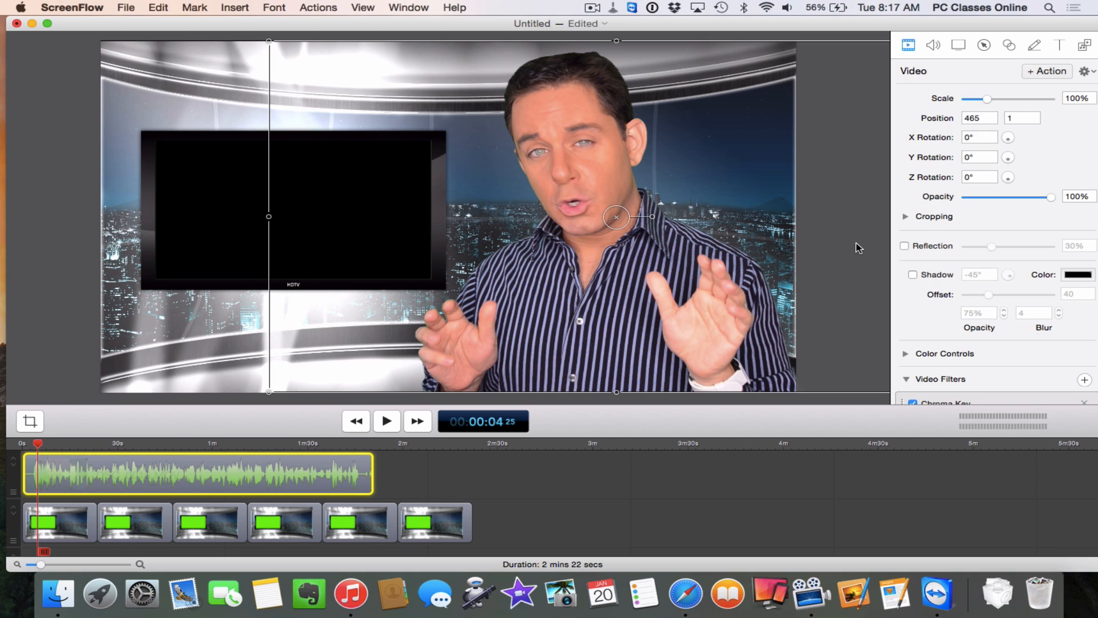